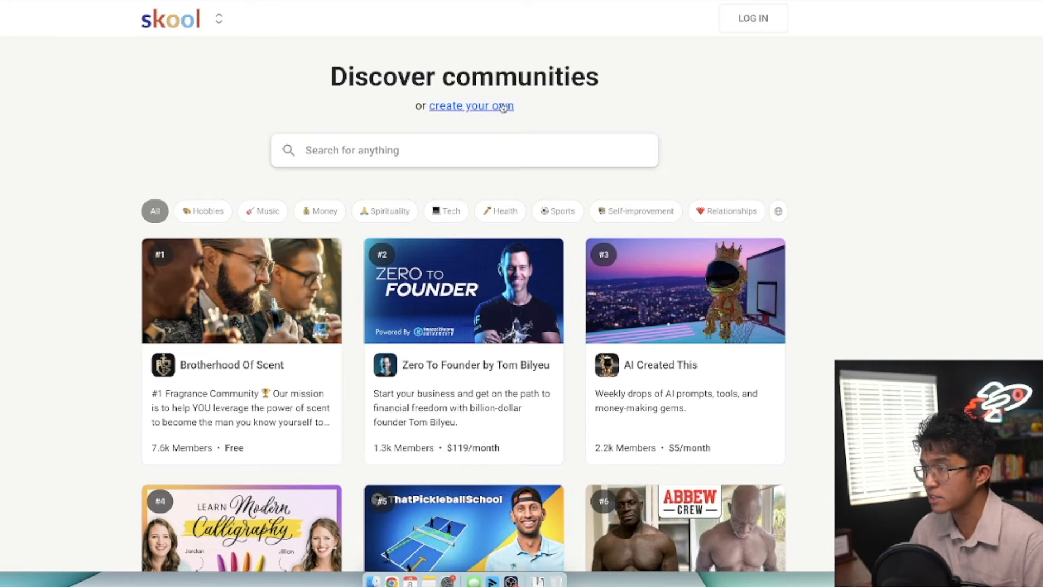
{"action": "mouse_move", "coordinate": [471, 106]}
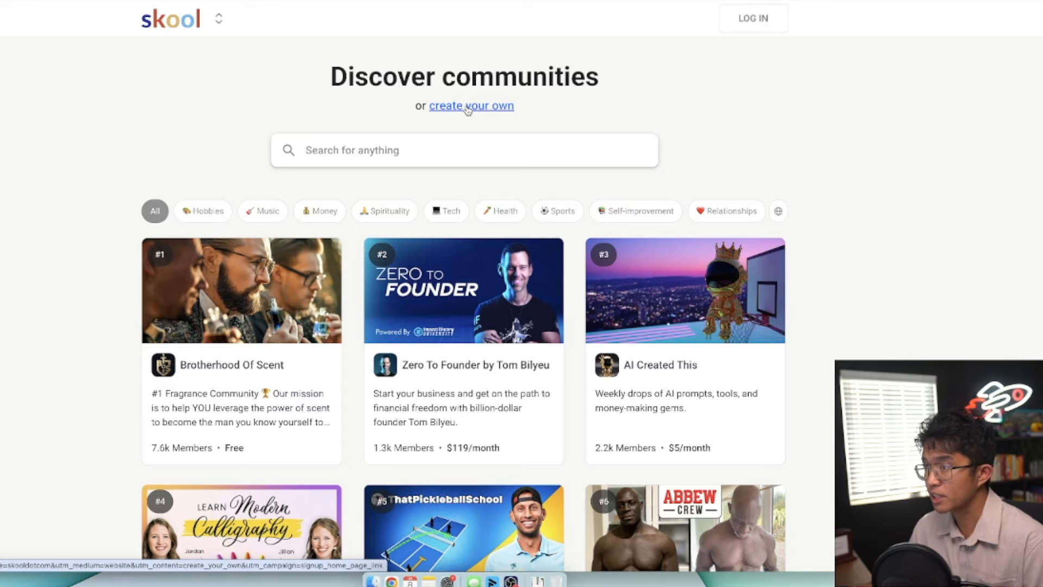
Choose to create your own community, browse an example, and reach the account sign-up form
{"action": "left_click", "coordinate": [472, 105]}
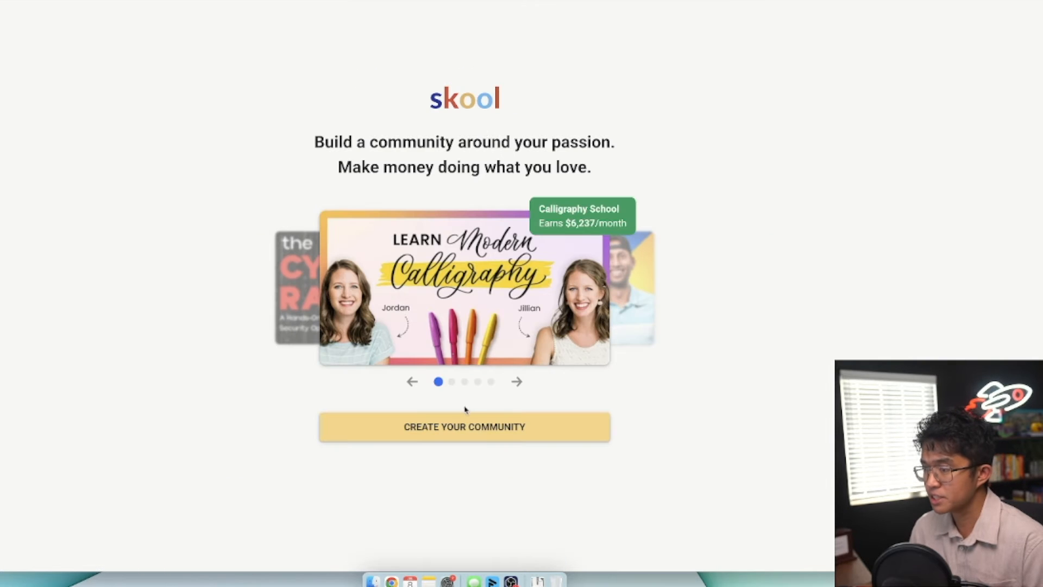
{"action": "mouse_move", "coordinate": [452, 320]}
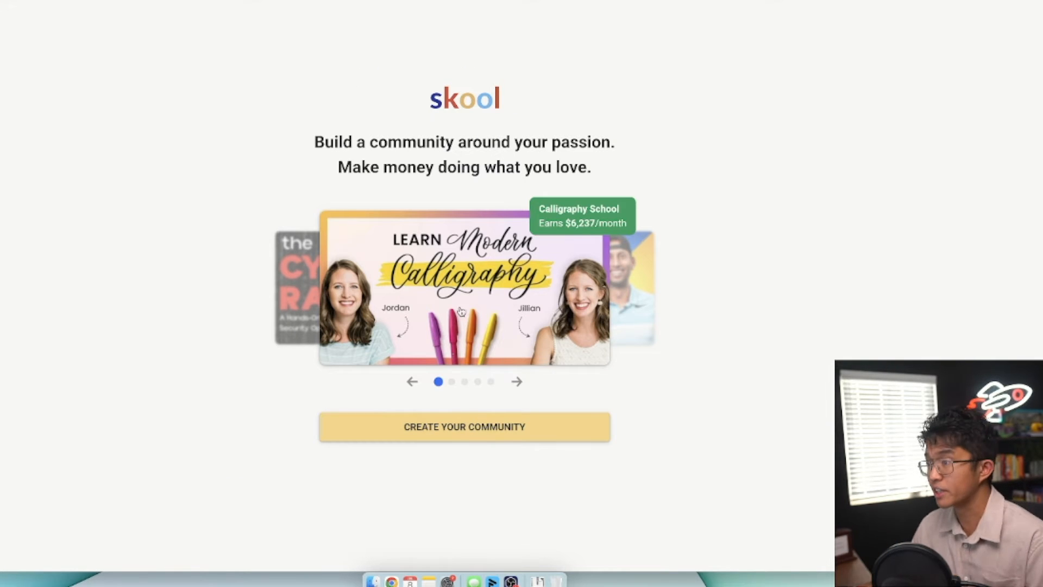
{"action": "mouse_move", "coordinate": [516, 381]}
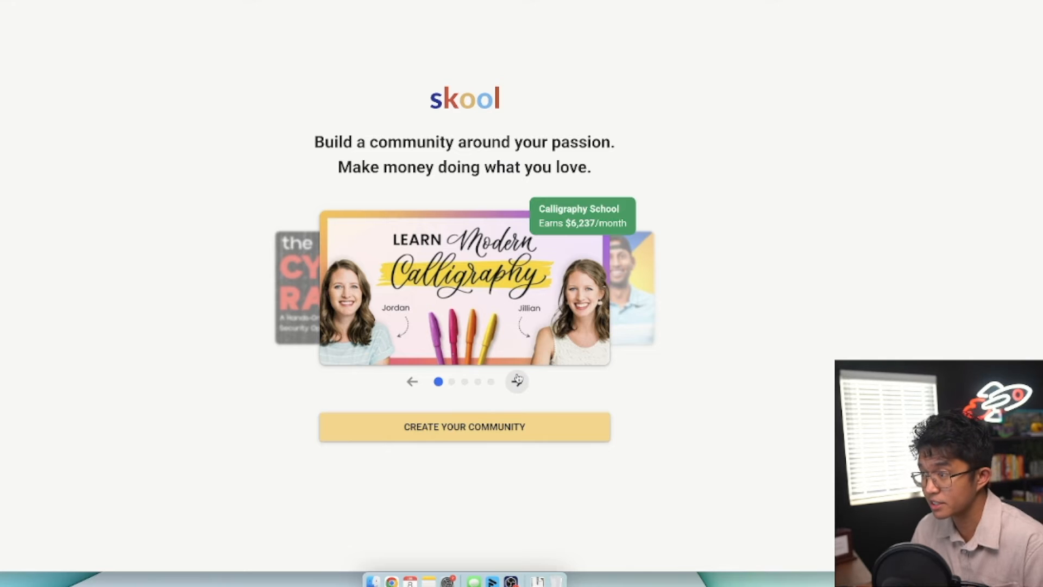
{"action": "left_click", "coordinate": [516, 381]}
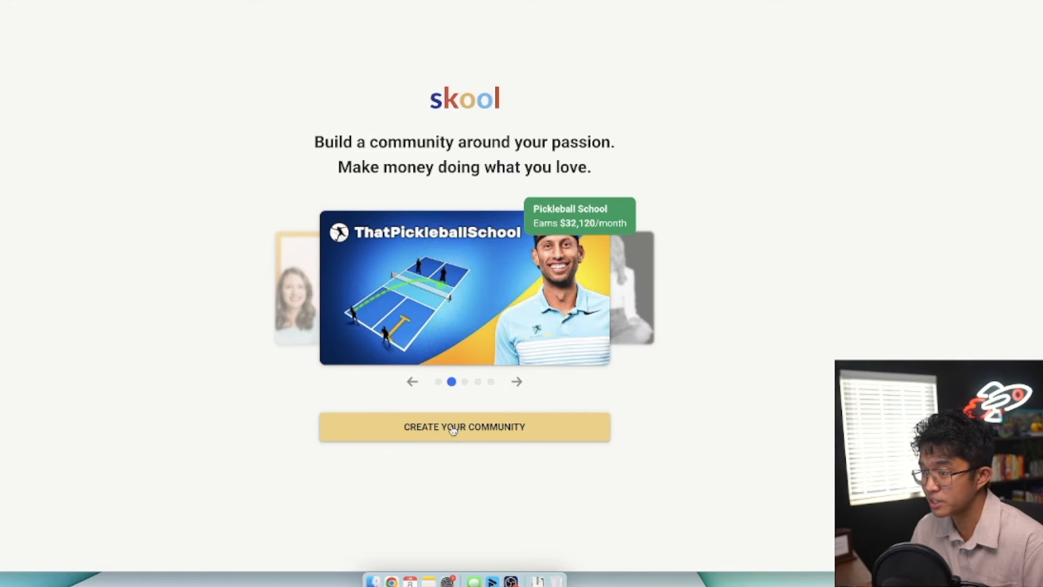
{"action": "left_click", "coordinate": [464, 427]}
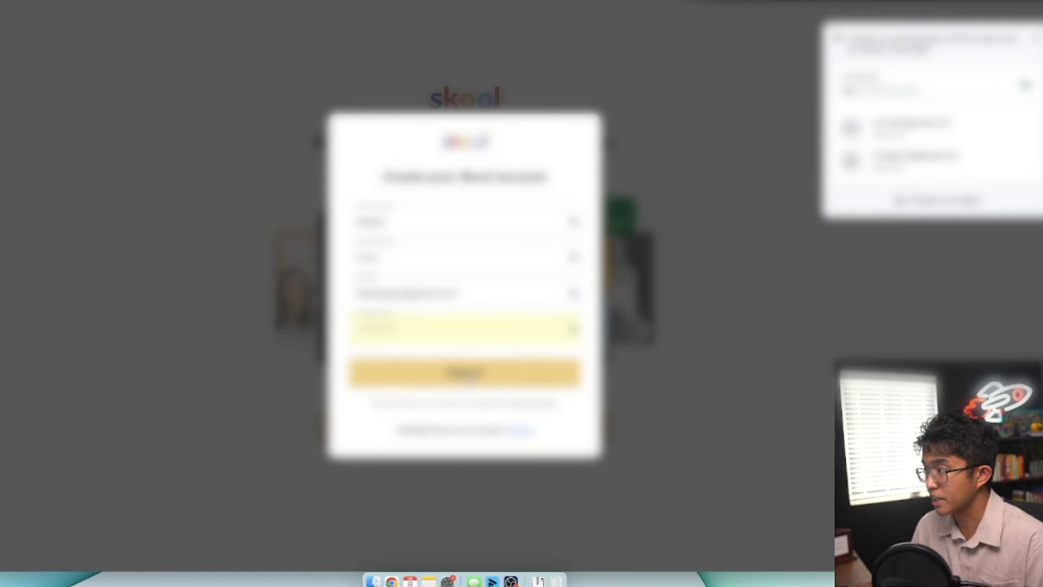
Submit the new account details to reach the $9 Hobby and $99 Pro plan options
{"action": "left_click", "coordinate": [463, 371]}
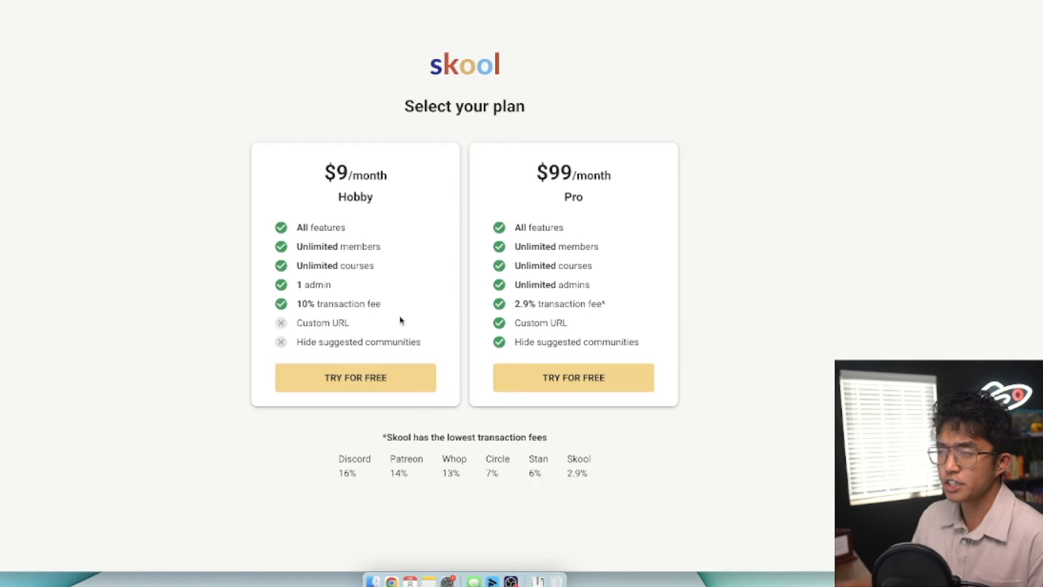
{"action": "mouse_move", "coordinate": [422, 230]}
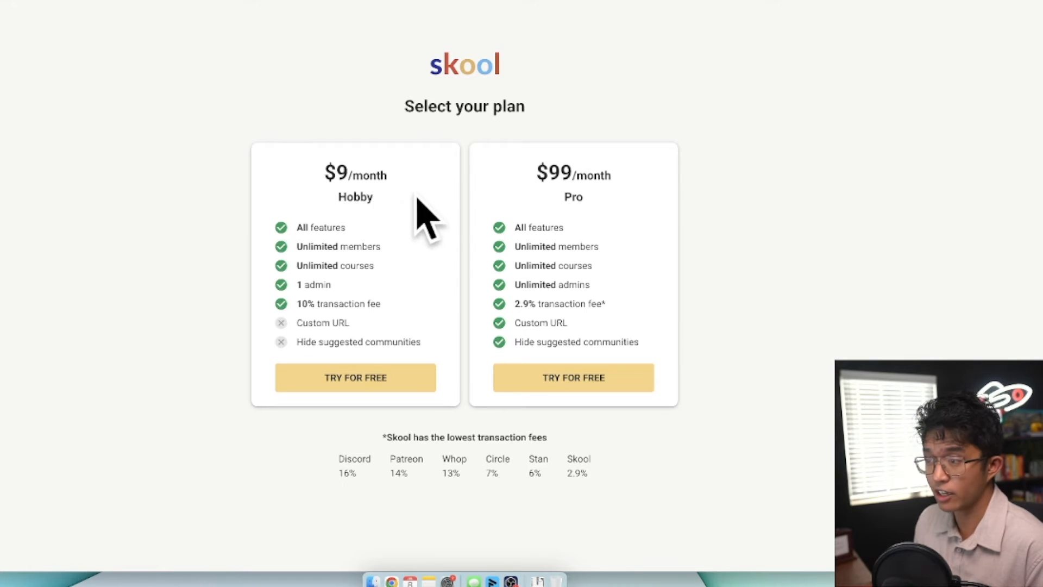
{"action": "mouse_move", "coordinate": [406, 211]}
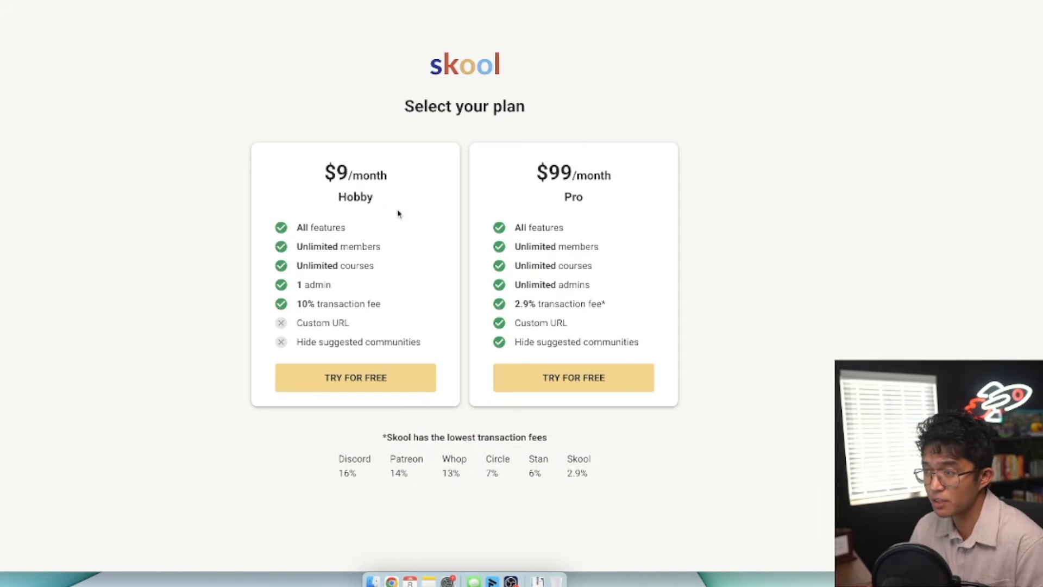
{"action": "mouse_move", "coordinate": [464, 241]}
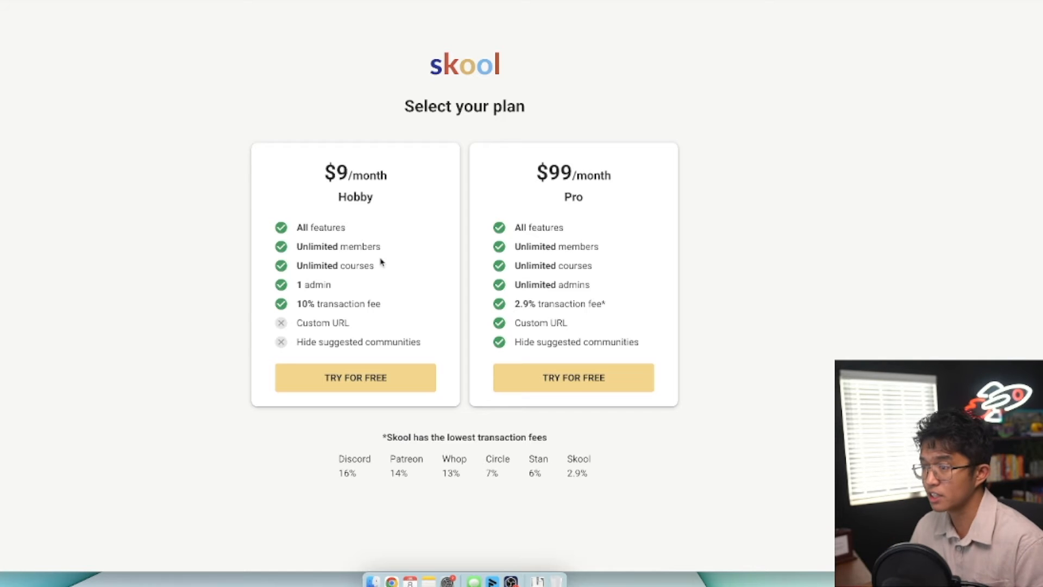
{"action": "mouse_move", "coordinate": [346, 287]}
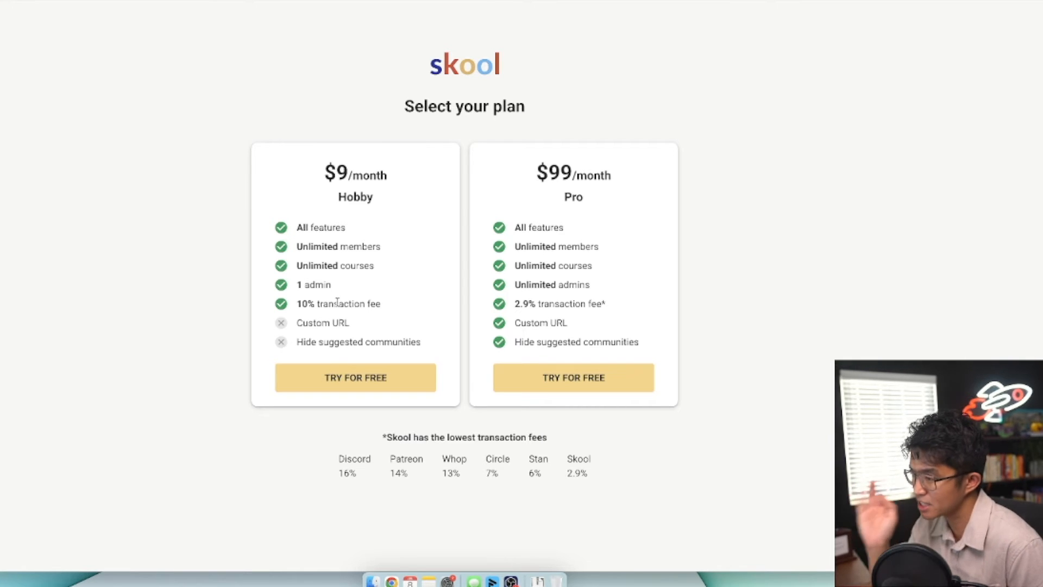
{"action": "mouse_move", "coordinate": [486, 473]}
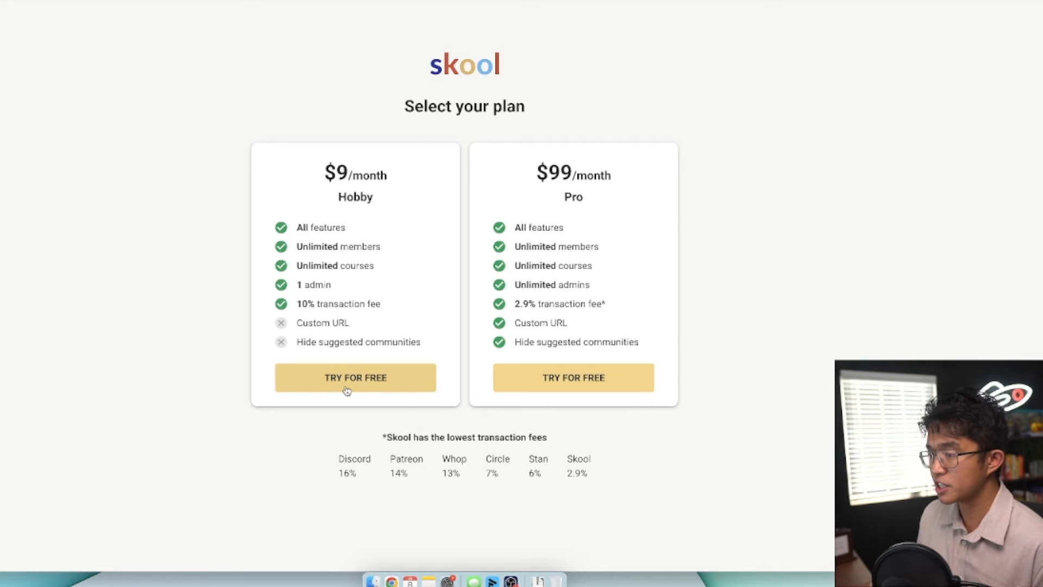
Start the Hobby plan trial, name the group 'Pokemon Collector Group', and begin entering card details
{"action": "left_click", "coordinate": [355, 377]}
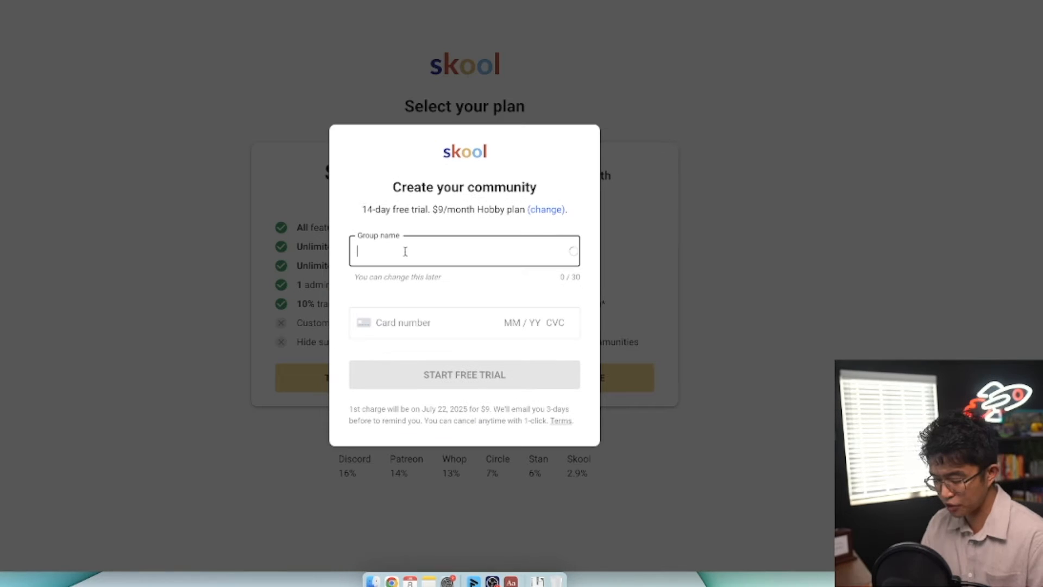
{"action": "type", "text": "Pokemon Collector Group"}
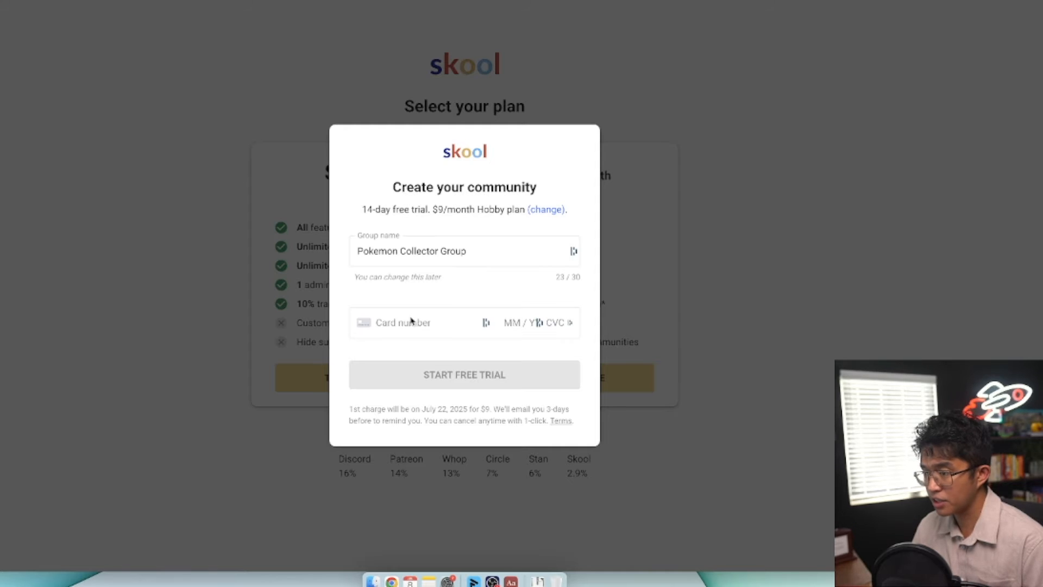
{"action": "left_click", "coordinate": [463, 374]}
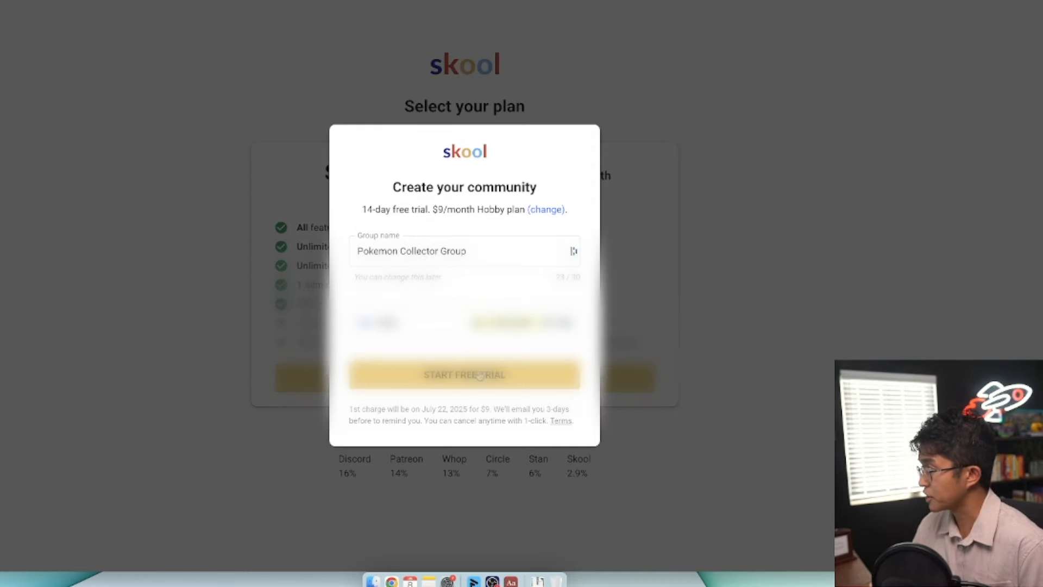
Start the free trial and upload a profile photo
{"action": "left_click", "coordinate": [463, 374]}
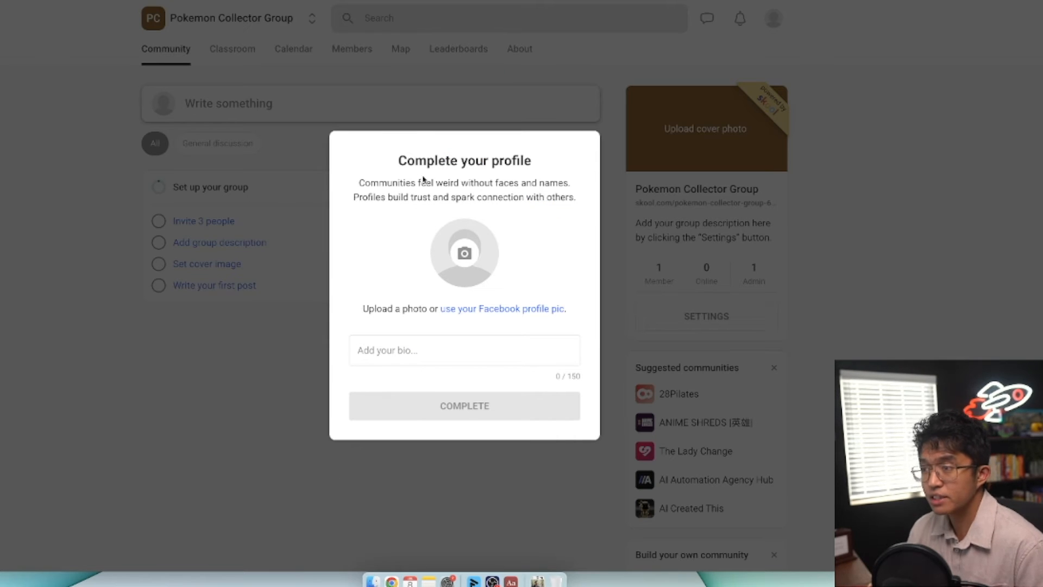
{"action": "mouse_move", "coordinate": [474, 261]}
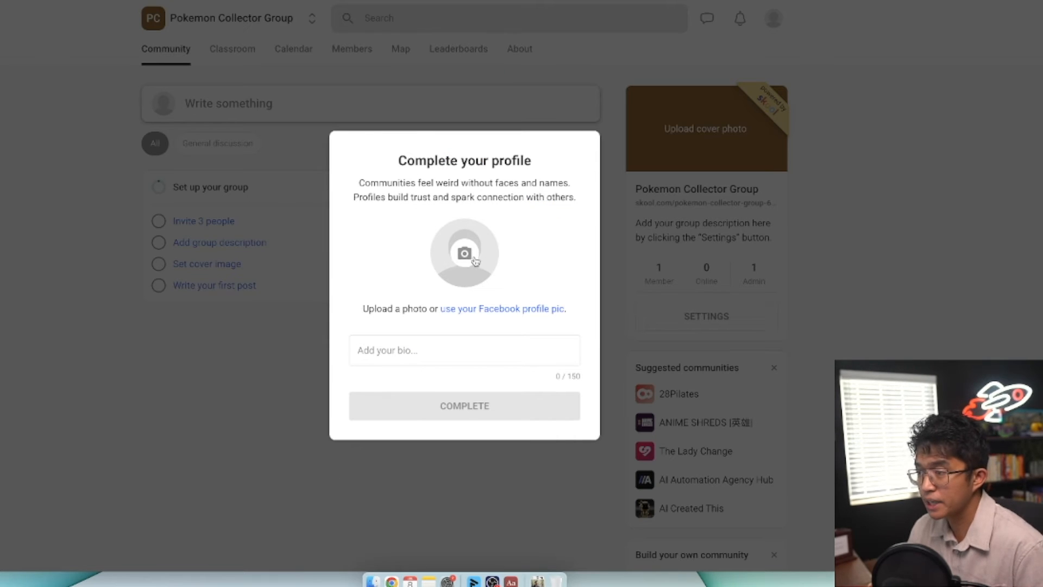
{"action": "left_click", "coordinate": [463, 252]}
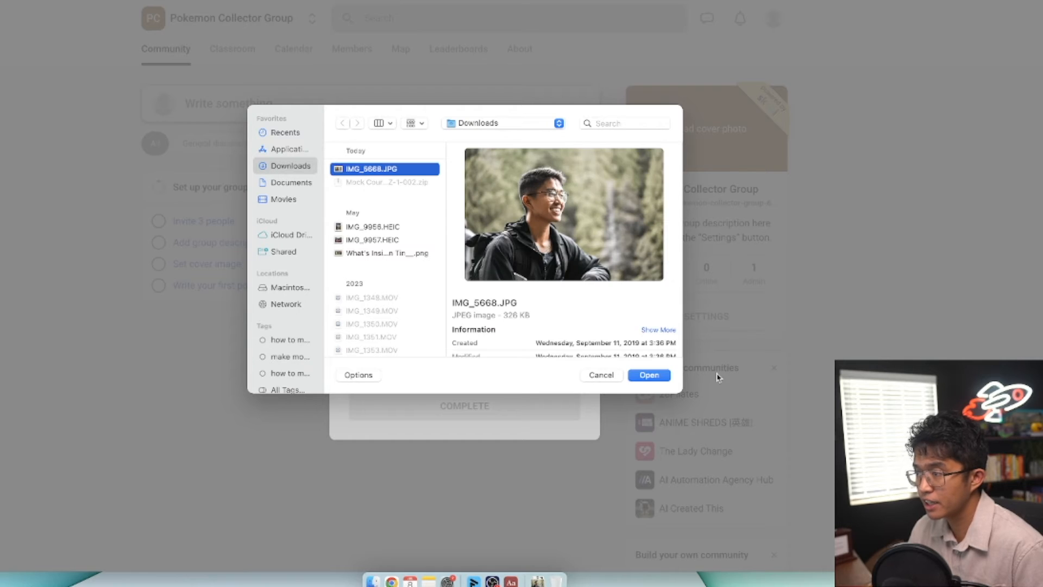
{"action": "left_click", "coordinate": [648, 374]}
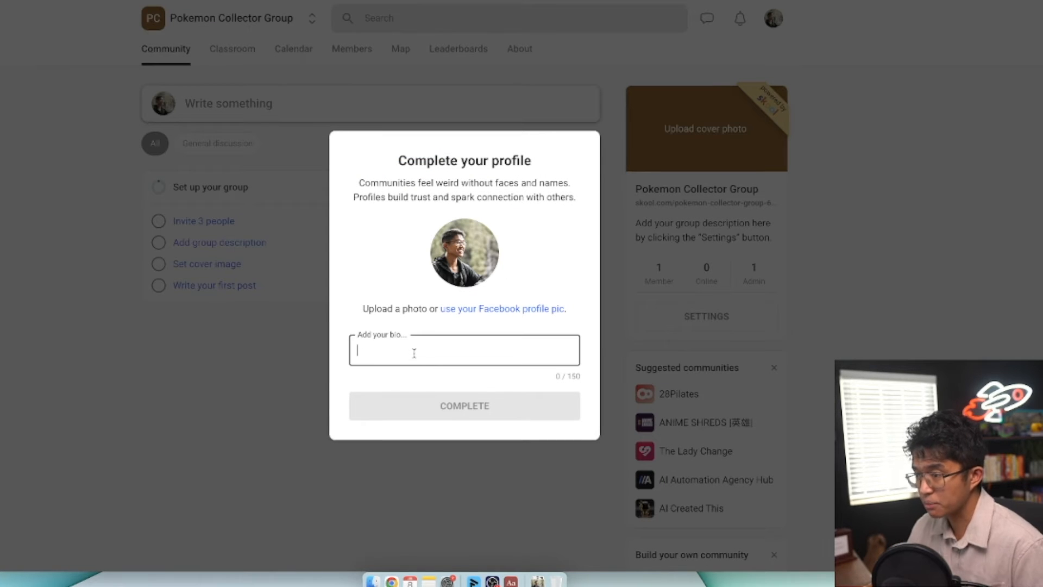
Write a short profile bio about collecting Pokemon cards and complete the profile
{"action": "type", "text": "Full time youtuber, former"}
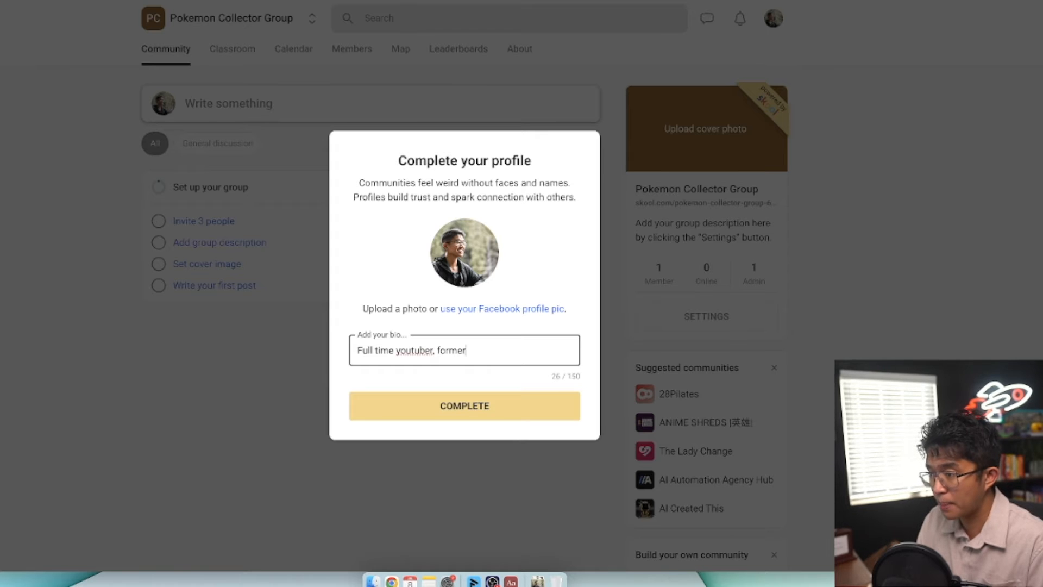
{"action": "type", "text": "physical therapist,"}
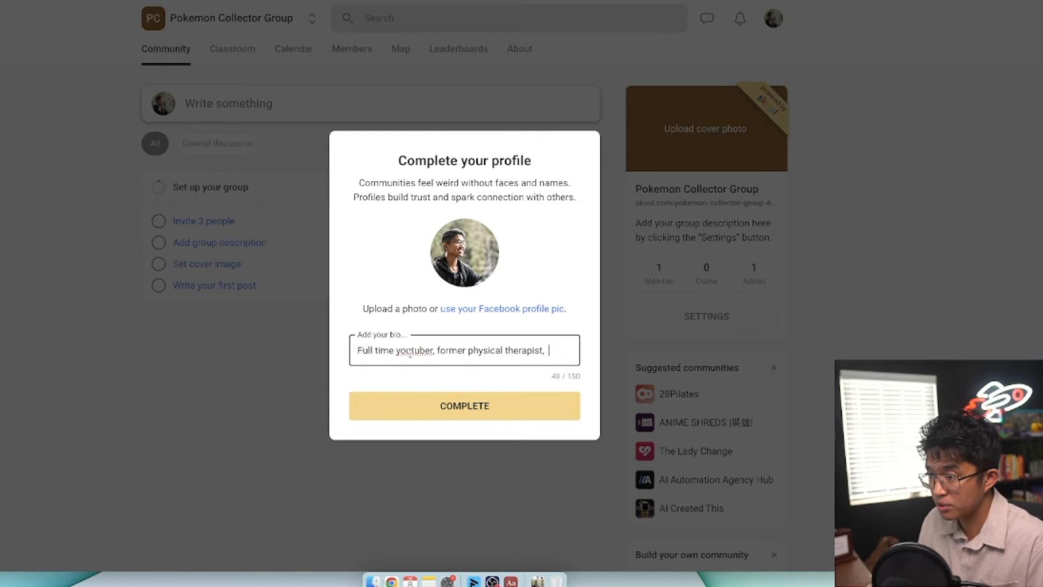
{"action": "type", "text": "and pokemon card collector"}
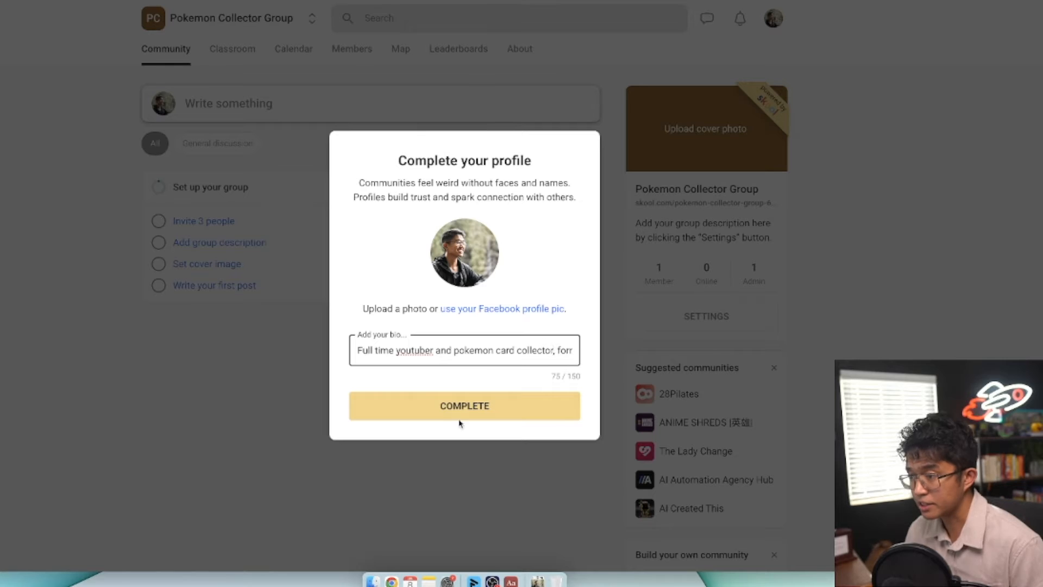
{"action": "left_click", "coordinate": [464, 406]}
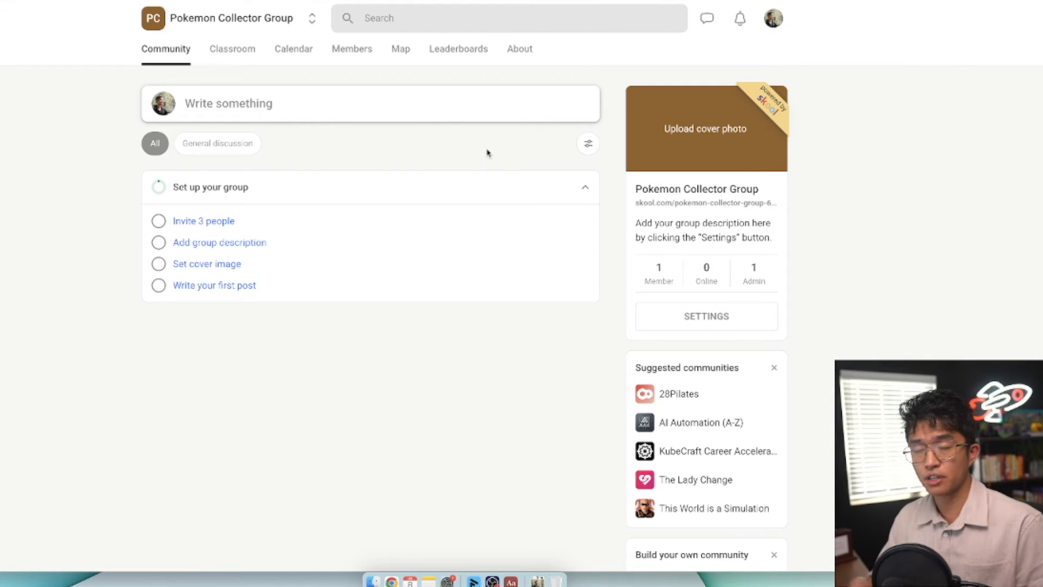
{"action": "mouse_move", "coordinate": [708, 98]}
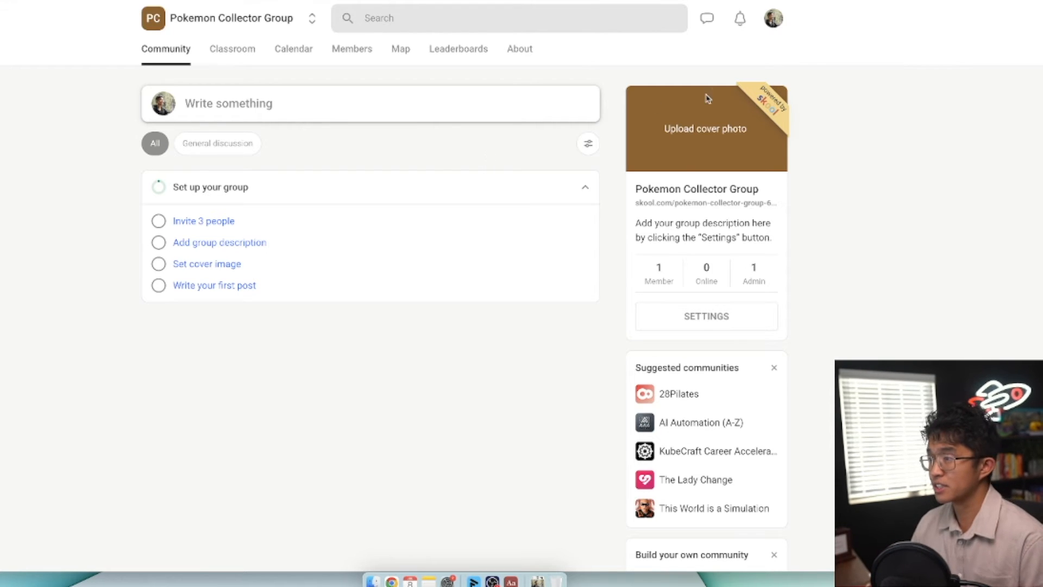
{"action": "mouse_move", "coordinate": [842, 138]}
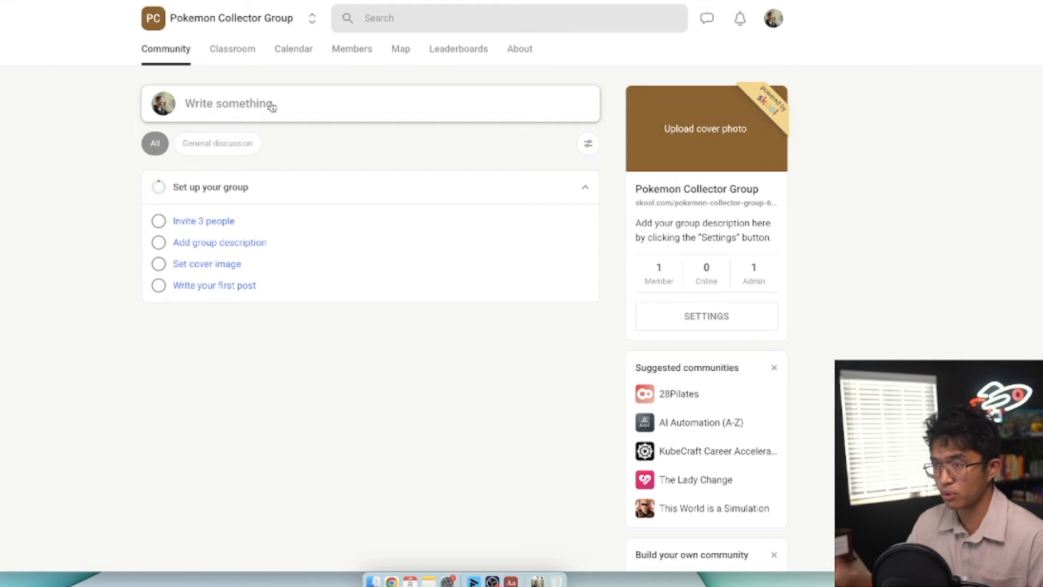
Write a post titled 'Welcome to our community!' saying 'Please feel free to share your card collections!'
{"action": "left_click", "coordinate": [370, 103]}
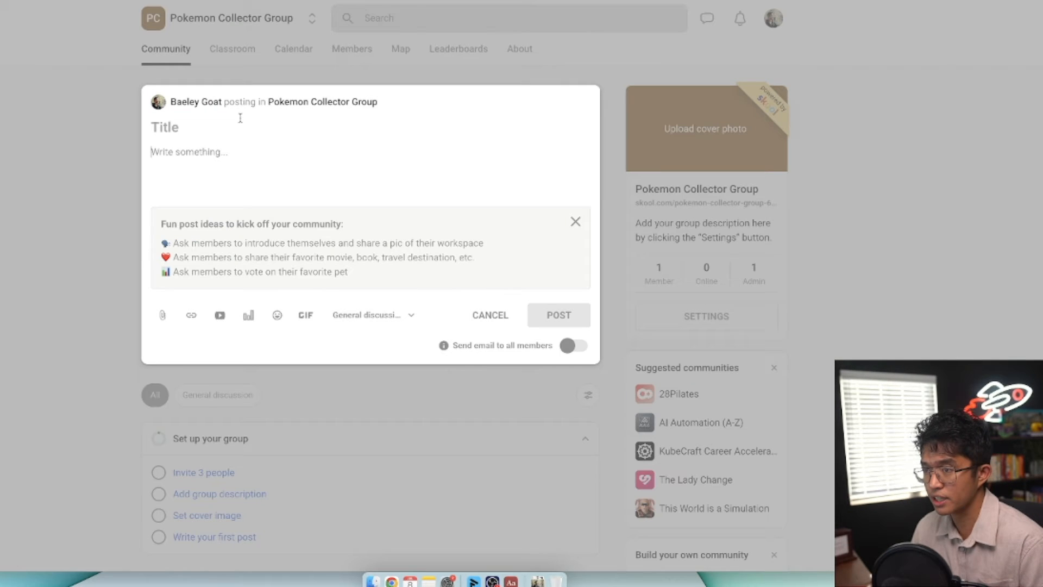
{"action": "type", "text": "W"}
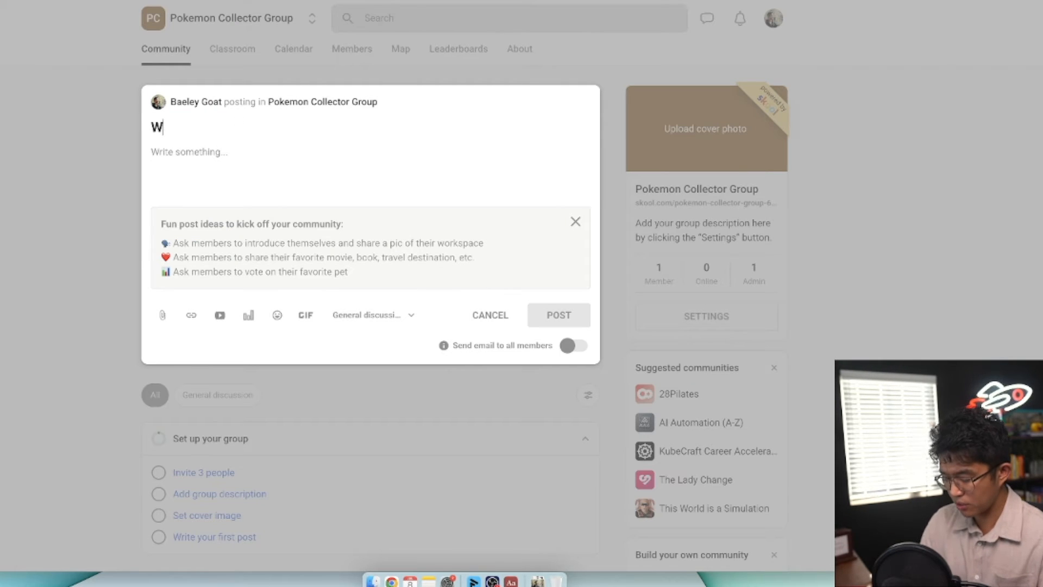
{"action": "type", "text": "Welcome to our community!"}
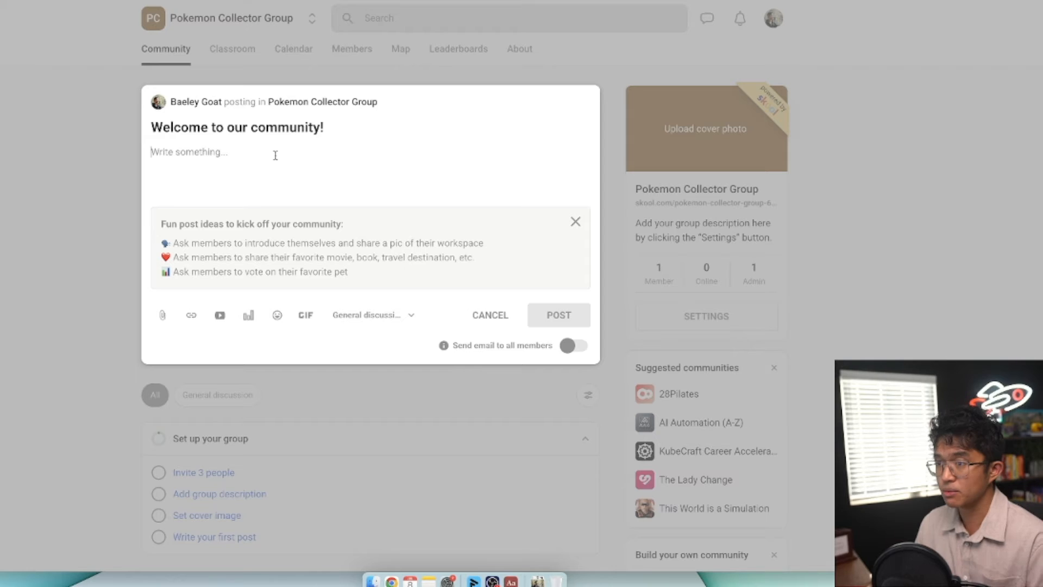
{"action": "type", "text": "Please feel"}
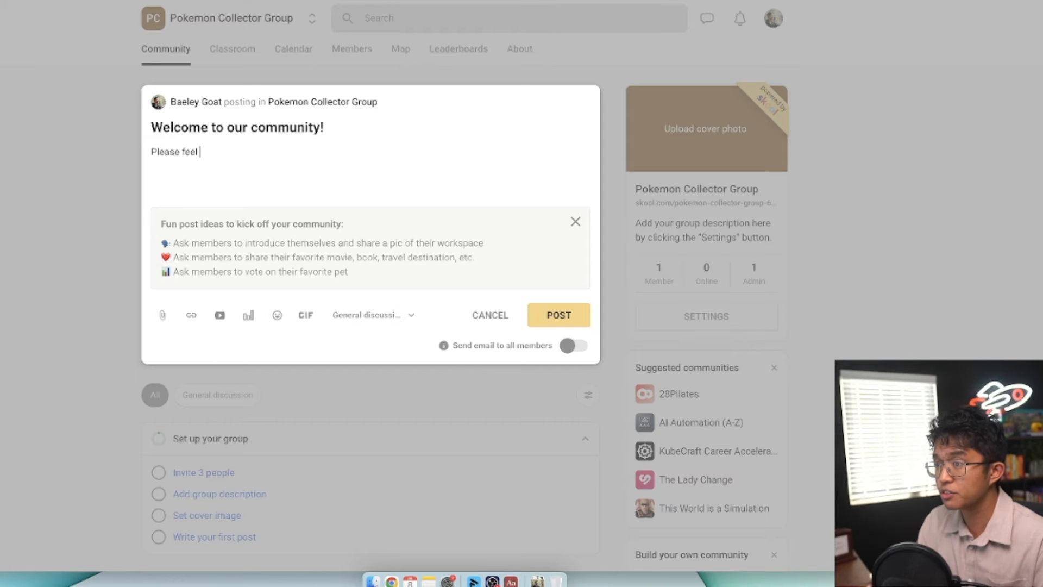
{"action": "type", "text": "free to share your"}
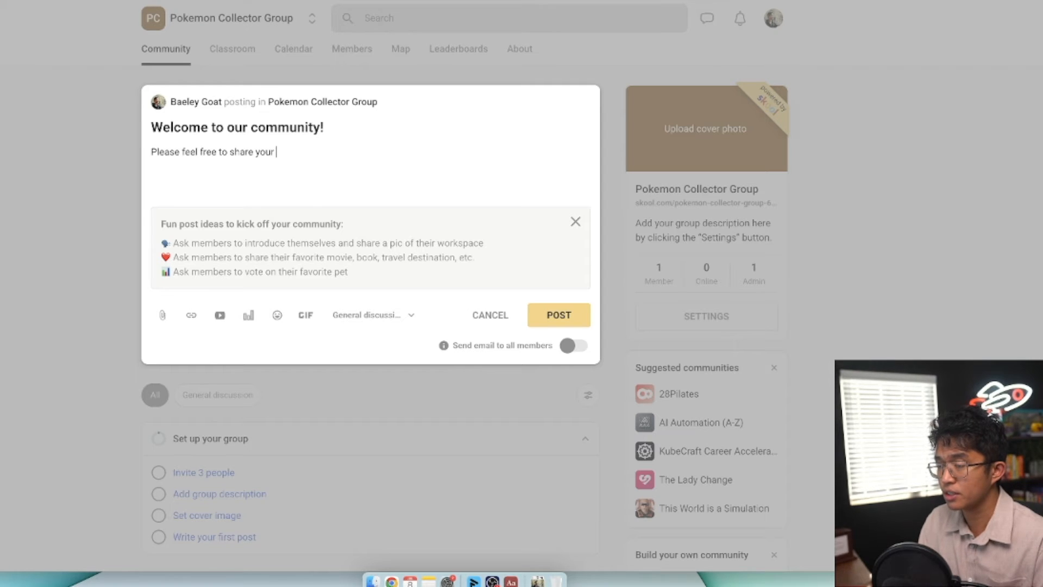
{"action": "type", "text": "card collections"}
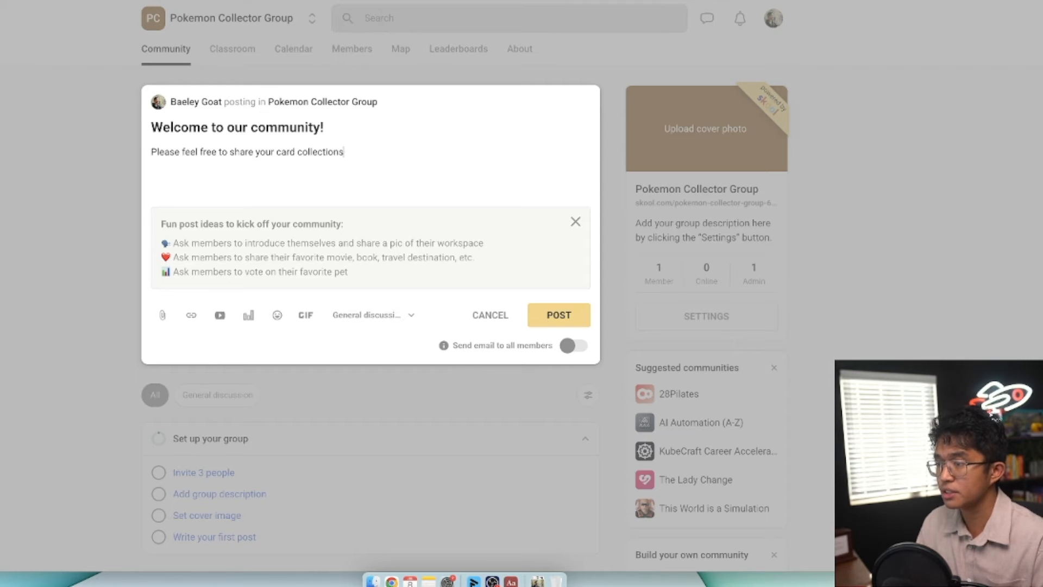
{"action": "type", "text": "!"}
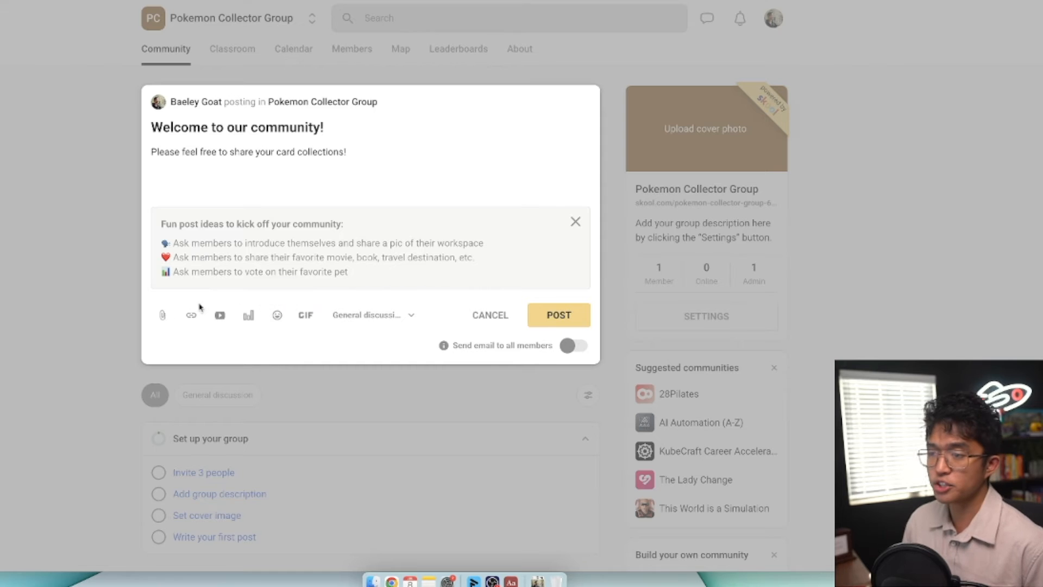
{"action": "mouse_move", "coordinate": [192, 314]}
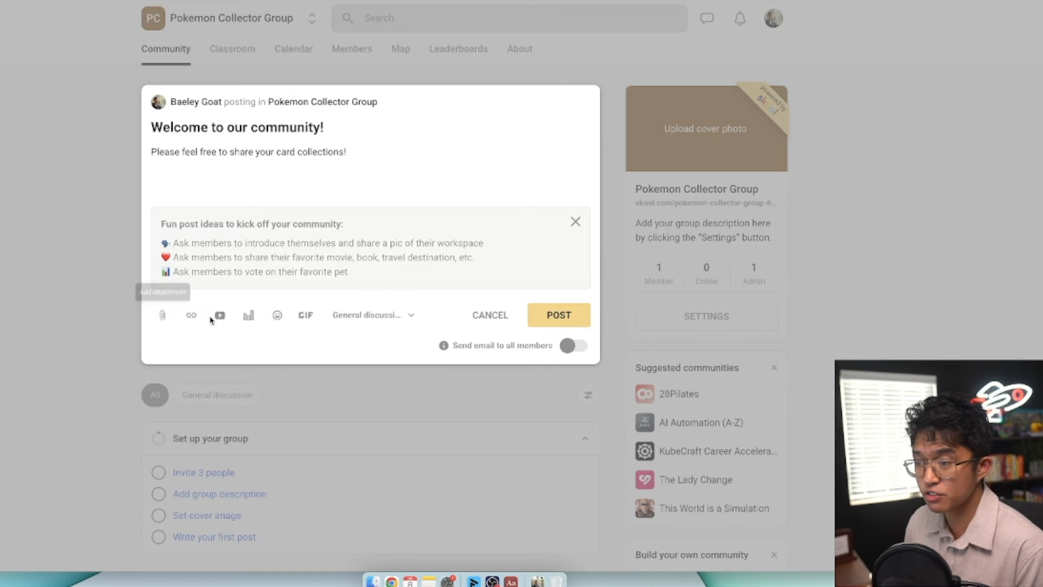
{"action": "mouse_move", "coordinate": [249, 315]}
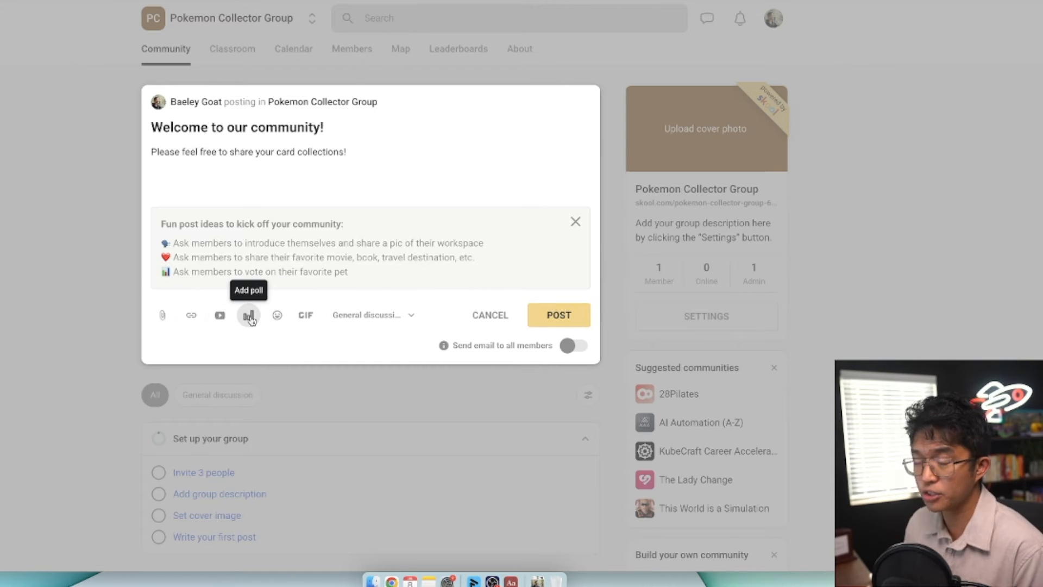
Keep the post in General discussion and publish it
{"action": "left_click", "coordinate": [373, 314]}
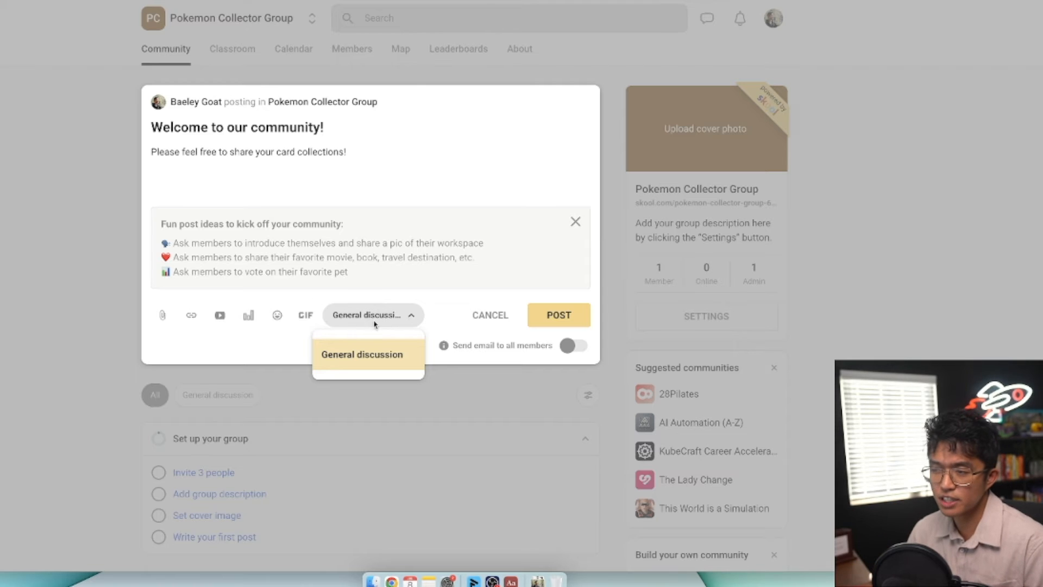
{"action": "mouse_move", "coordinate": [380, 330]}
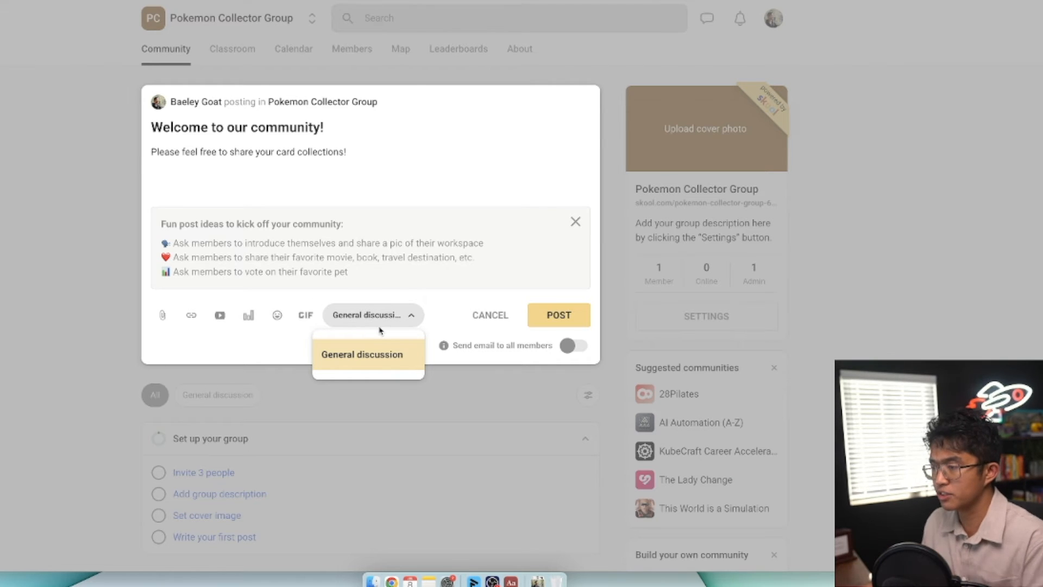
{"action": "left_click", "coordinate": [361, 353]}
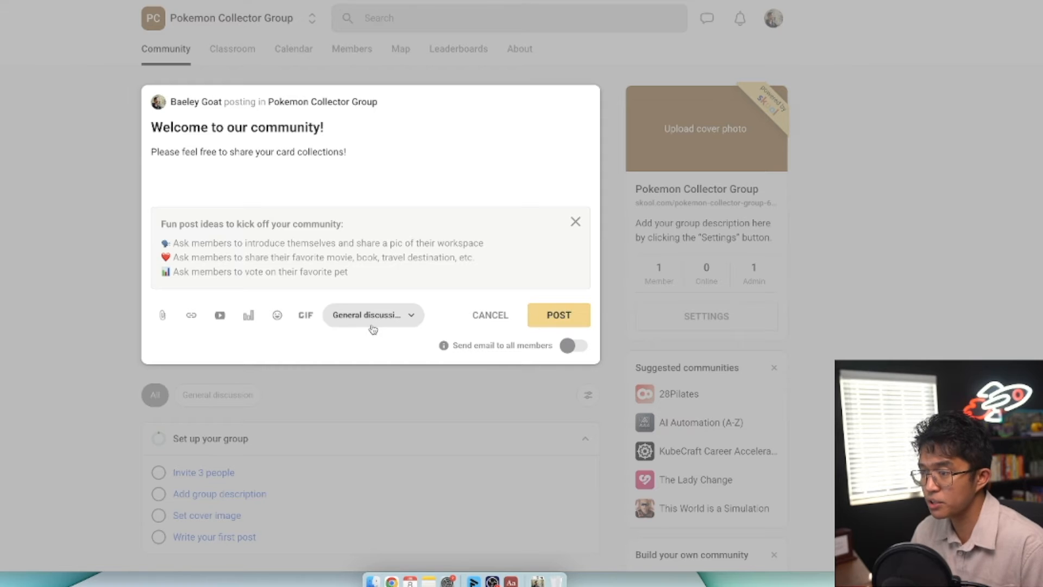
{"action": "left_click", "coordinate": [558, 315]}
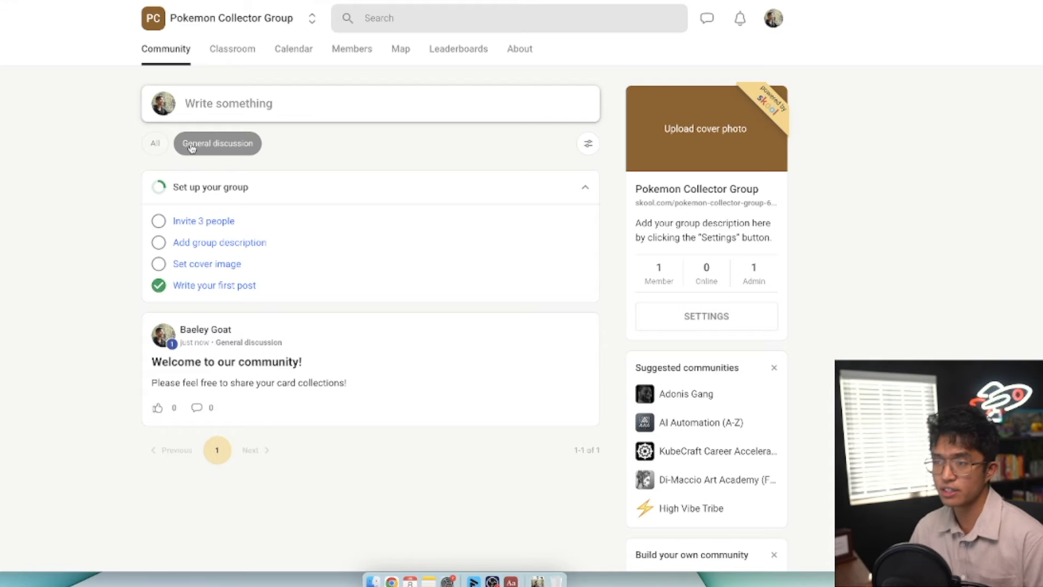
{"action": "left_click", "coordinate": [154, 143]}
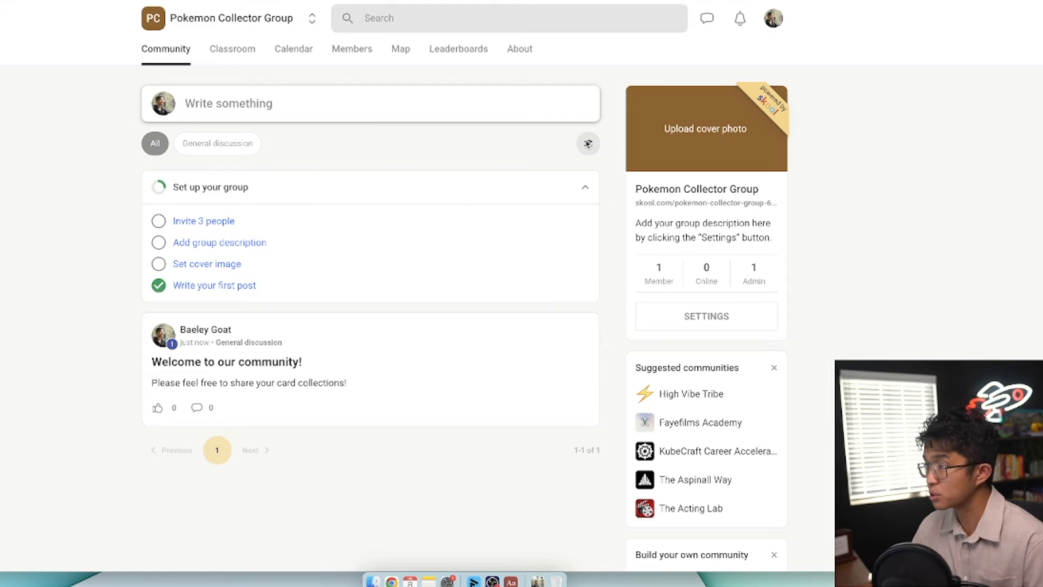
{"action": "left_click", "coordinate": [587, 143]}
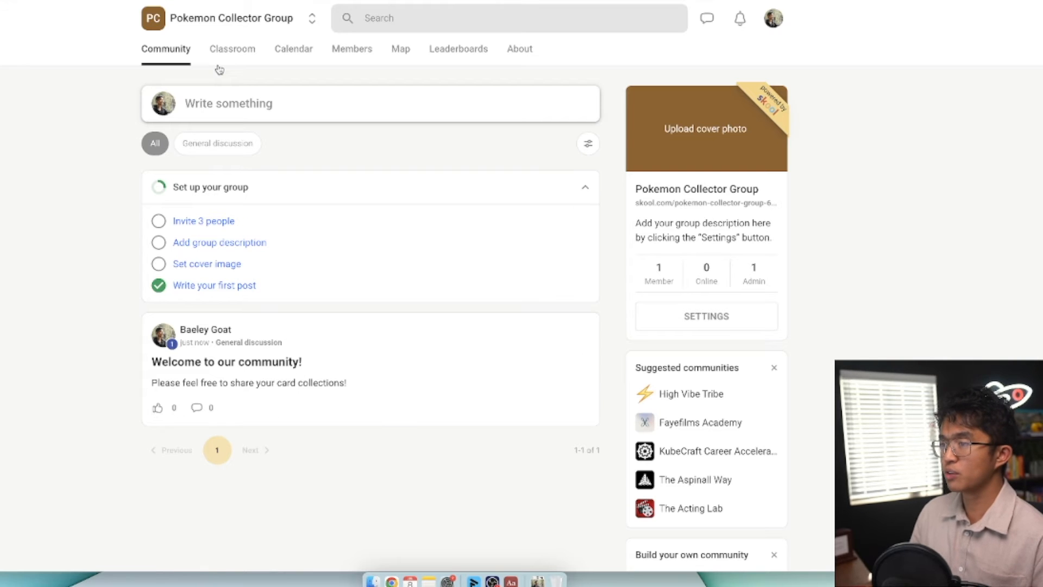
Open the Pokemon Collector Group's Classroom tab
{"action": "left_click", "coordinate": [232, 49]}
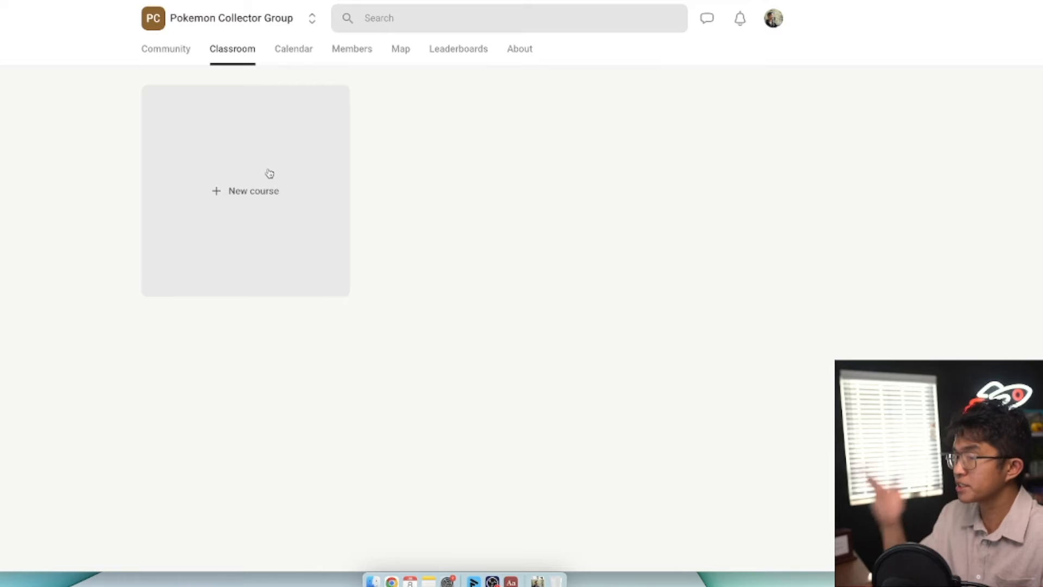
Start a course named 'Zero to Pokemon Card Collector' and write its all-in-one guide description
{"action": "left_click", "coordinate": [245, 191]}
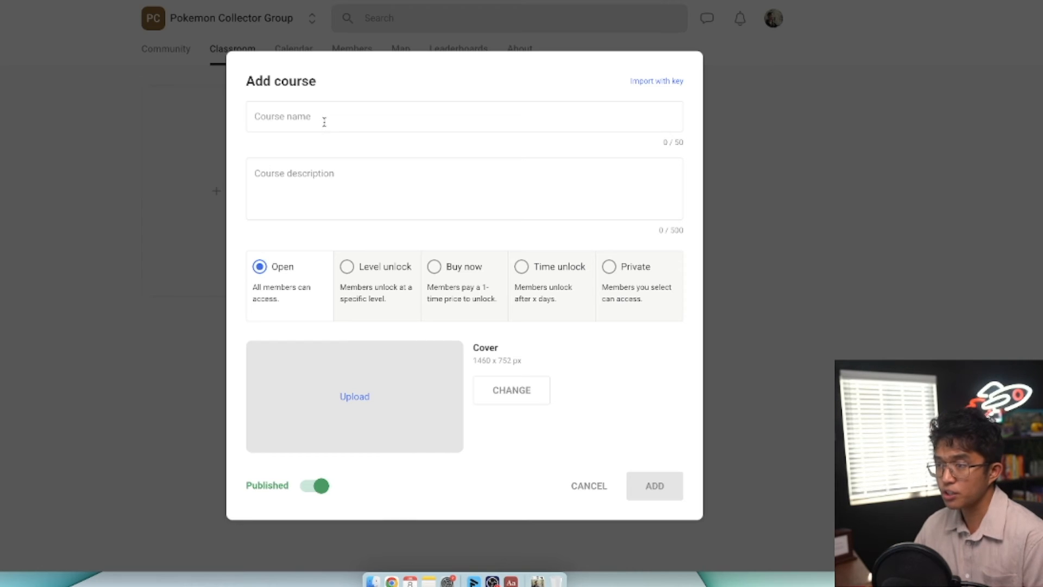
{"action": "type", "text": "Zero to Pokemon Card Collector"}
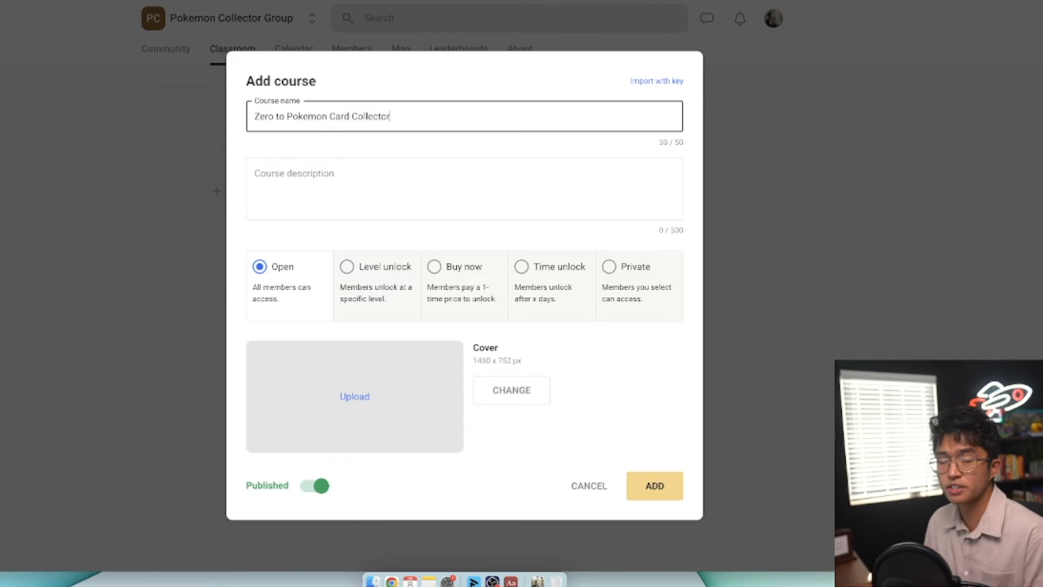
{"action": "left_click", "coordinate": [463, 189]}
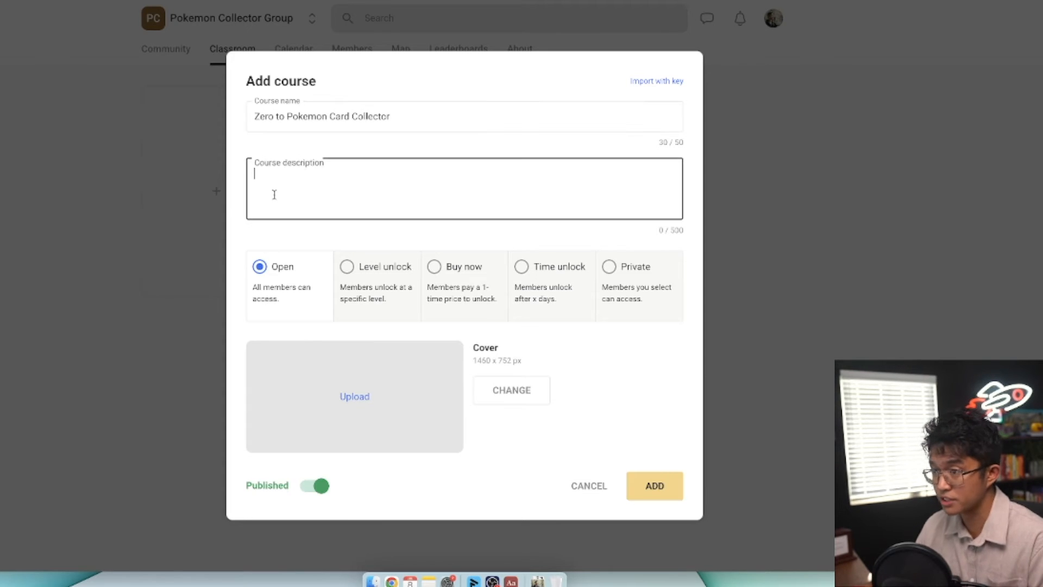
{"action": "type", "text": "This is the all in one guide to help you get started collectin"}
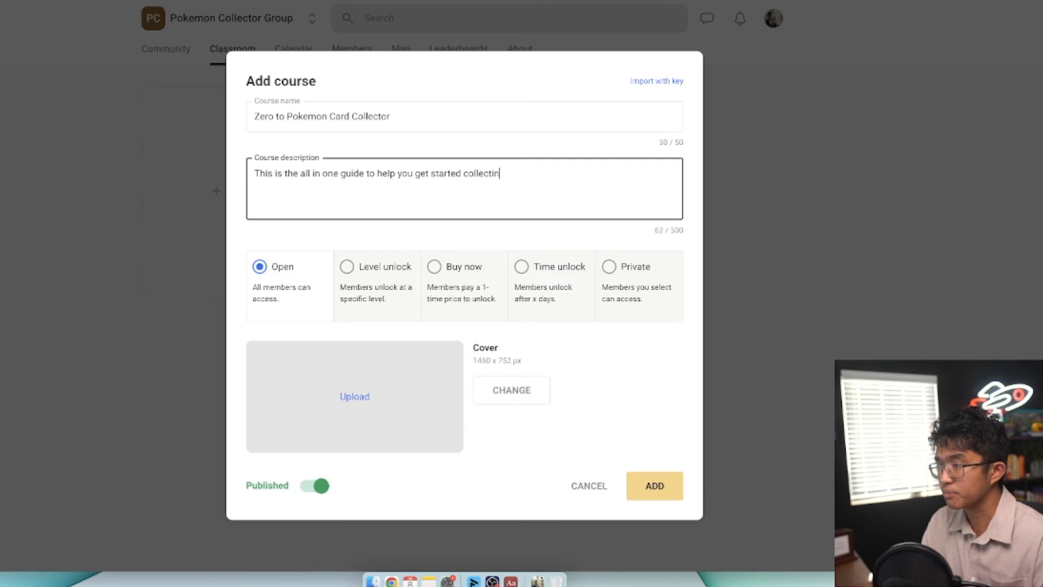
{"action": "type", "text": "g!"}
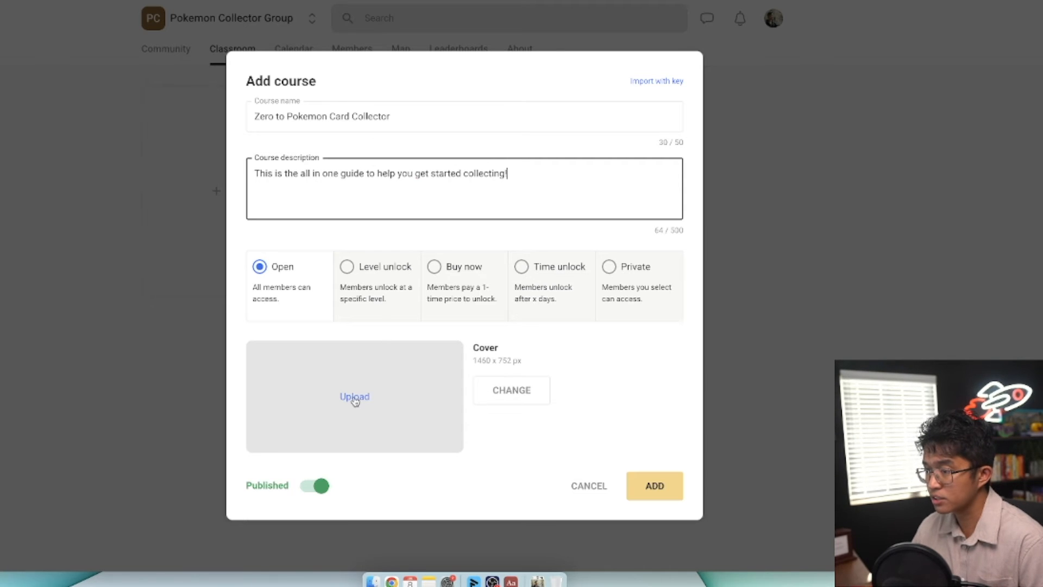
{"action": "left_click", "coordinate": [355, 397]}
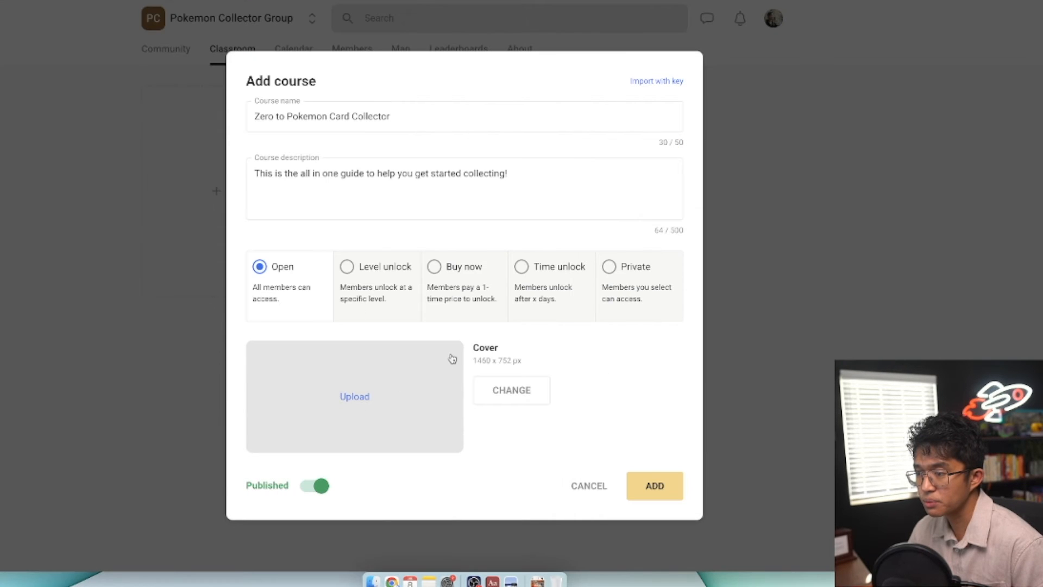
Load the Zero to Pokemon Card Collector cover PNG and save its crop
{"action": "left_click", "coordinate": [354, 396]}
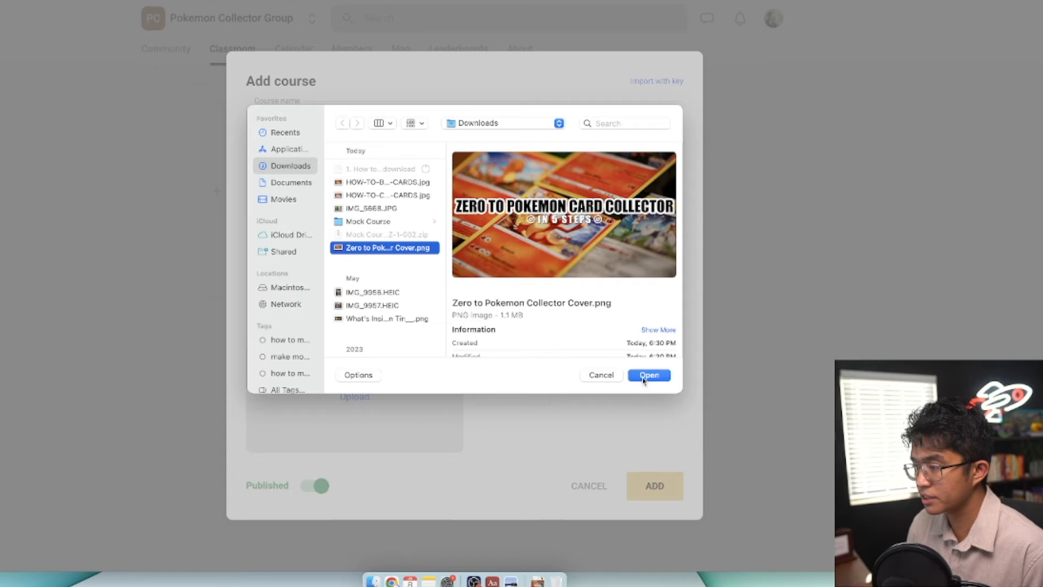
{"action": "left_click", "coordinate": [648, 374]}
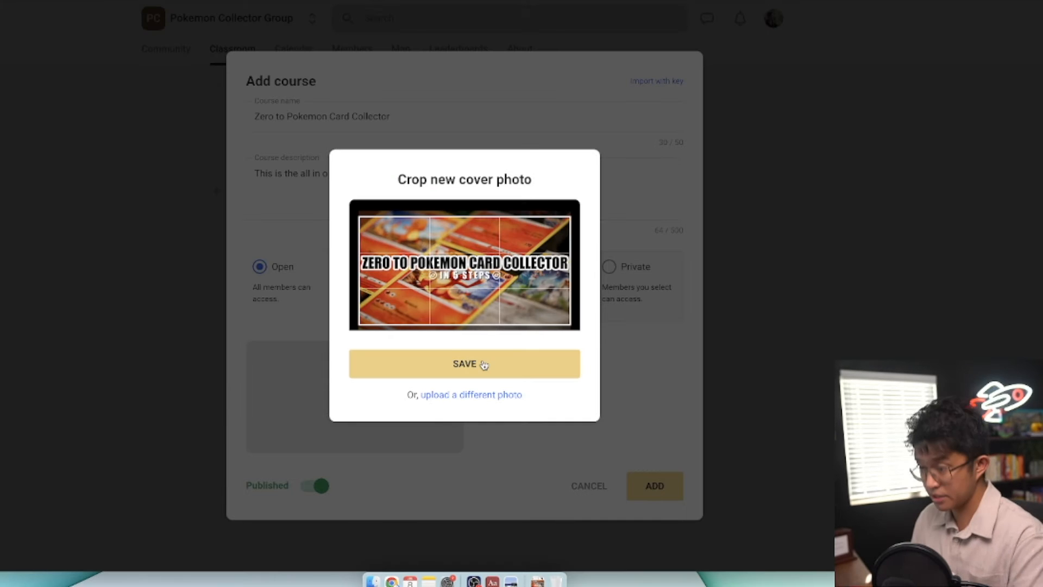
{"action": "left_click", "coordinate": [464, 364]}
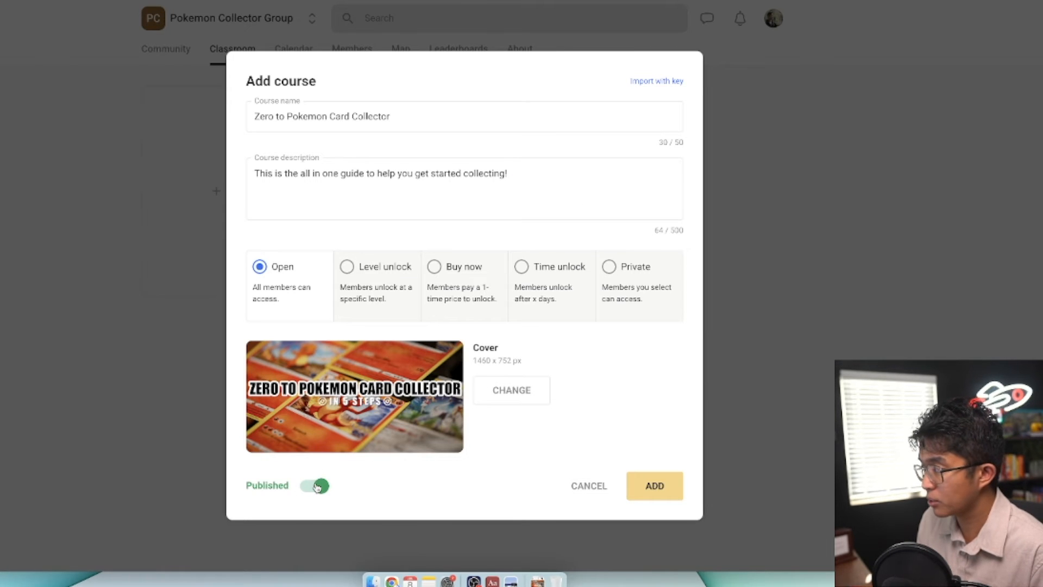
Set the course to draft and try the one-time purchase, unlock-after-days and private access options
{"action": "left_click", "coordinate": [312, 486]}
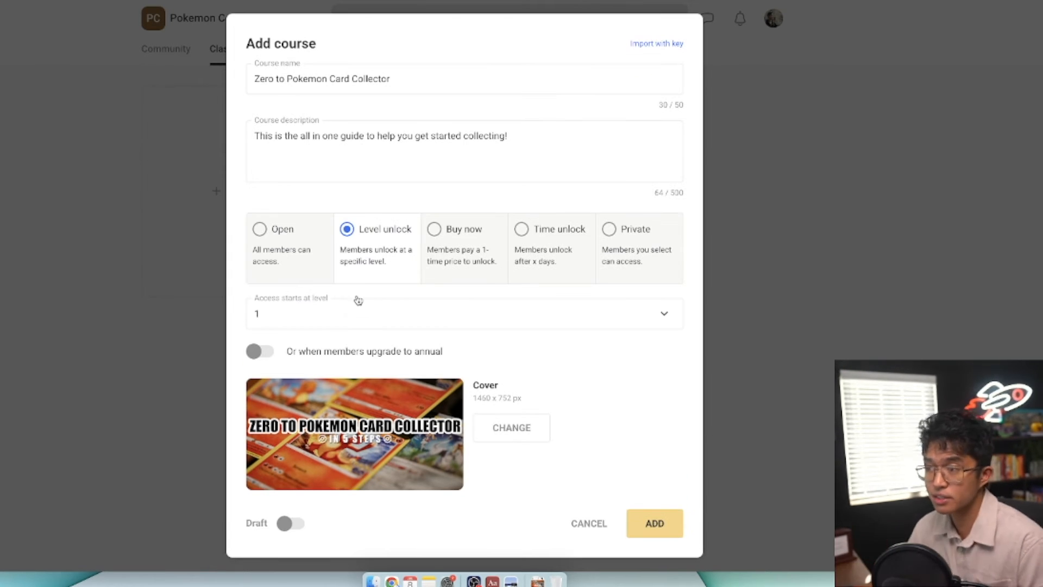
{"action": "left_click", "coordinate": [433, 229]}
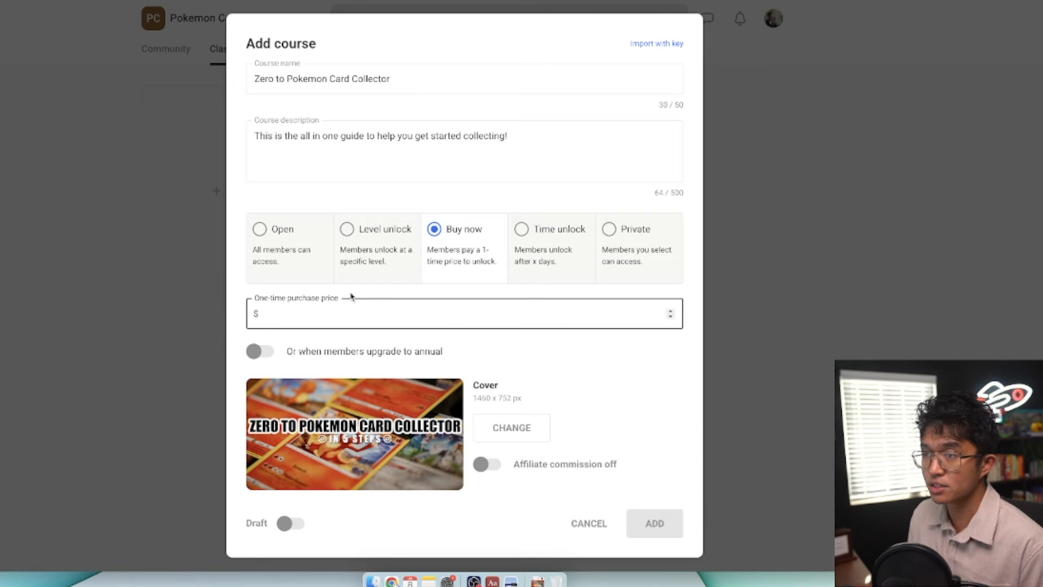
{"action": "mouse_move", "coordinate": [331, 298]}
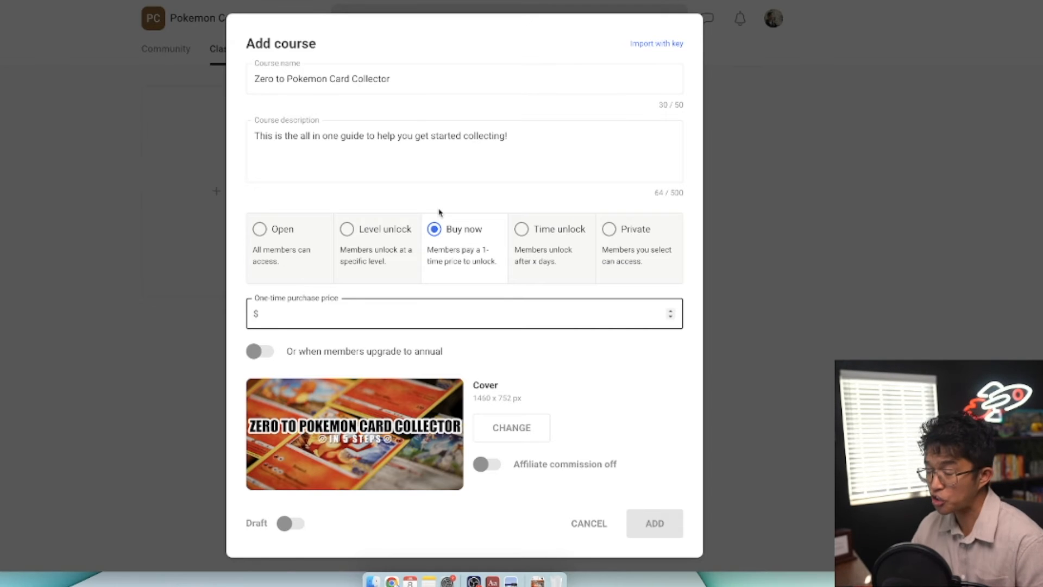
{"action": "left_click", "coordinate": [551, 229]}
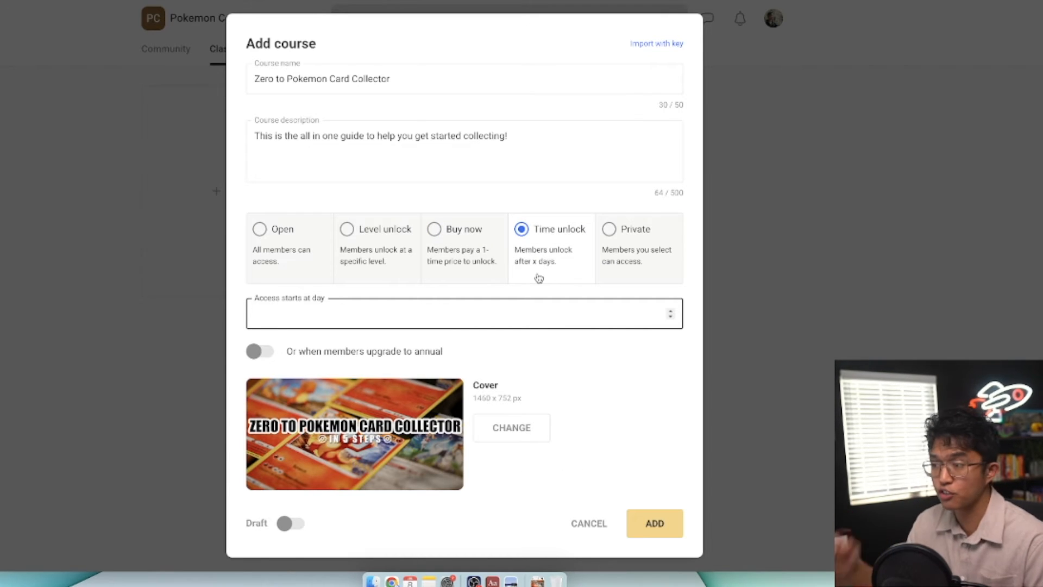
{"action": "left_click", "coordinate": [608, 235]}
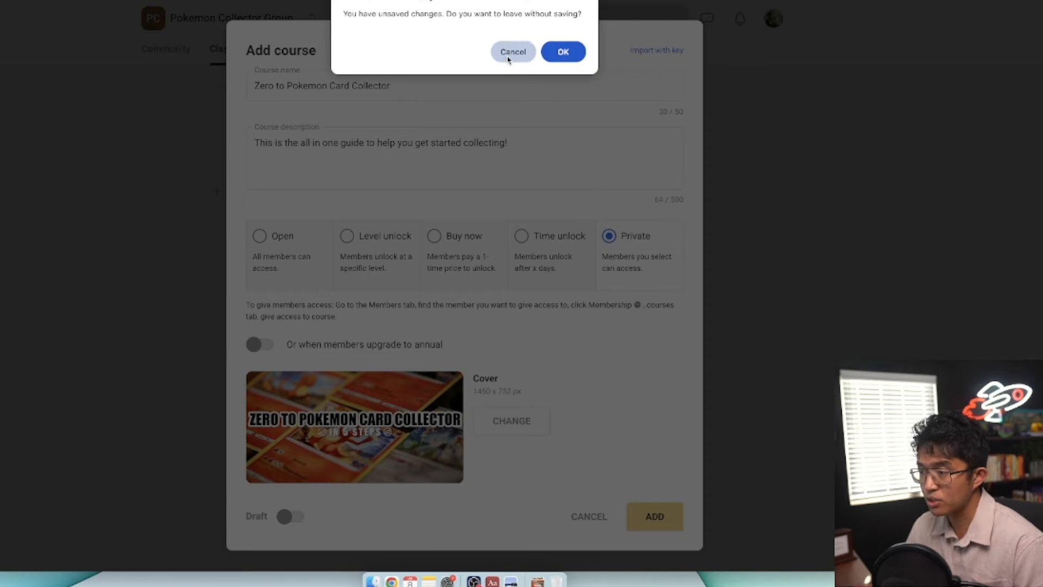
Keep the unsaved changes, make access open to all members, and add the course
{"action": "left_click", "coordinate": [512, 51]}
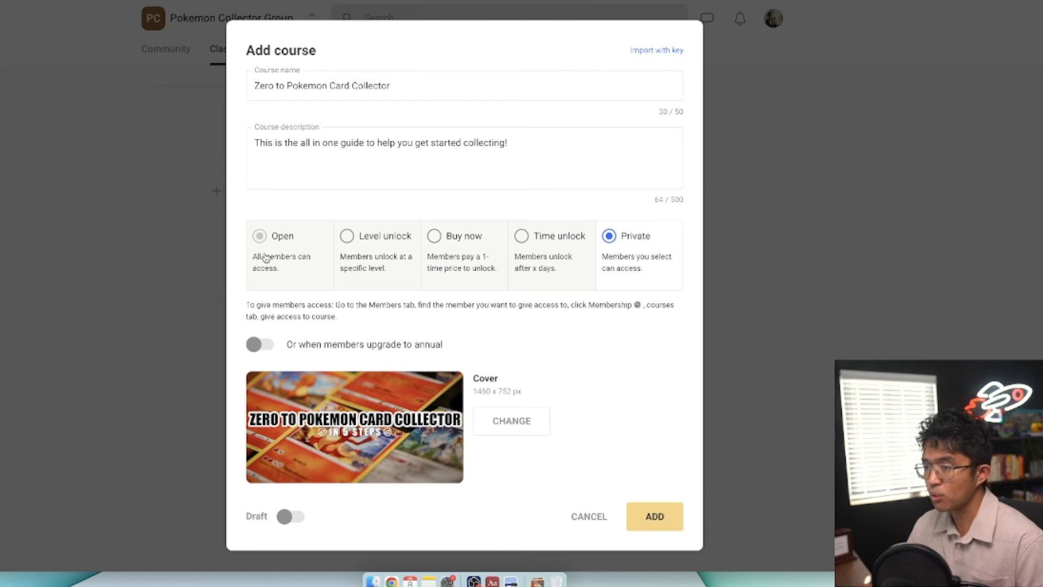
{"action": "left_click", "coordinate": [259, 235]}
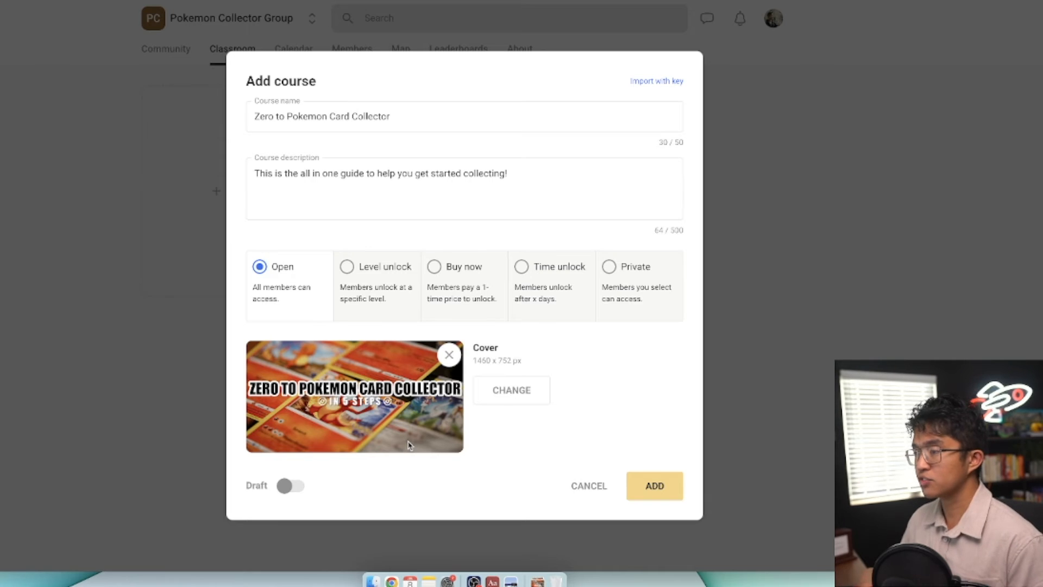
{"action": "left_click", "coordinate": [510, 390]}
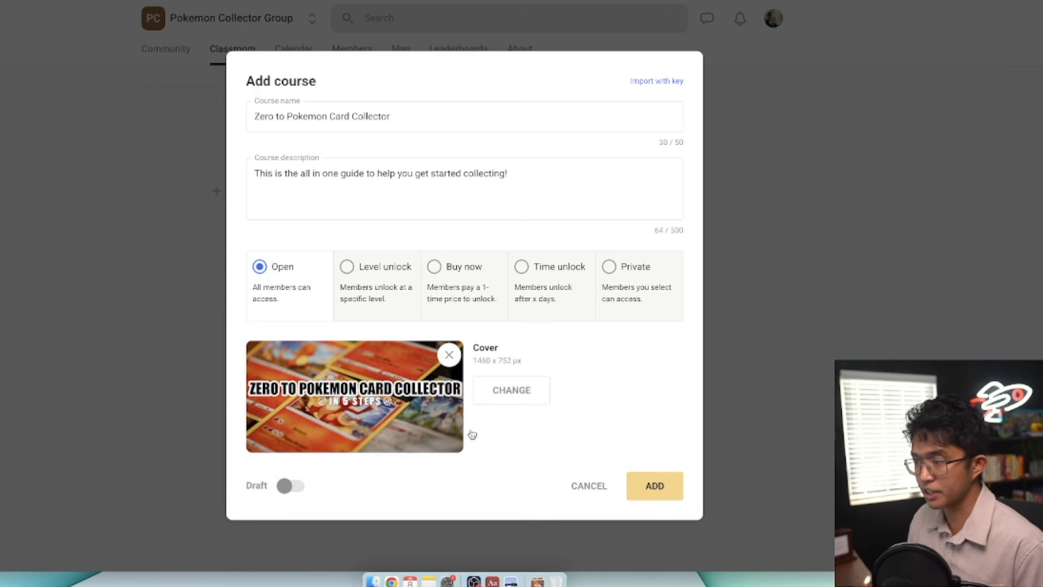
{"action": "left_click", "coordinate": [653, 486]}
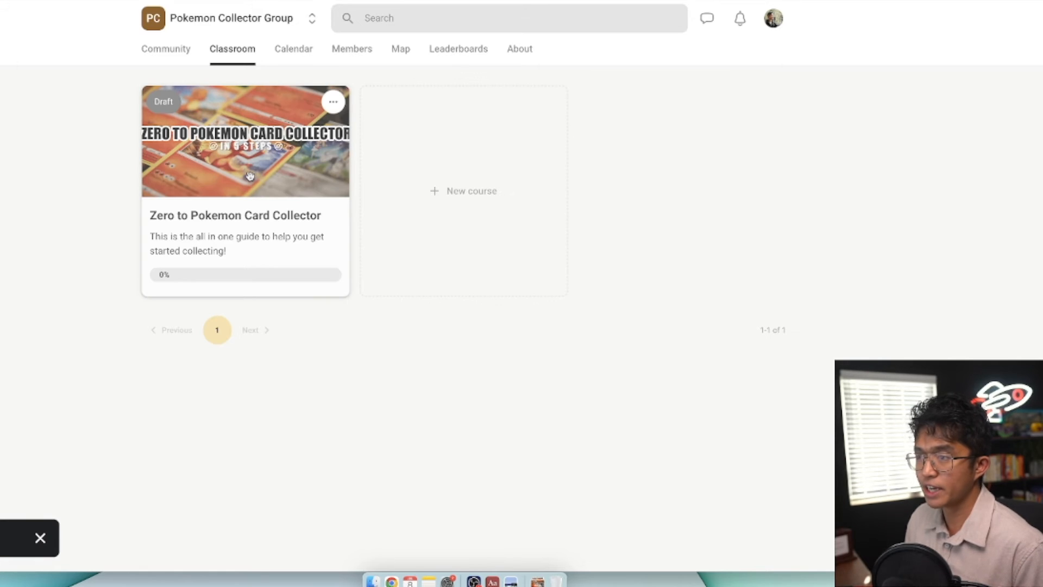
{"action": "mouse_move", "coordinate": [251, 140]}
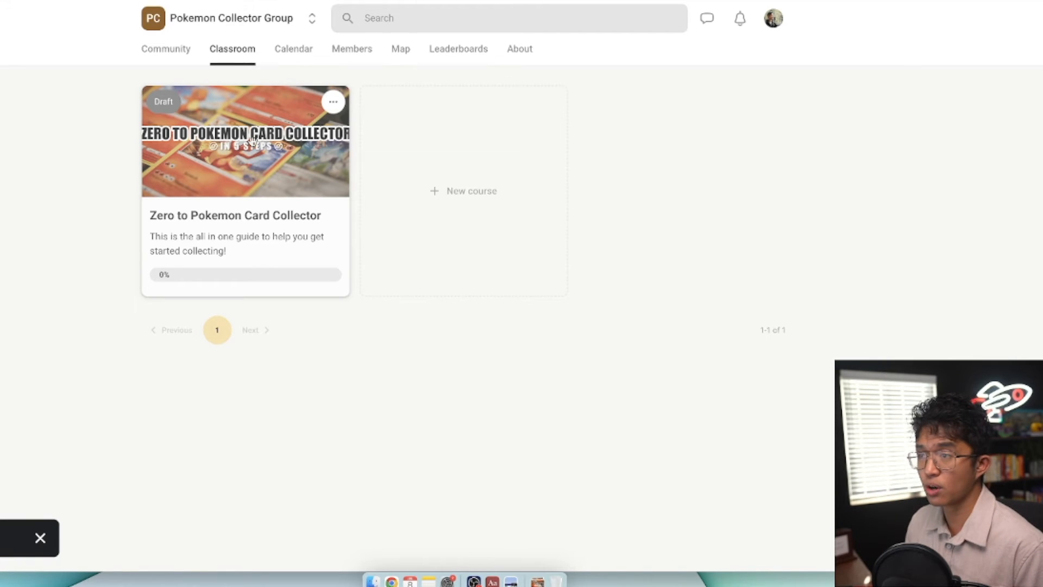
Open the Zero to Pokemon Card Collector course and retitle its first page 'How to Collect'
{"action": "left_click", "coordinate": [244, 141]}
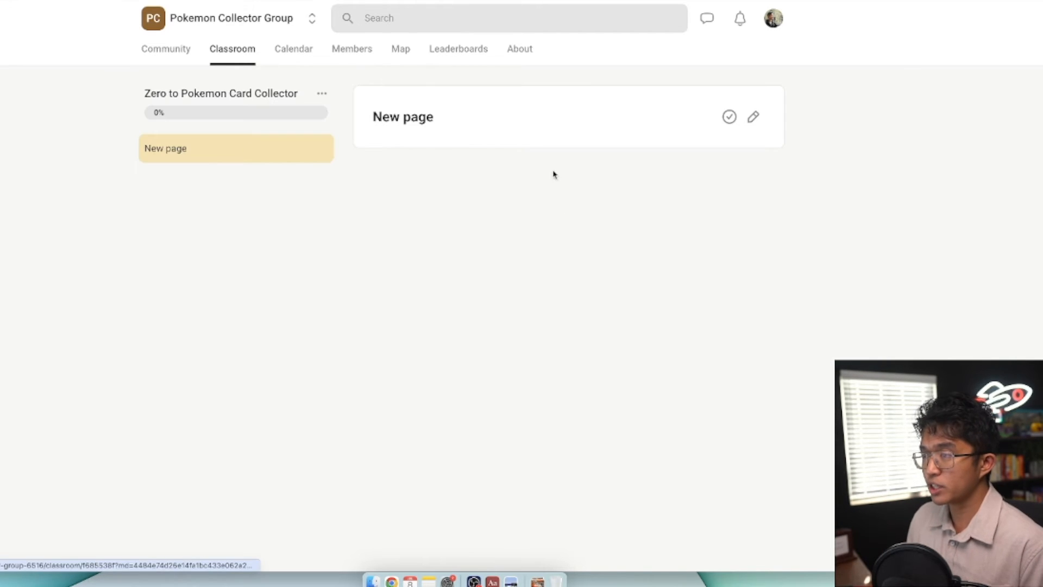
{"action": "mouse_move", "coordinate": [297, 214]}
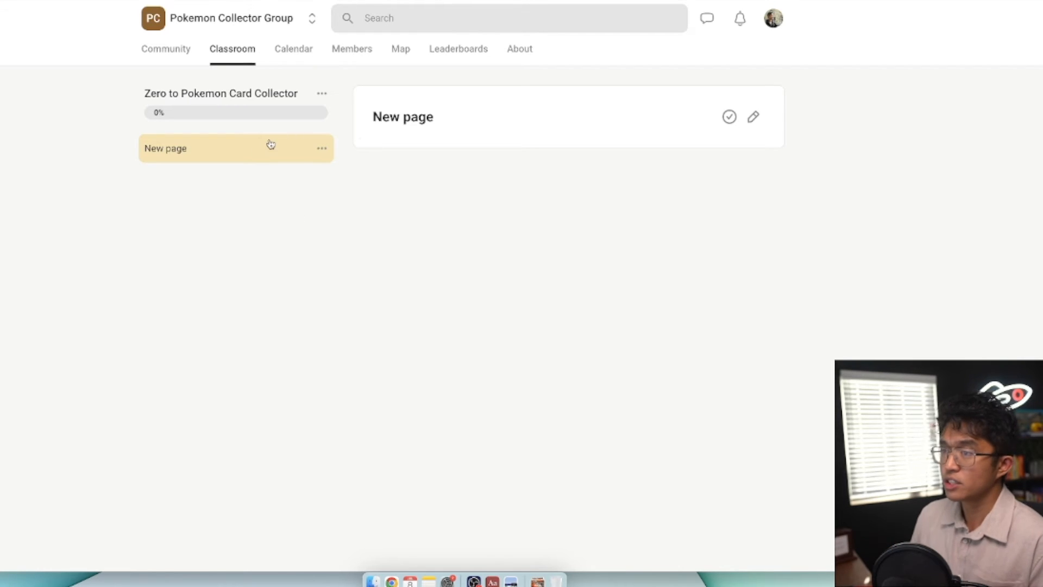
{"action": "left_click", "coordinate": [322, 148]}
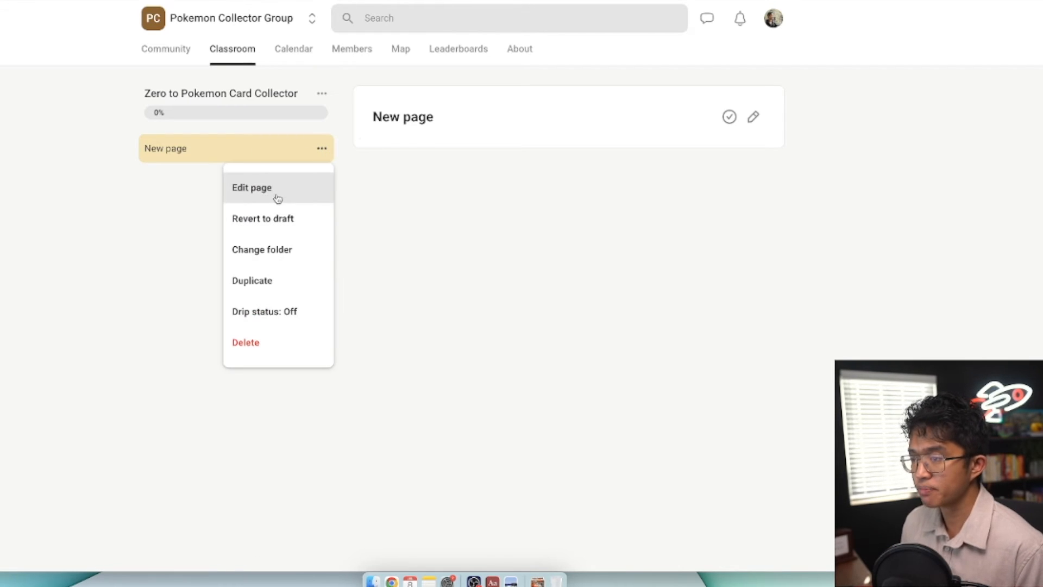
{"action": "left_click", "coordinate": [252, 187]}
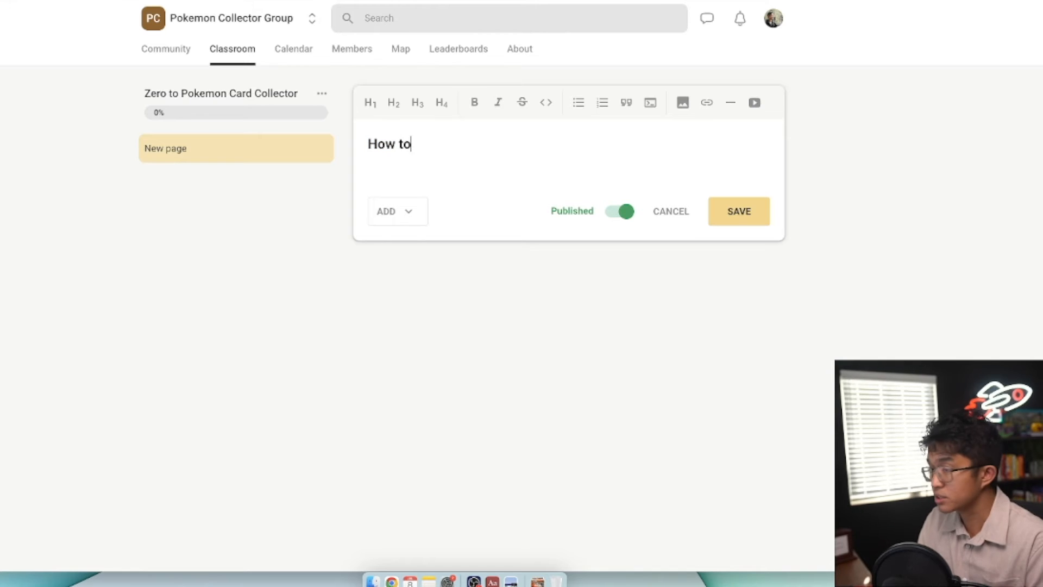
{"action": "type", "text": "Collect"}
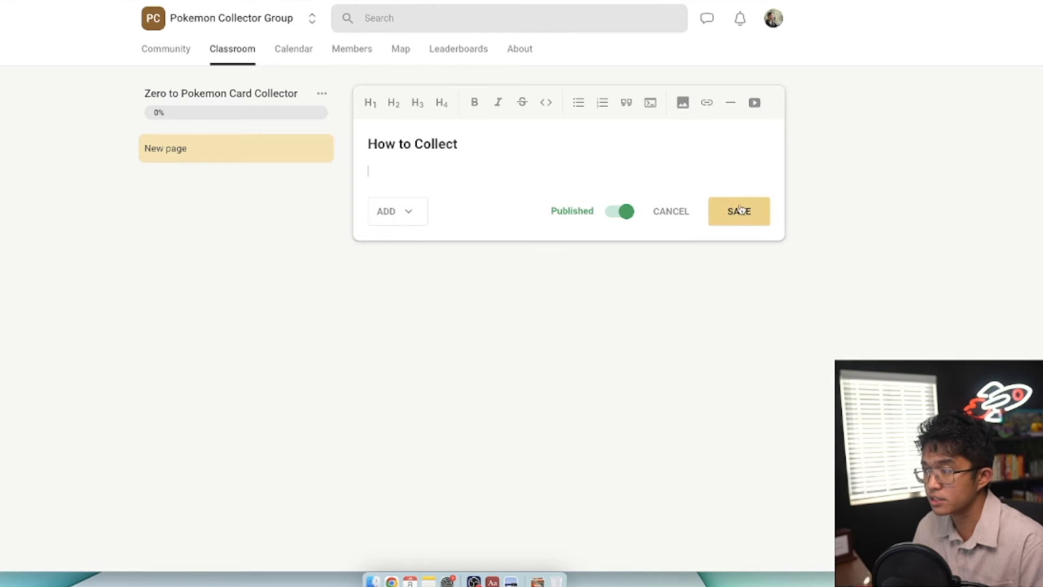
{"action": "left_click", "coordinate": [738, 211]}
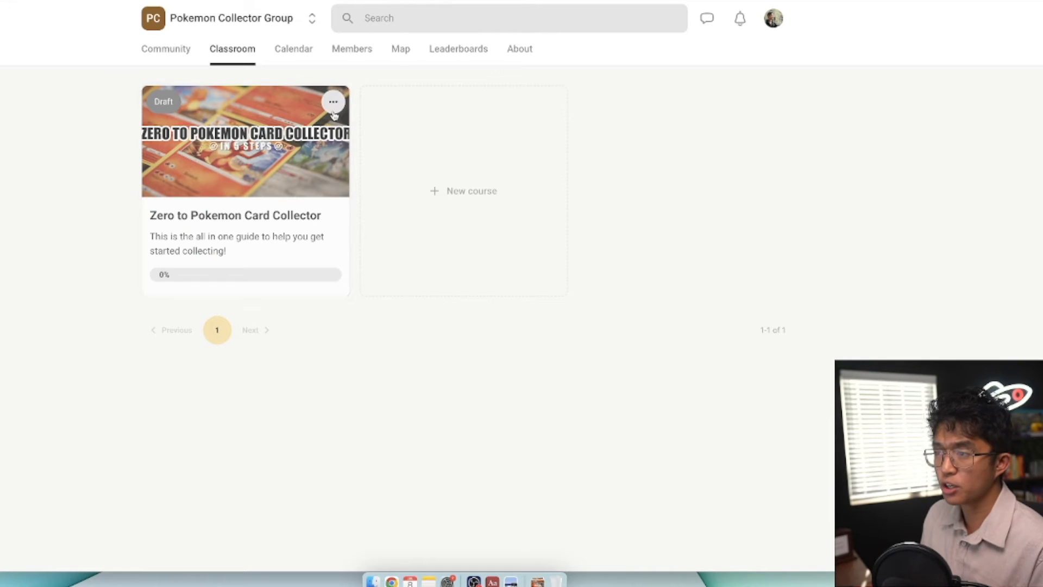
In the Zero to Pokemon Card Collector course, add a How to Collect Cards folder holding a new page
{"action": "left_click", "coordinate": [244, 141]}
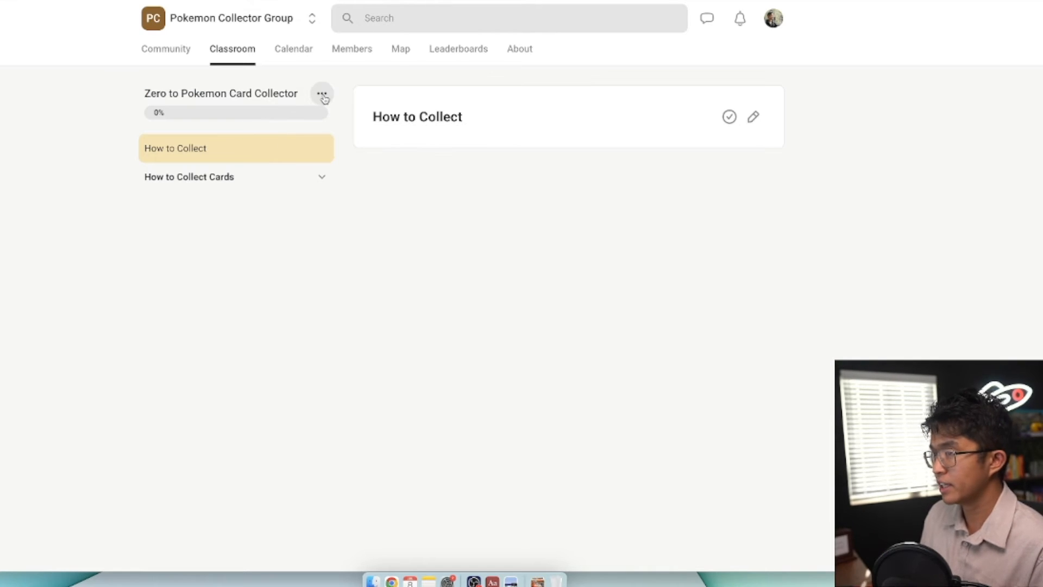
{"action": "left_click", "coordinate": [321, 93]}
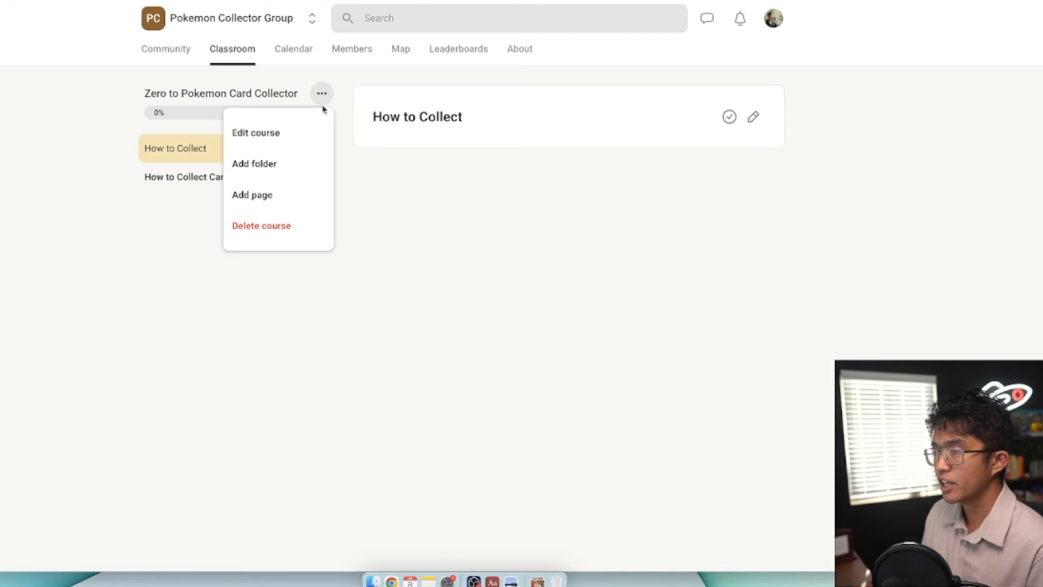
{"action": "mouse_move", "coordinate": [259, 194]}
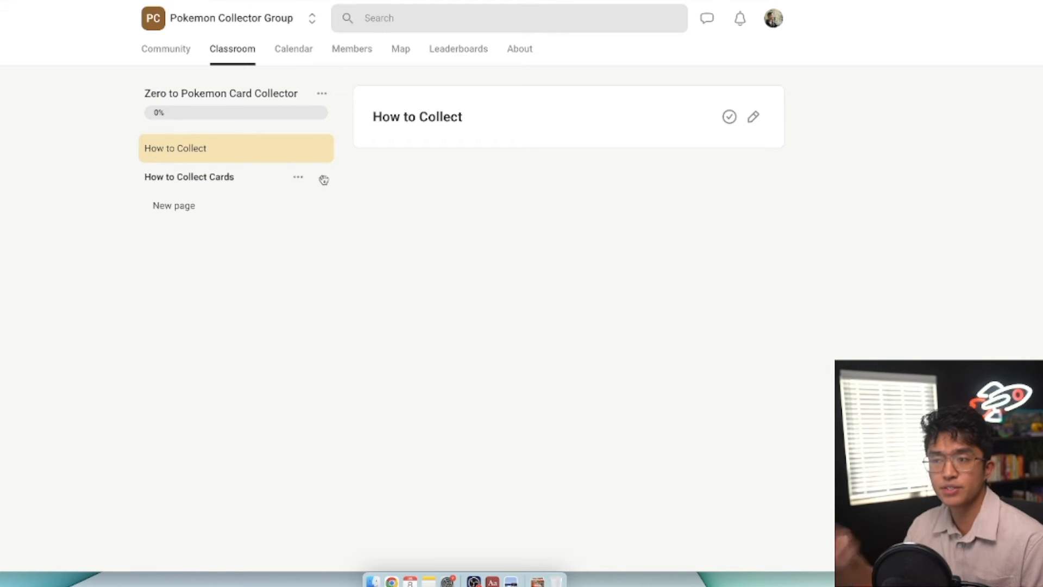
{"action": "left_click", "coordinate": [321, 93]}
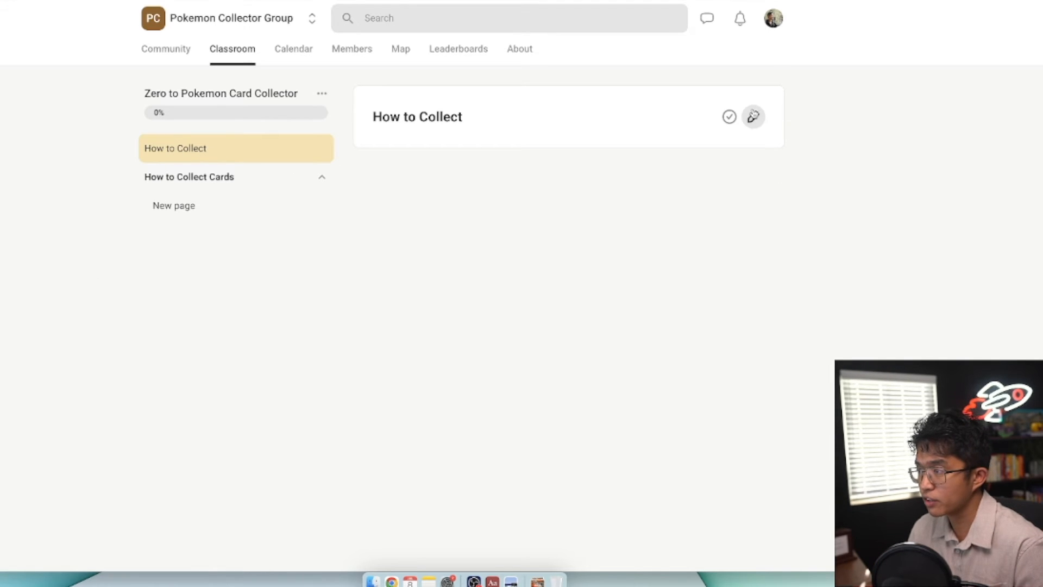
Edit the How to Collect lesson and start adding a video from Downloads
{"action": "left_click", "coordinate": [753, 116]}
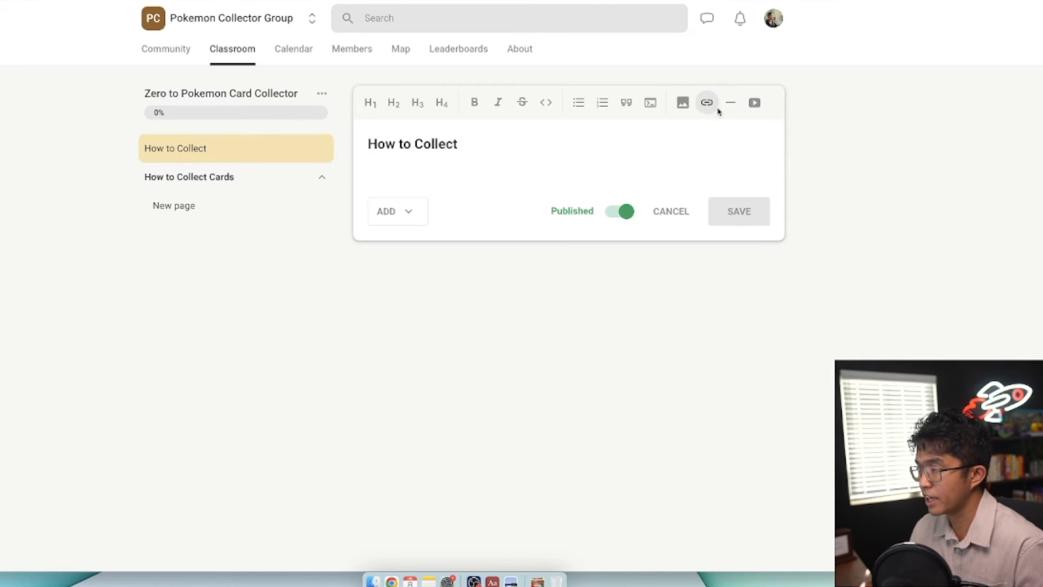
{"action": "left_click", "coordinate": [753, 103]}
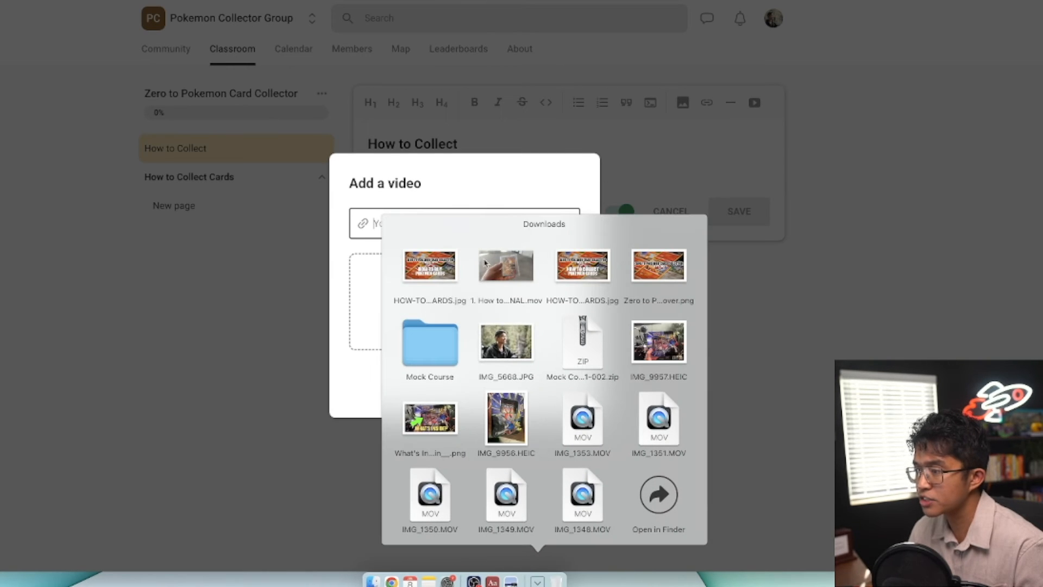
{"action": "left_click", "coordinate": [505, 264]}
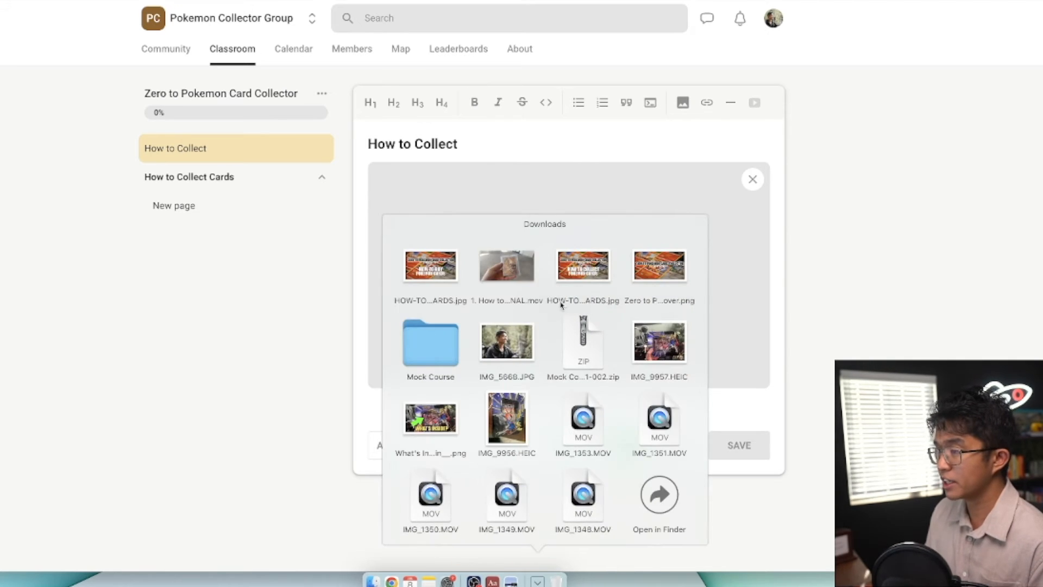
{"action": "mouse_move", "coordinate": [507, 266]}
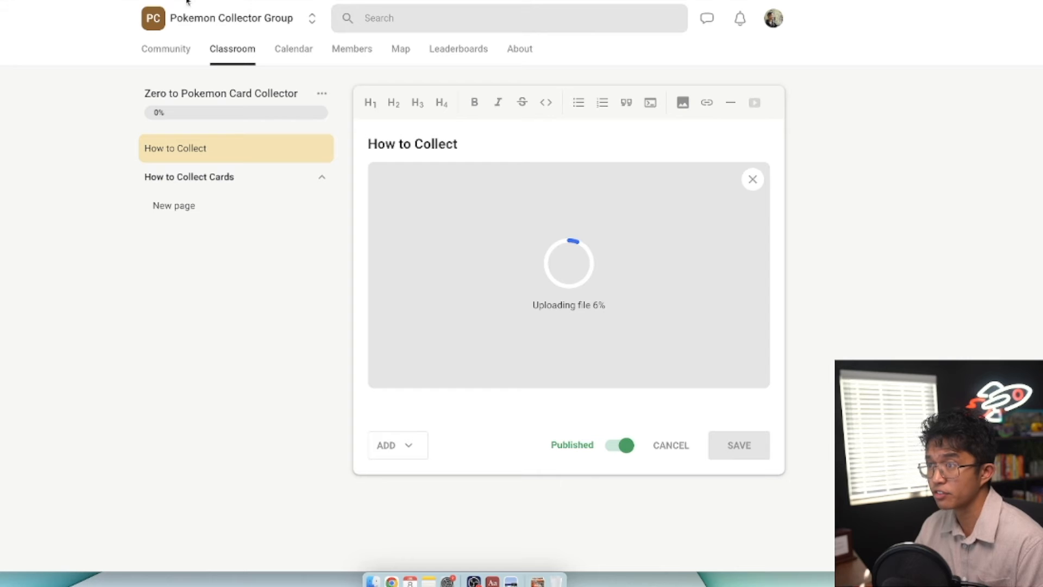
{"action": "mouse_move", "coordinate": [339, 34]}
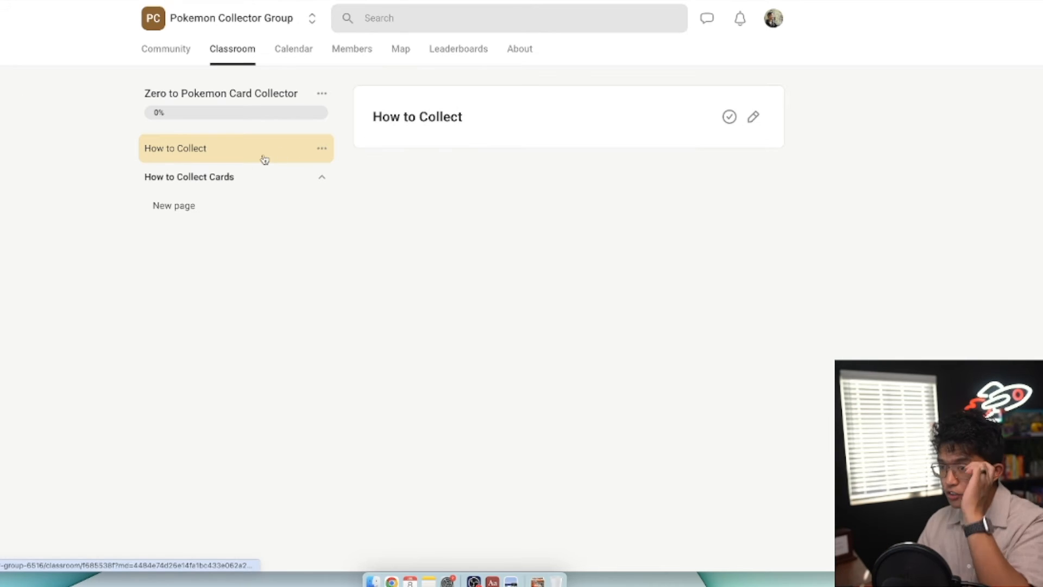
{"action": "left_click", "coordinate": [174, 205]}
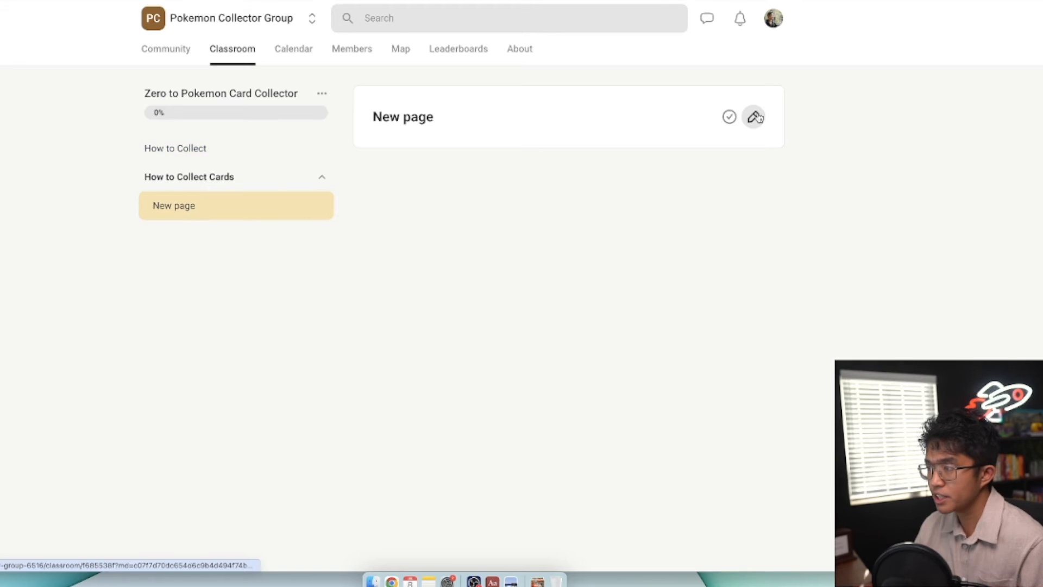
{"action": "left_click", "coordinate": [754, 117]}
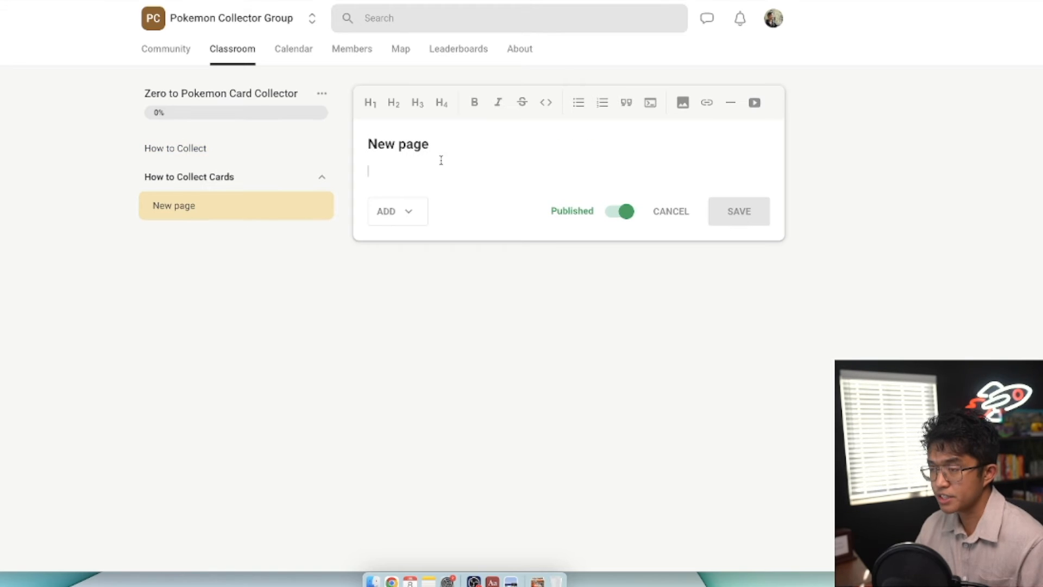
{"action": "left_click", "coordinate": [397, 210]}
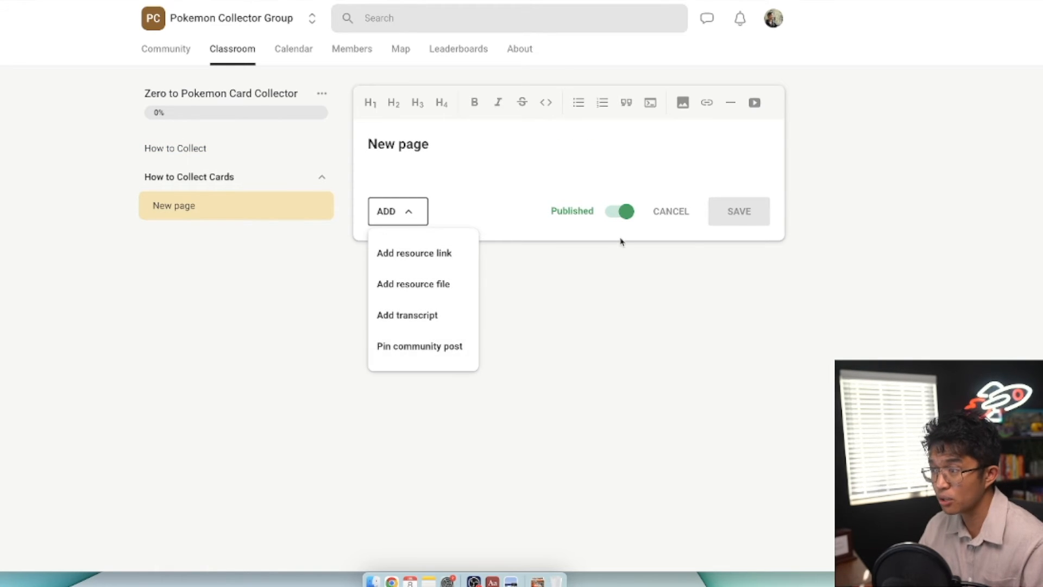
{"action": "left_click", "coordinate": [619, 211]}
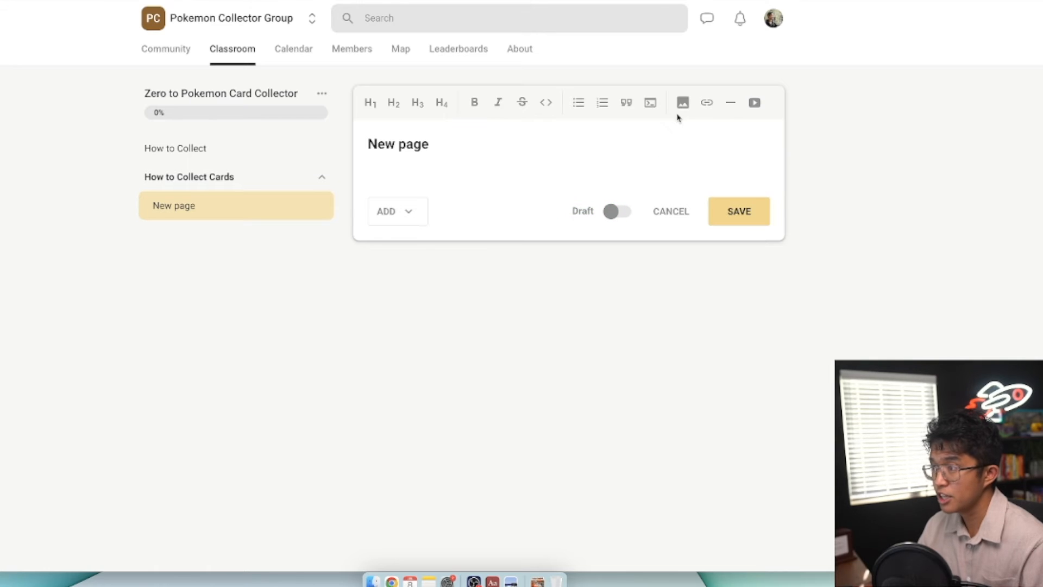
{"action": "left_click", "coordinate": [754, 102]}
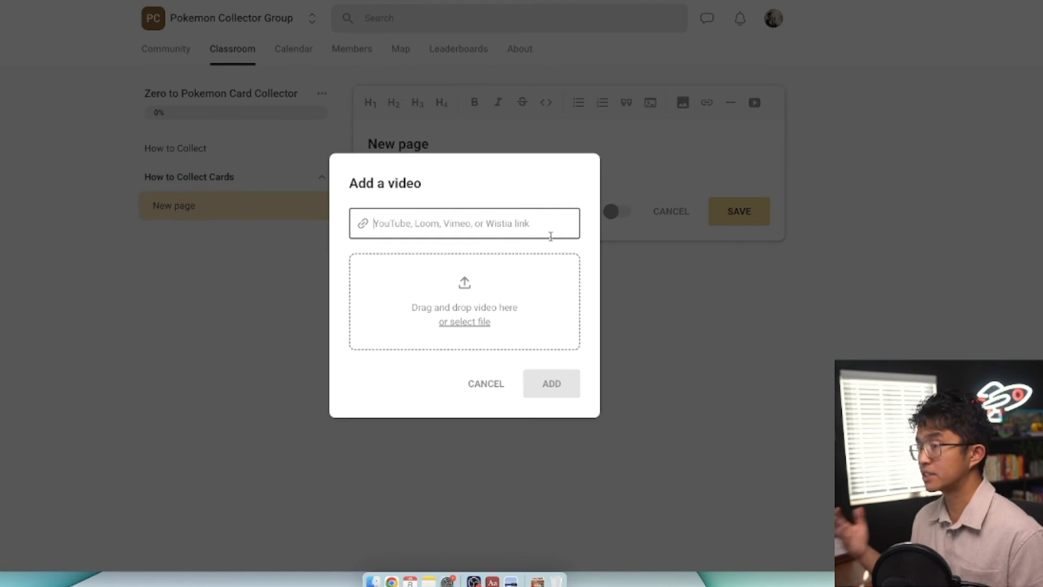
{"action": "left_click", "coordinate": [486, 383]}
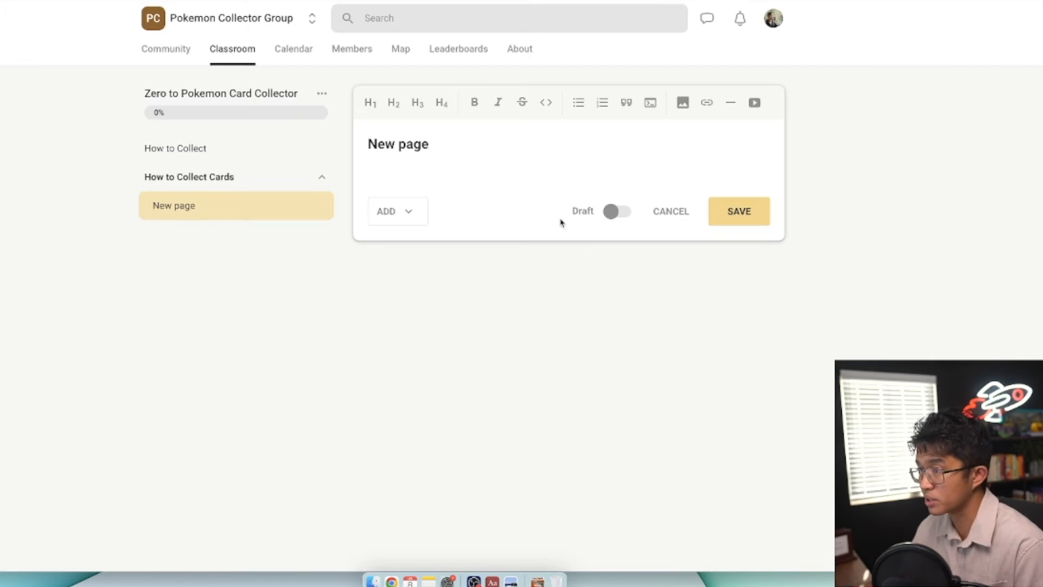
{"action": "mouse_move", "coordinate": [270, 174]}
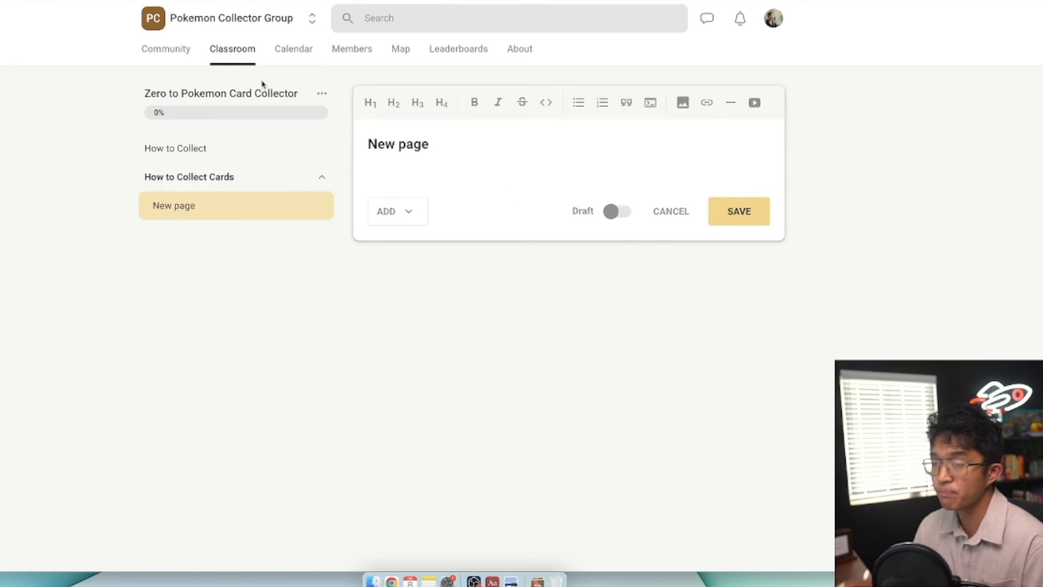
{"action": "left_click", "coordinate": [232, 49]}
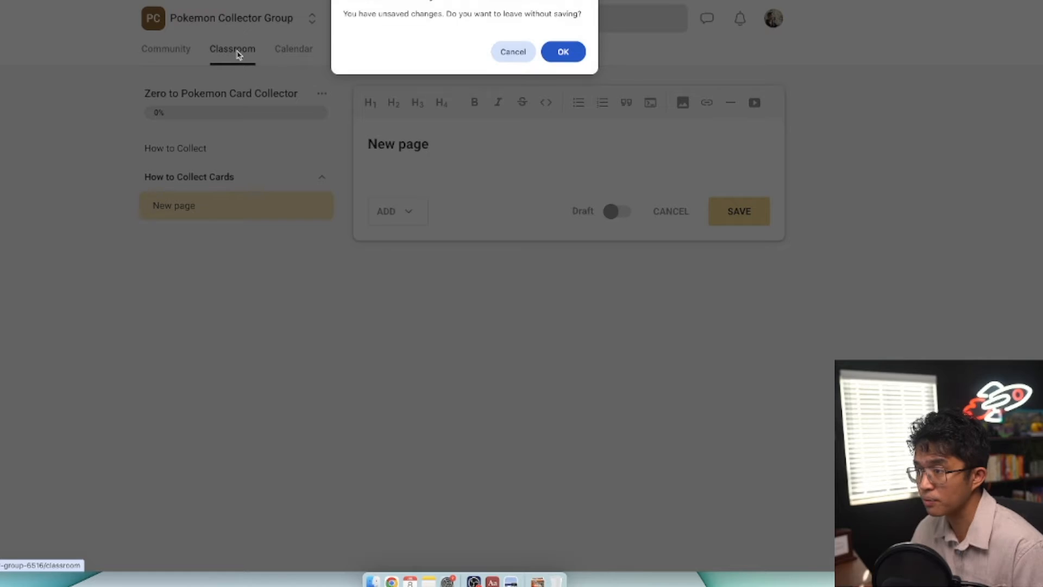
{"action": "left_click", "coordinate": [563, 52]}
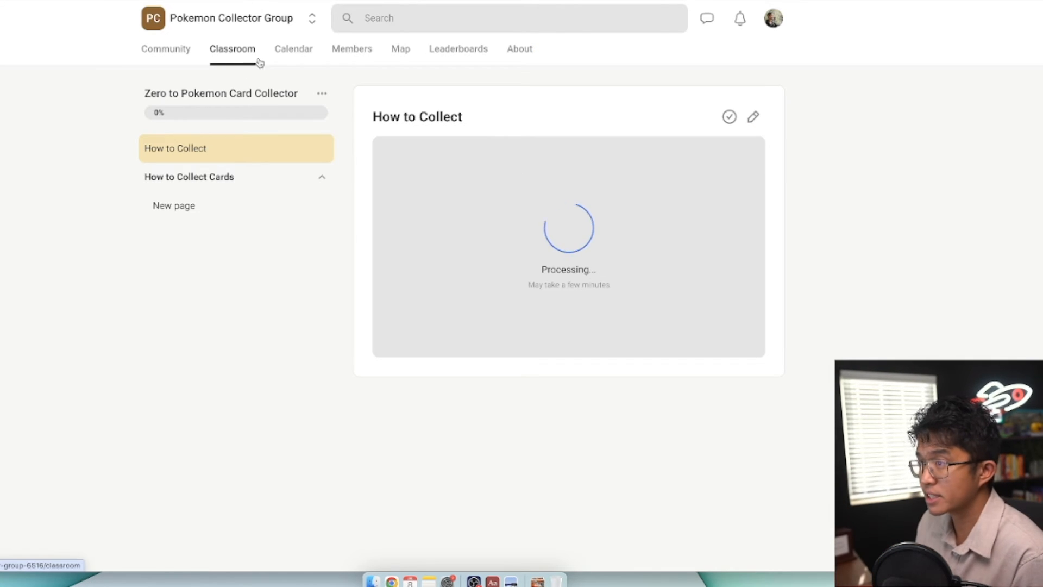
Start a custom calendar event titled 'POkemon Investing Discussions'
{"action": "left_click", "coordinate": [293, 48]}
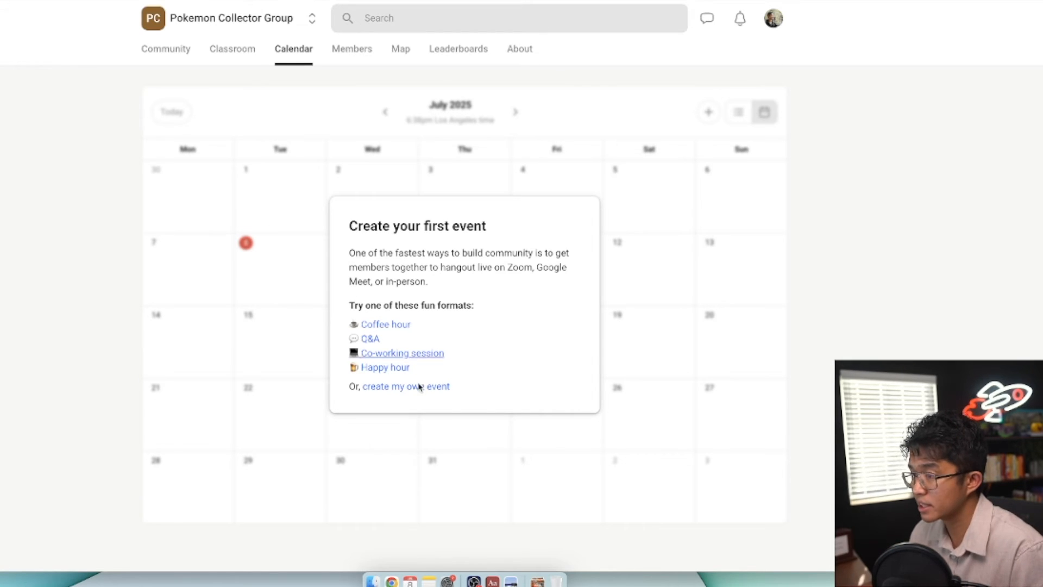
{"action": "left_click", "coordinate": [405, 386]}
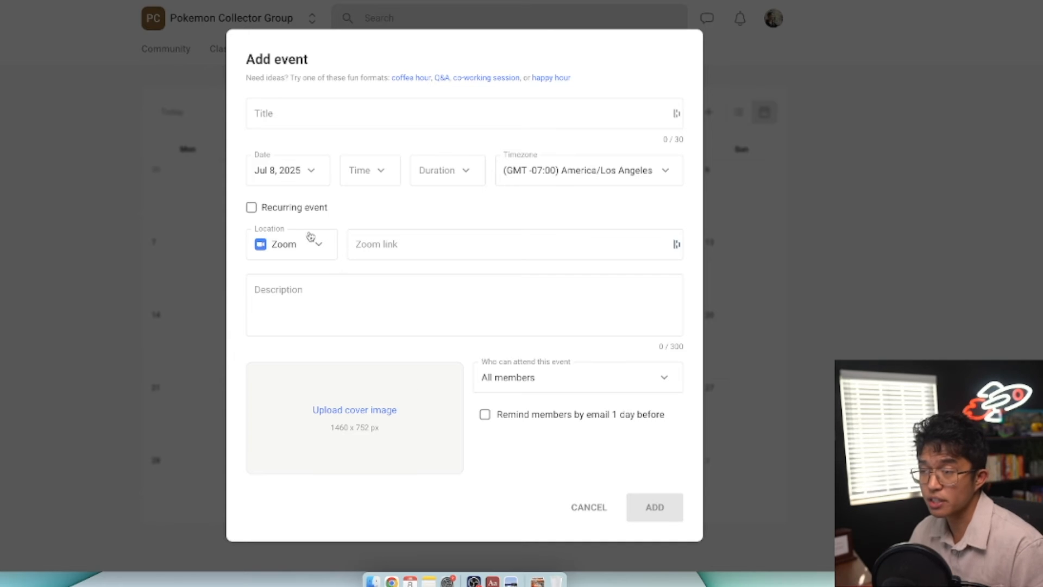
{"action": "left_click", "coordinate": [354, 409]}
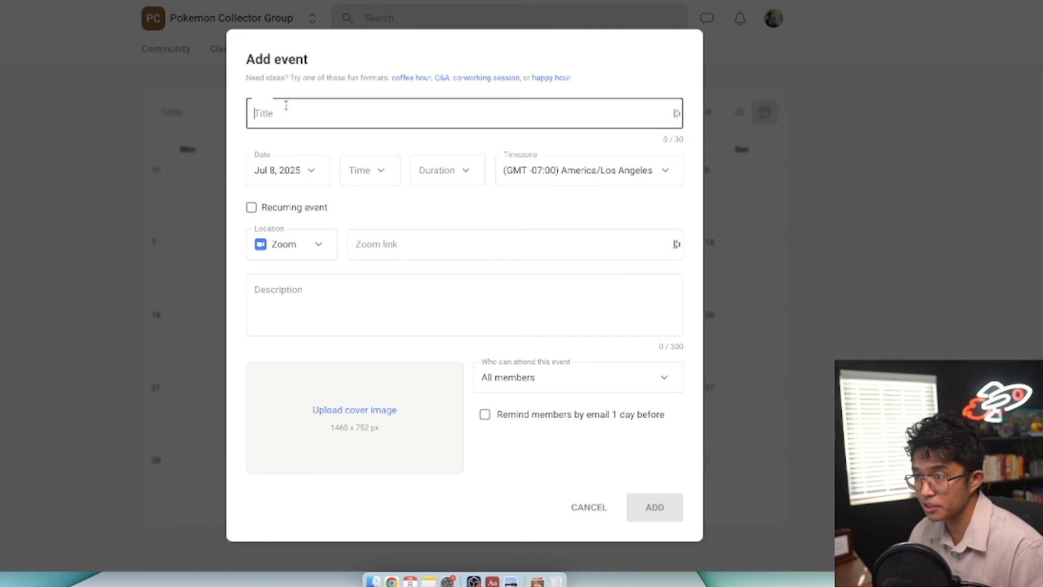
{"action": "type", "text": "POkemon Investing Discussions"}
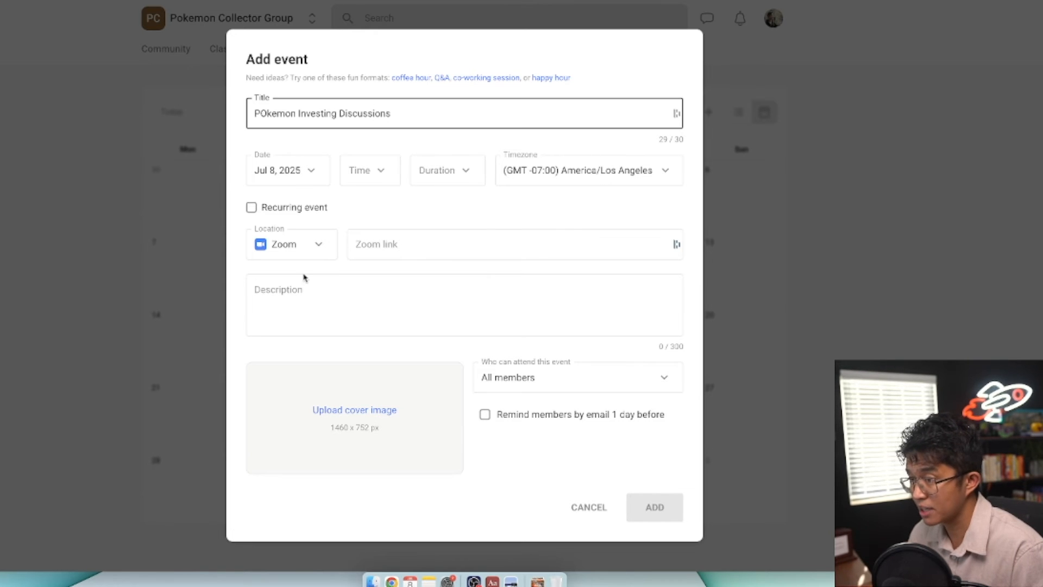
Set the event to recur weekly on Mondays and open the Location options
{"action": "left_click", "coordinate": [252, 207]}
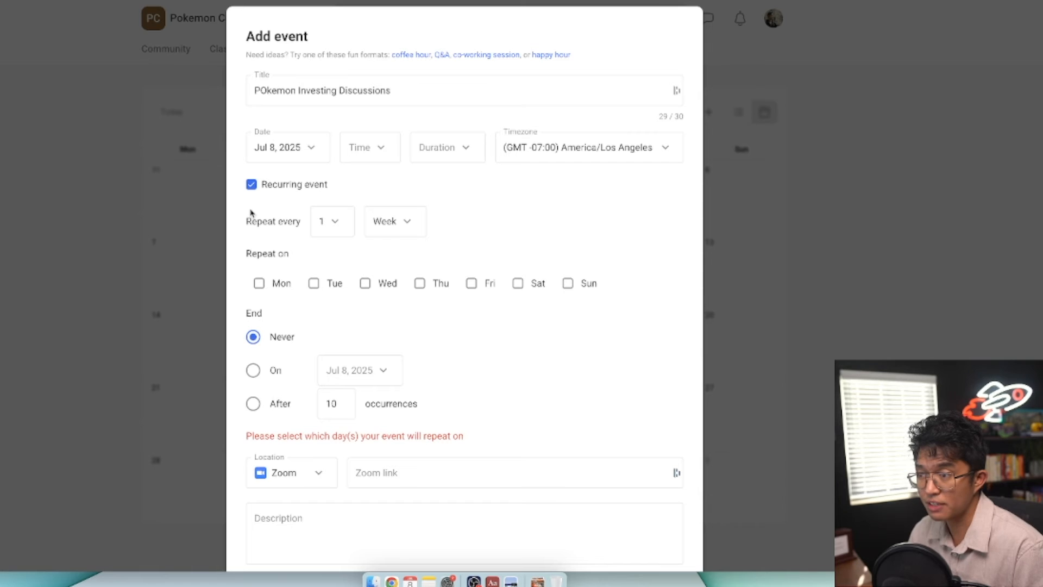
{"action": "left_click", "coordinate": [259, 282]}
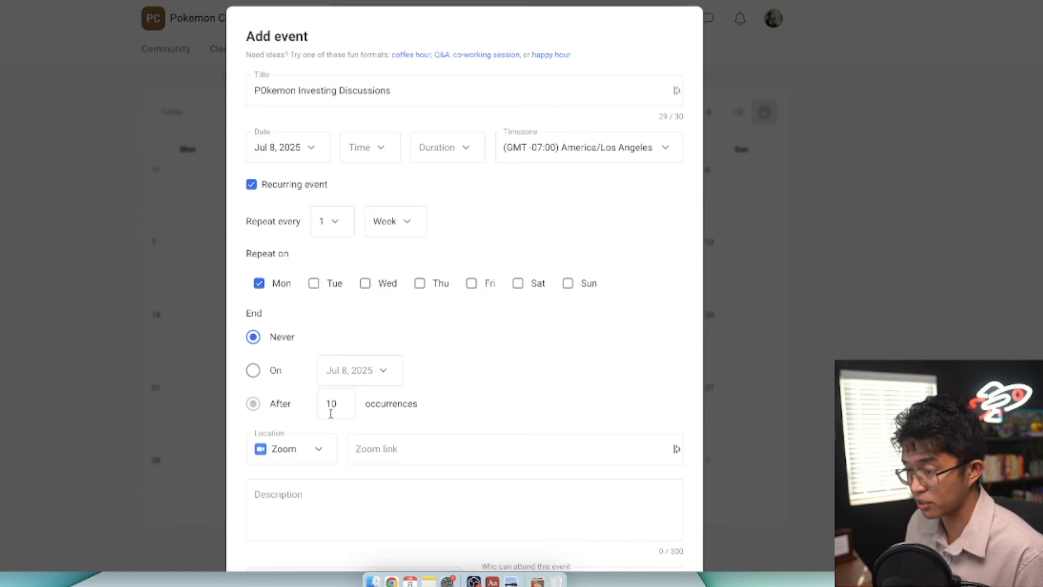
{"action": "left_click", "coordinate": [291, 448]}
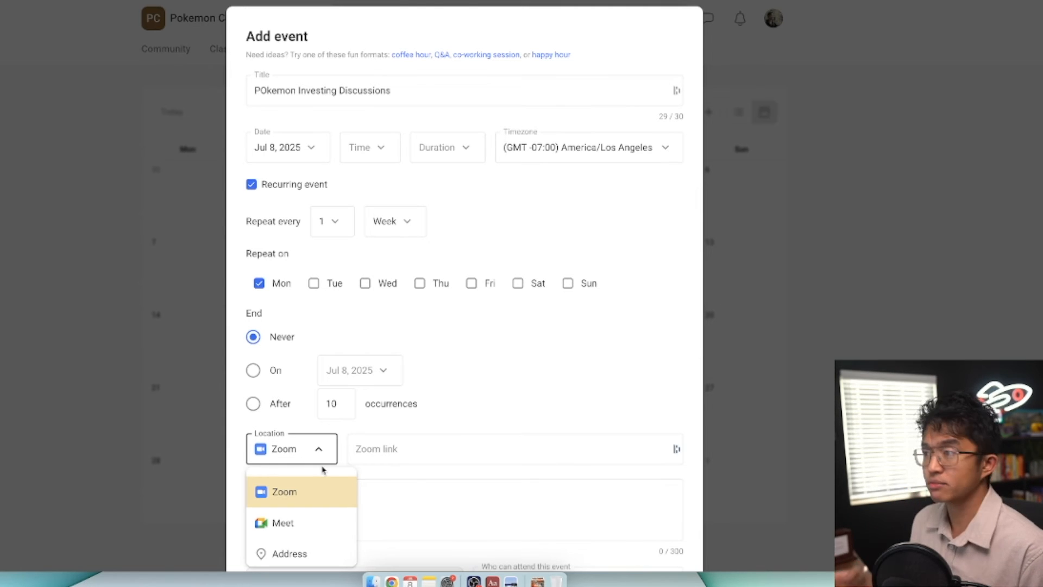
{"action": "mouse_move", "coordinate": [278, 506]}
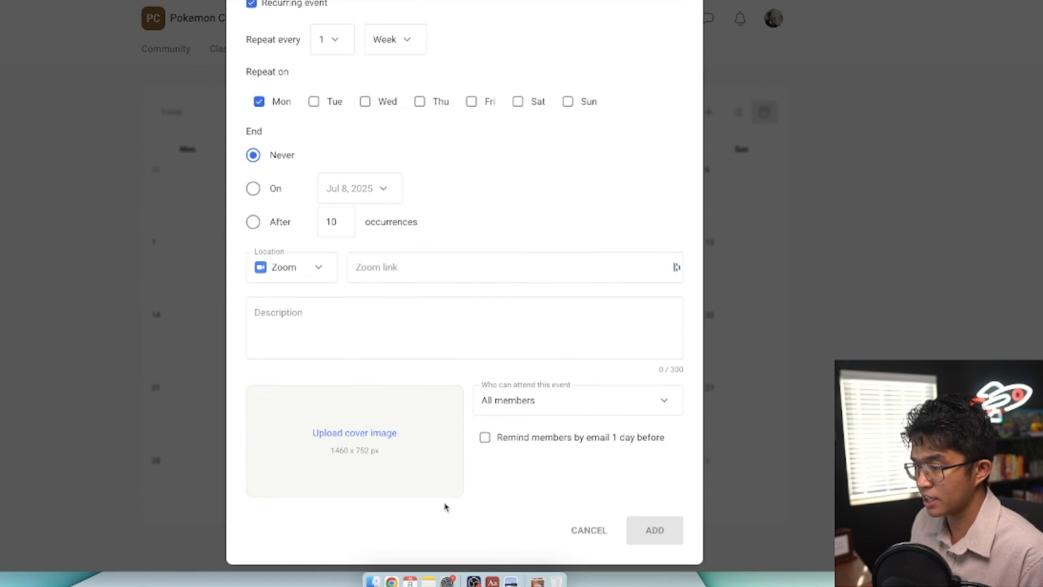
{"action": "mouse_move", "coordinate": [539, 431]}
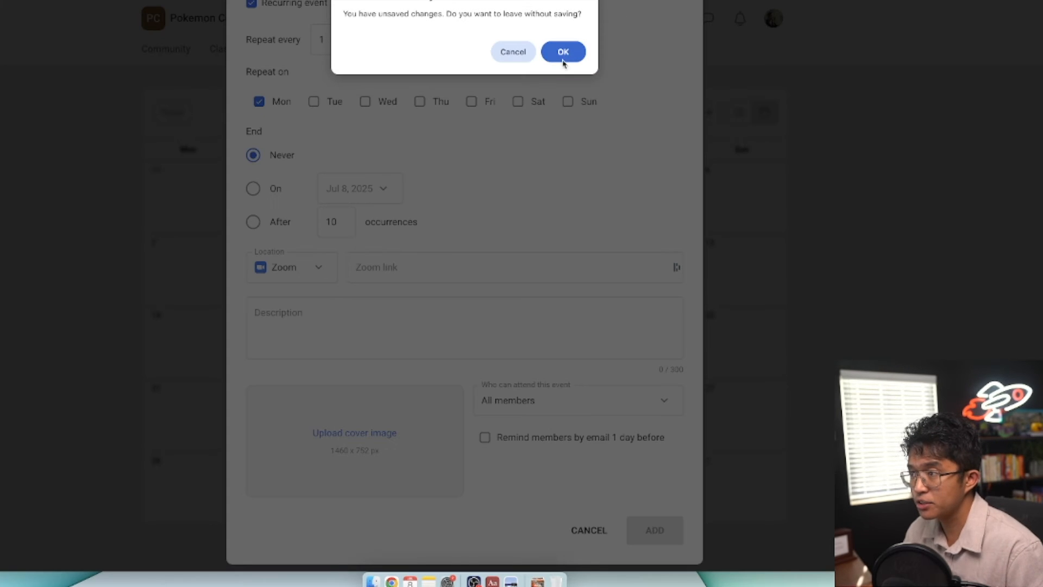
Correct the title to 'Pokemon Investing Discussions', set 8pm for 1.5 hours, and add the event
{"action": "left_click", "coordinate": [512, 52]}
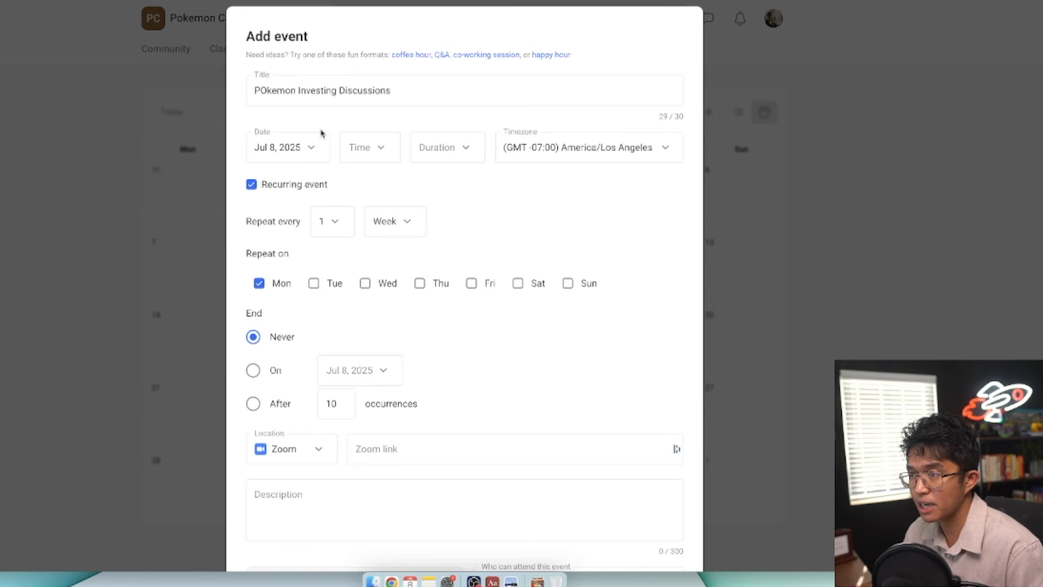
{"action": "left_click", "coordinate": [332, 90]}
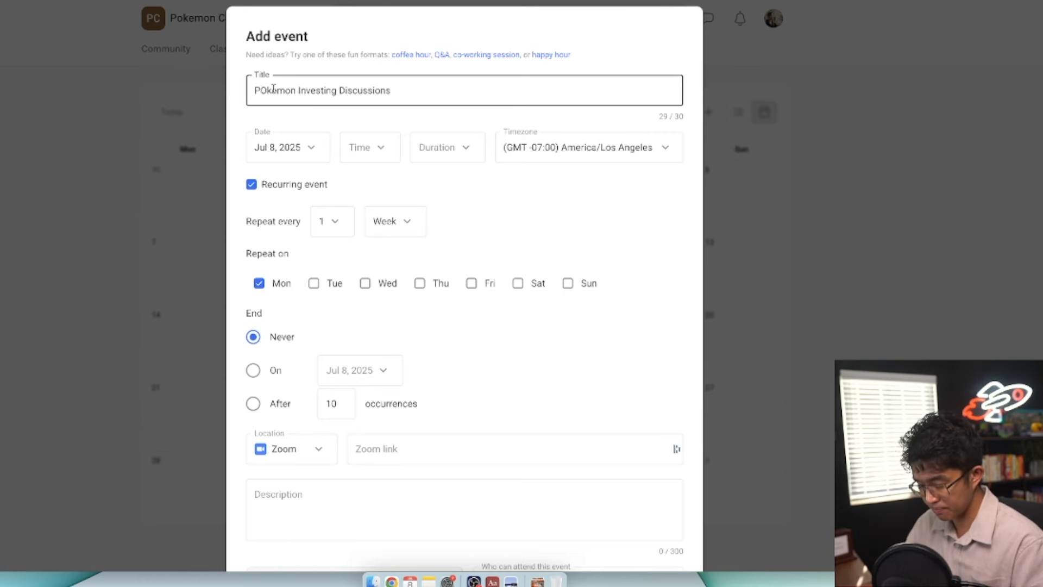
{"action": "left_click", "coordinate": [369, 147]}
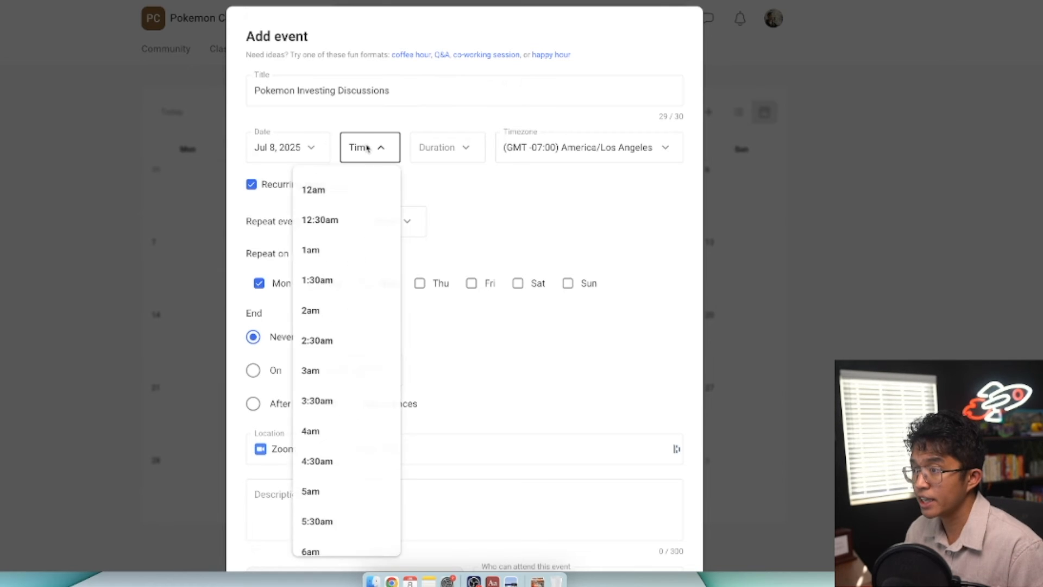
{"action": "scroll", "scroll_direction": "down", "scroll_amount": 3}
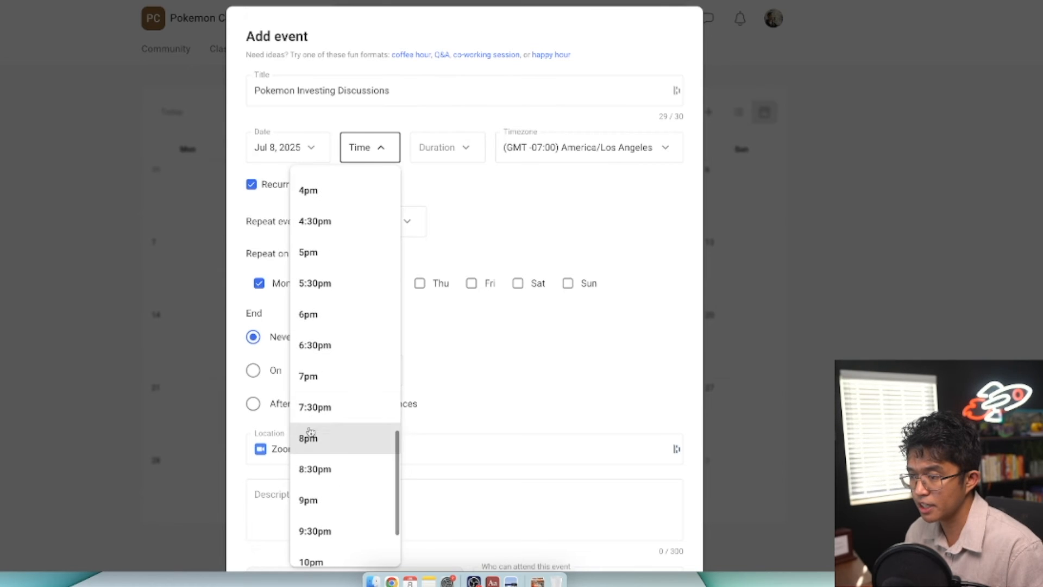
{"action": "left_click", "coordinate": [444, 169]}
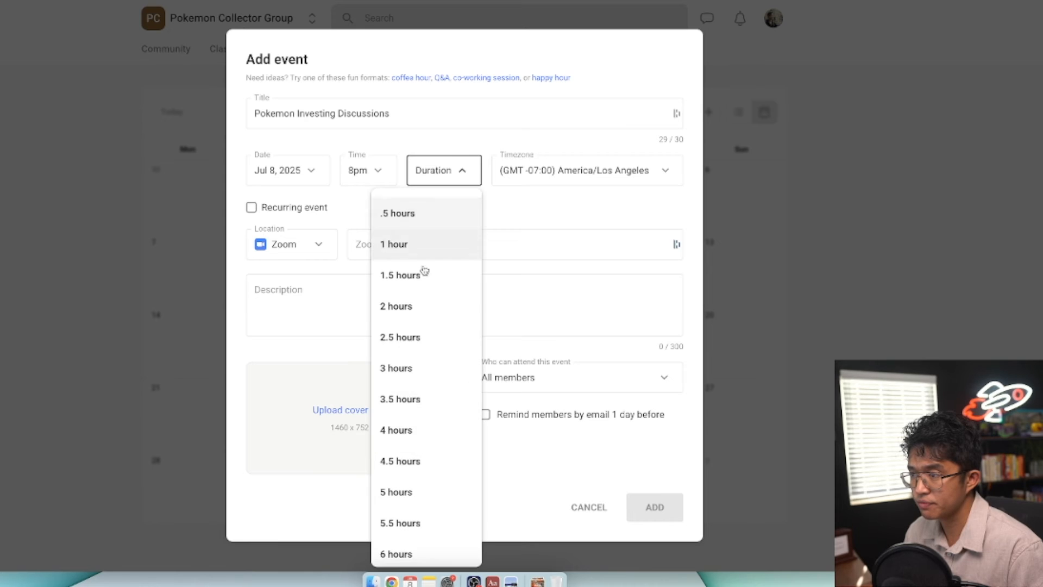
{"action": "left_click", "coordinate": [400, 275]}
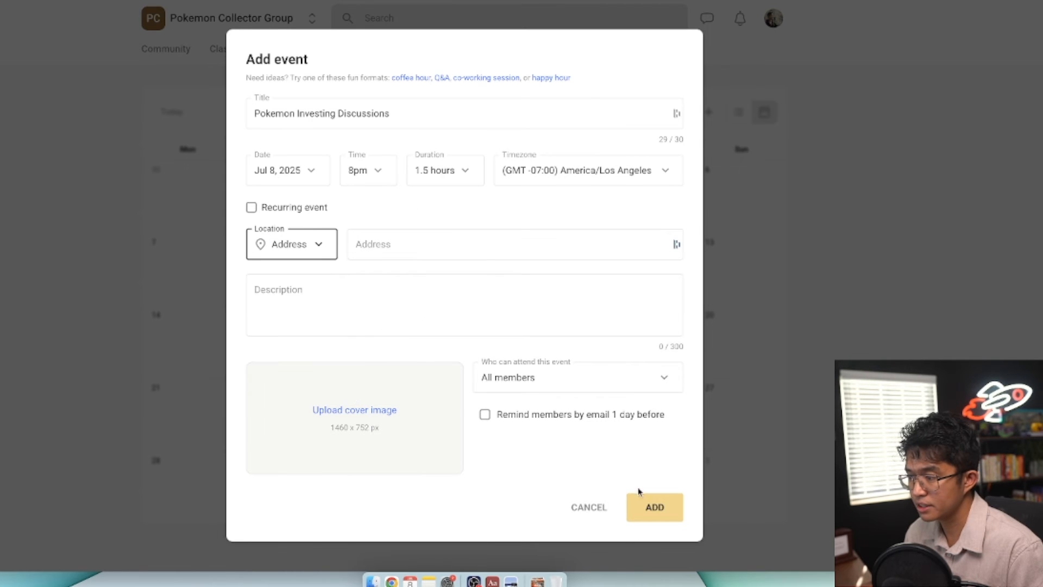
{"action": "left_click", "coordinate": [653, 506]}
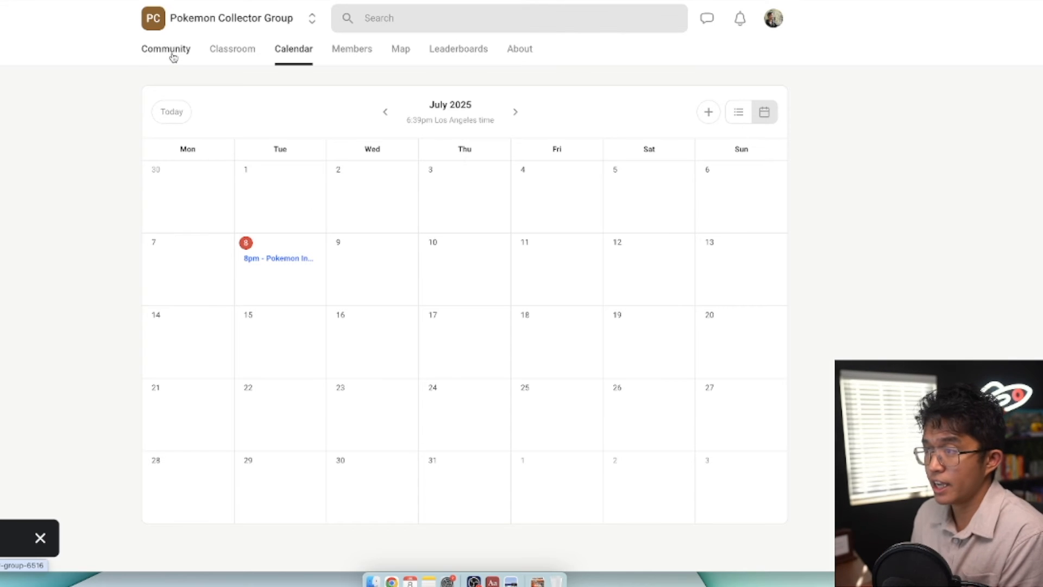
View the upcoming event's details from the Community feed, then open the Members page
{"action": "left_click", "coordinate": [165, 48]}
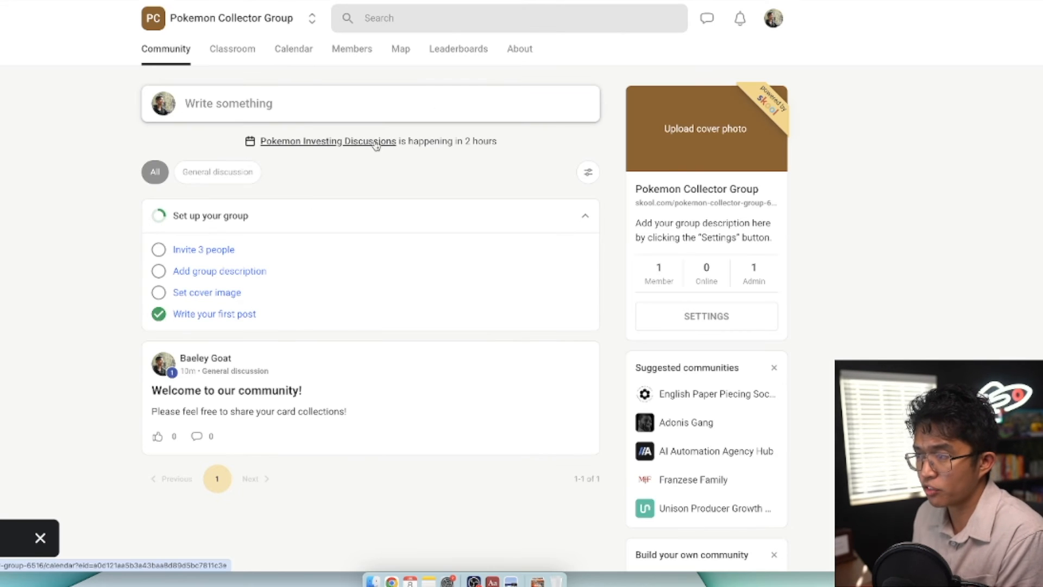
{"action": "mouse_move", "coordinate": [359, 149]}
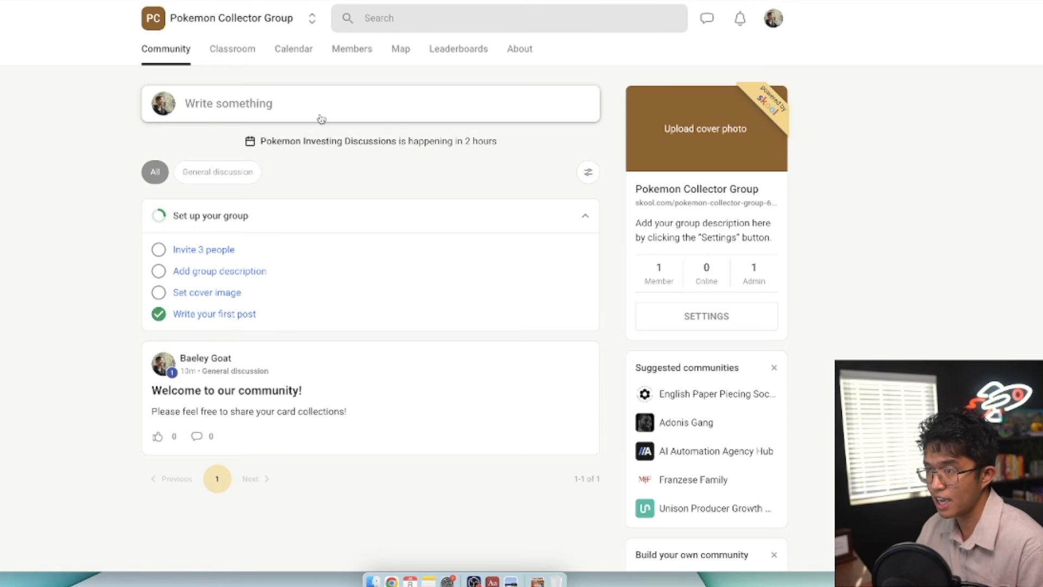
{"action": "left_click", "coordinate": [370, 140]}
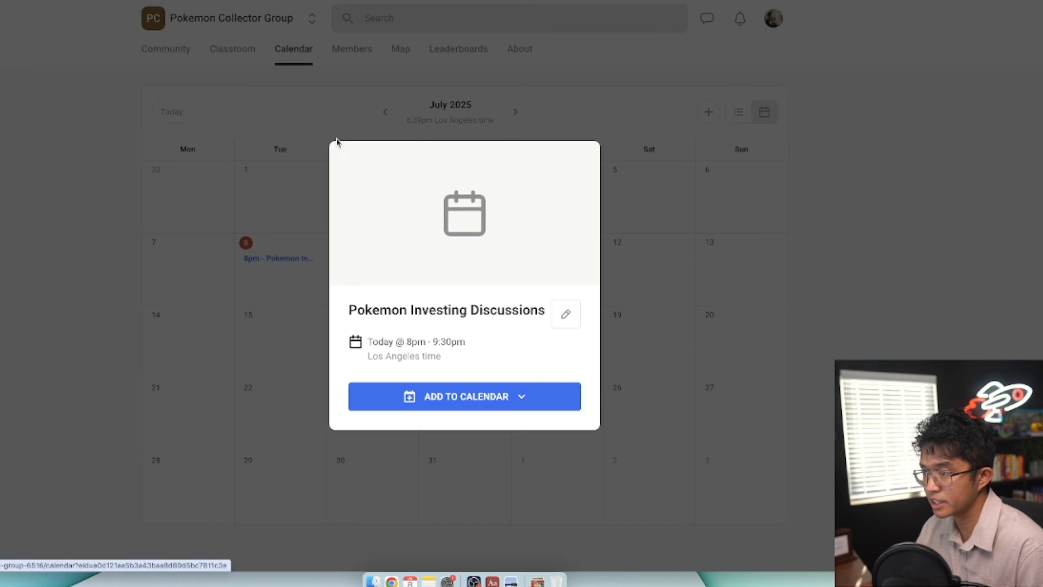
{"action": "left_click", "coordinate": [463, 396]}
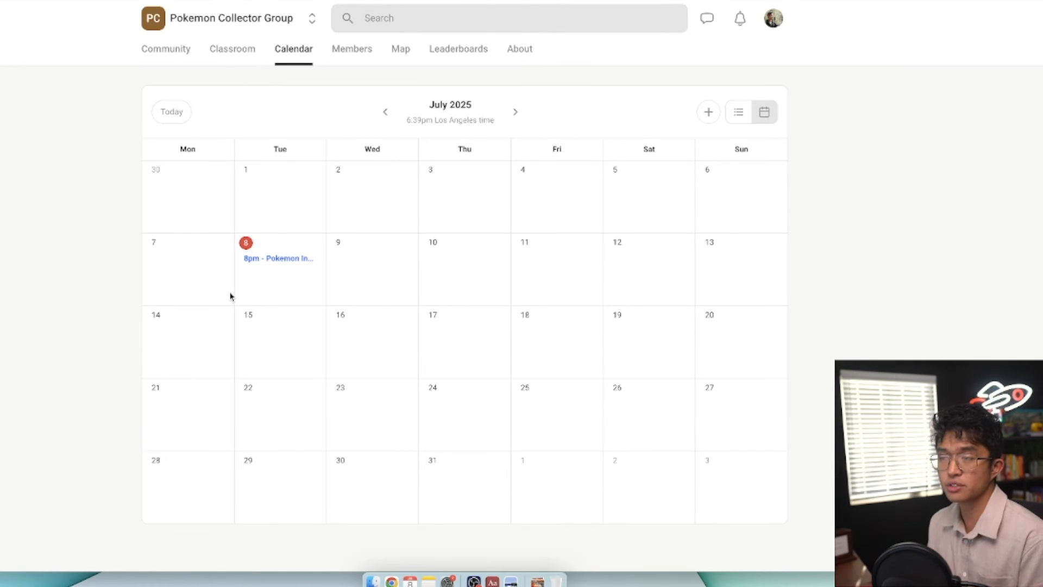
{"action": "left_click", "coordinate": [352, 48]}
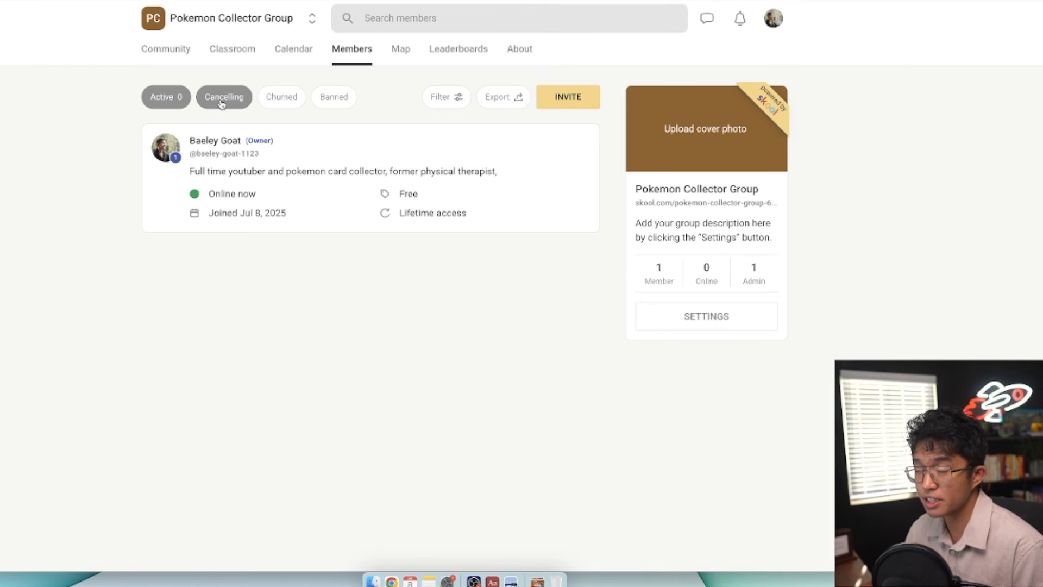
Check the Churned and Banned lists, then export the active members list
{"action": "left_click", "coordinate": [275, 96]}
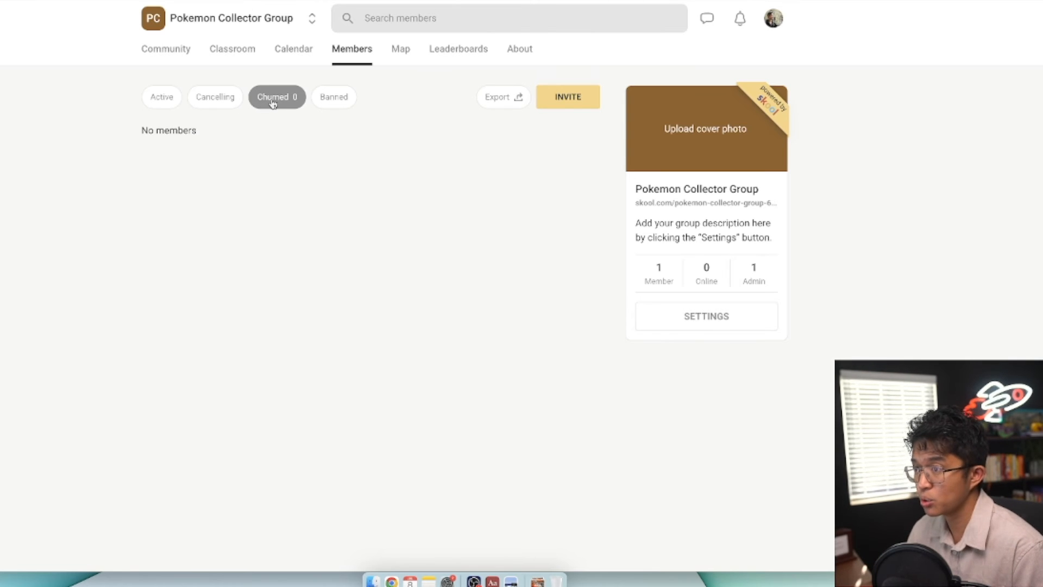
{"action": "left_click", "coordinate": [161, 97]}
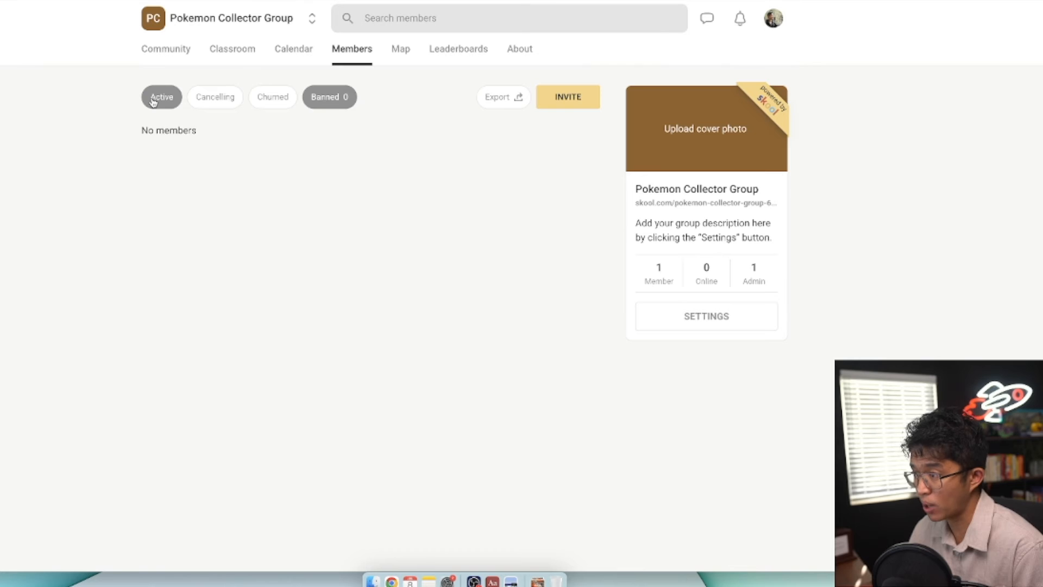
{"action": "left_click", "coordinate": [161, 96]}
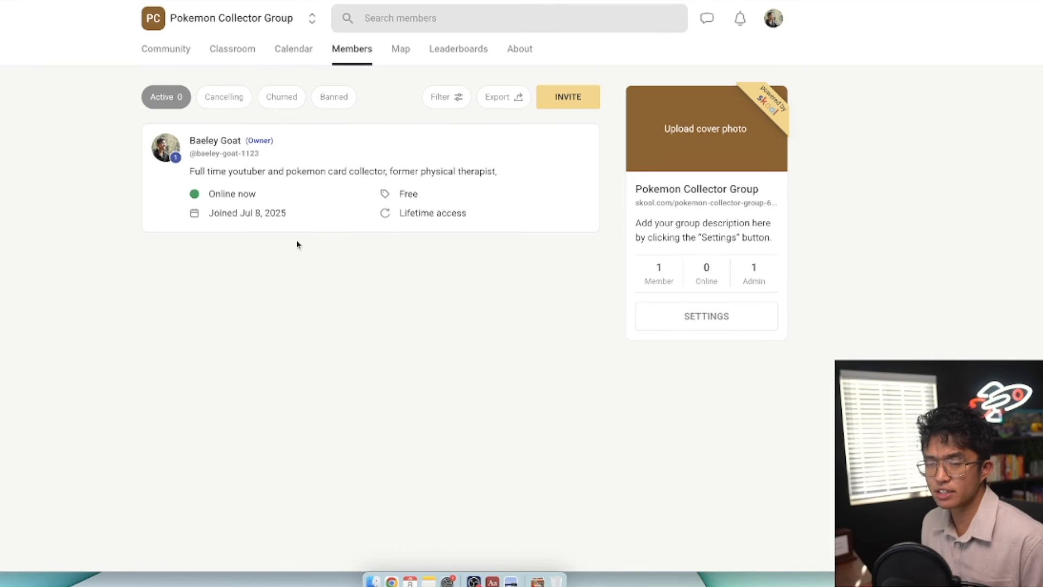
{"action": "mouse_move", "coordinate": [317, 223]}
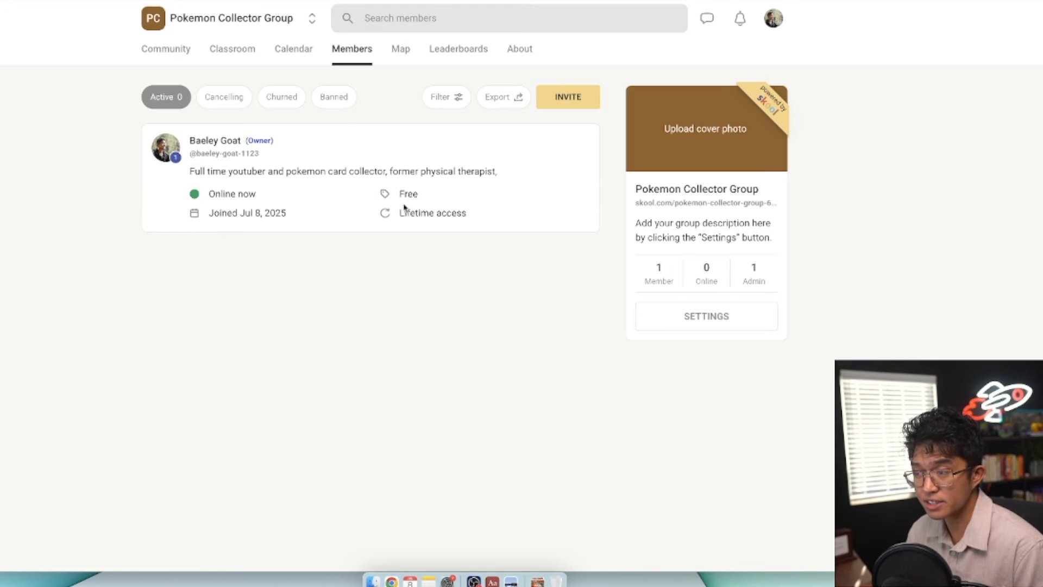
{"action": "mouse_move", "coordinate": [439, 183]}
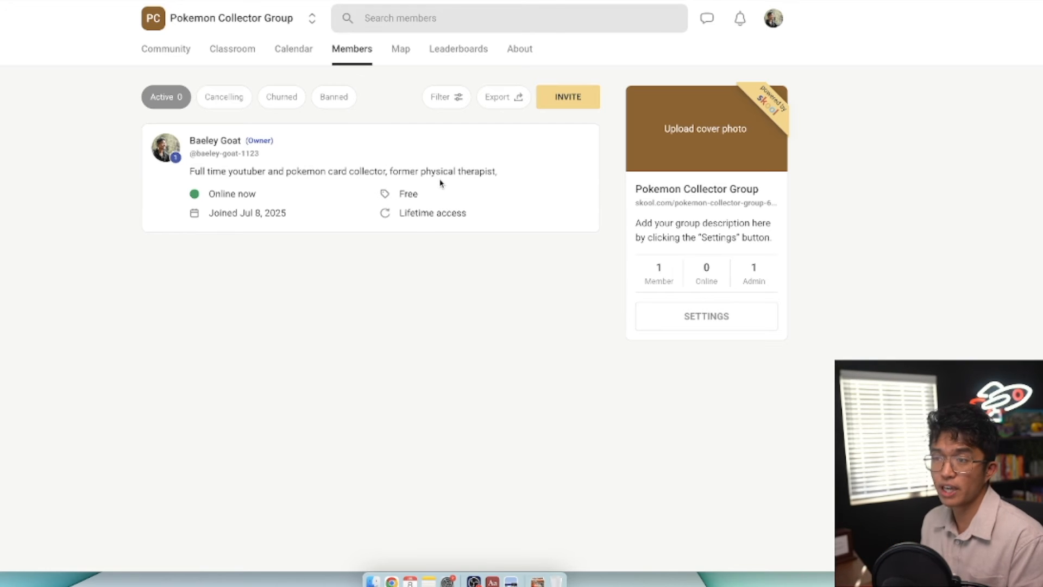
{"action": "mouse_move", "coordinate": [490, 112]}
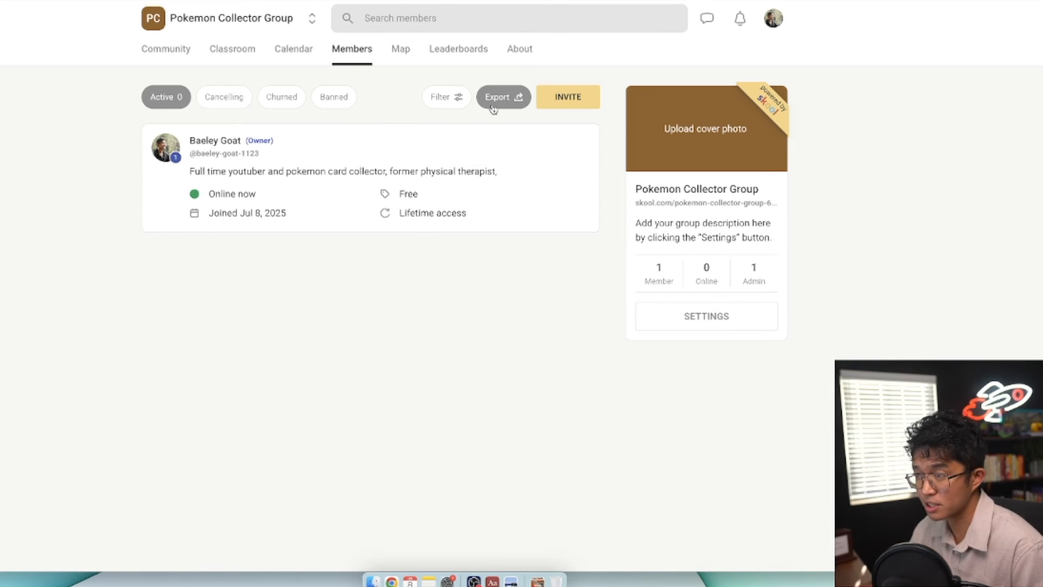
{"action": "left_click", "coordinate": [503, 97]}
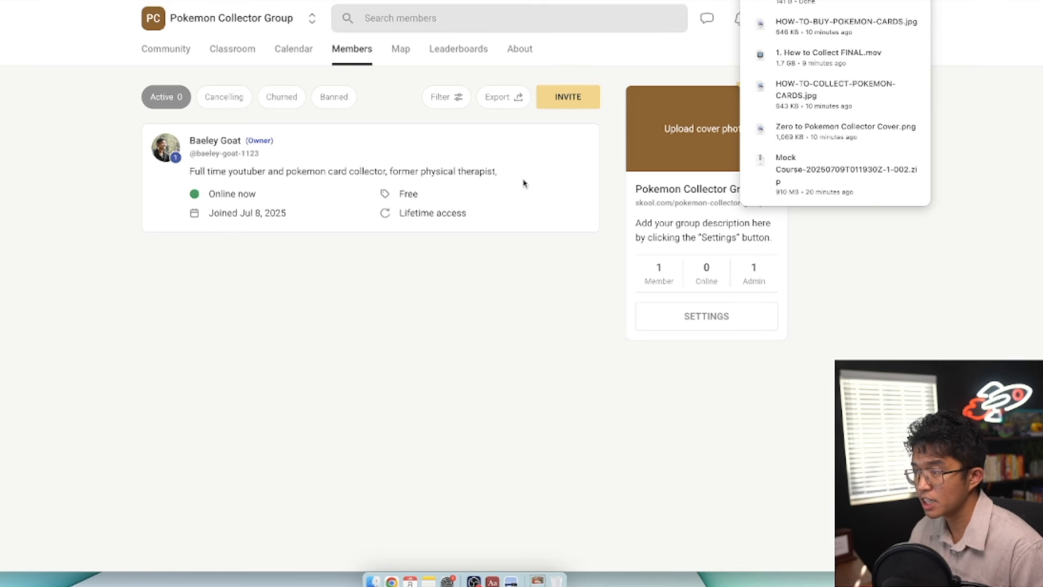
Open the downloaded community_members.csv export in Numbers
{"action": "left_click", "coordinate": [537, 579]}
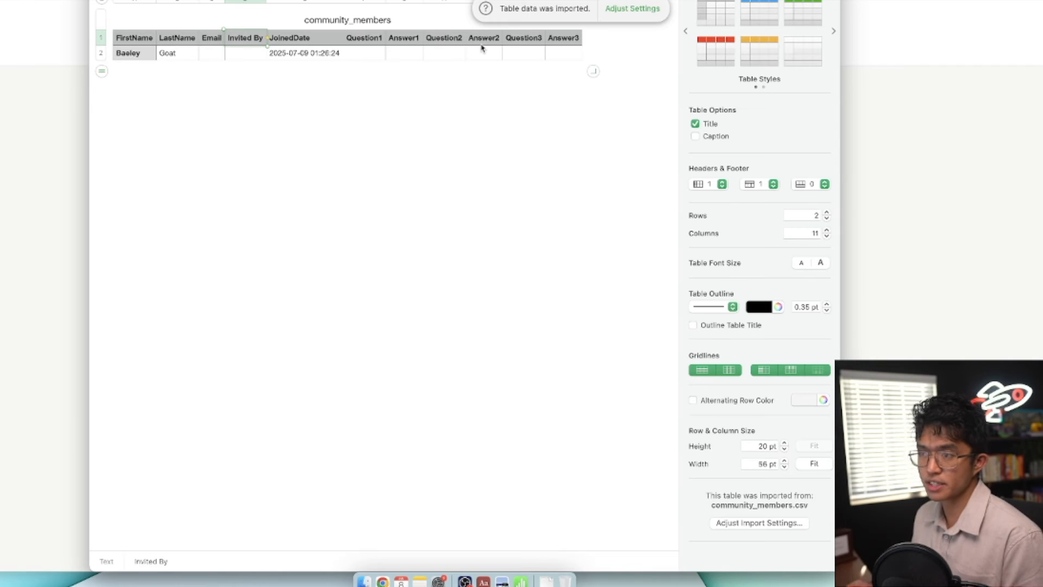
{"action": "mouse_move", "coordinate": [308, 7]}
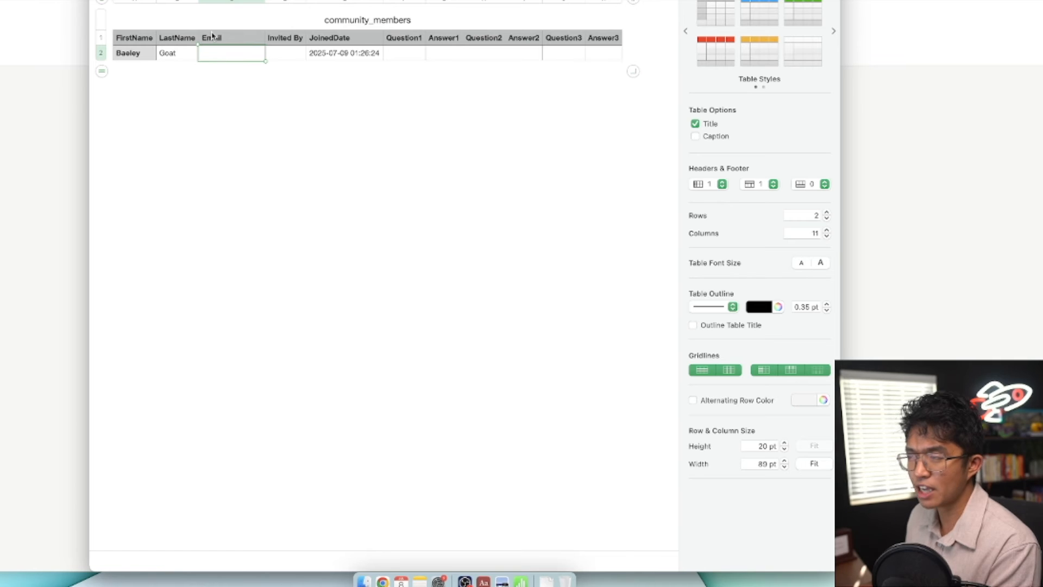
{"action": "mouse_move", "coordinate": [290, 103]}
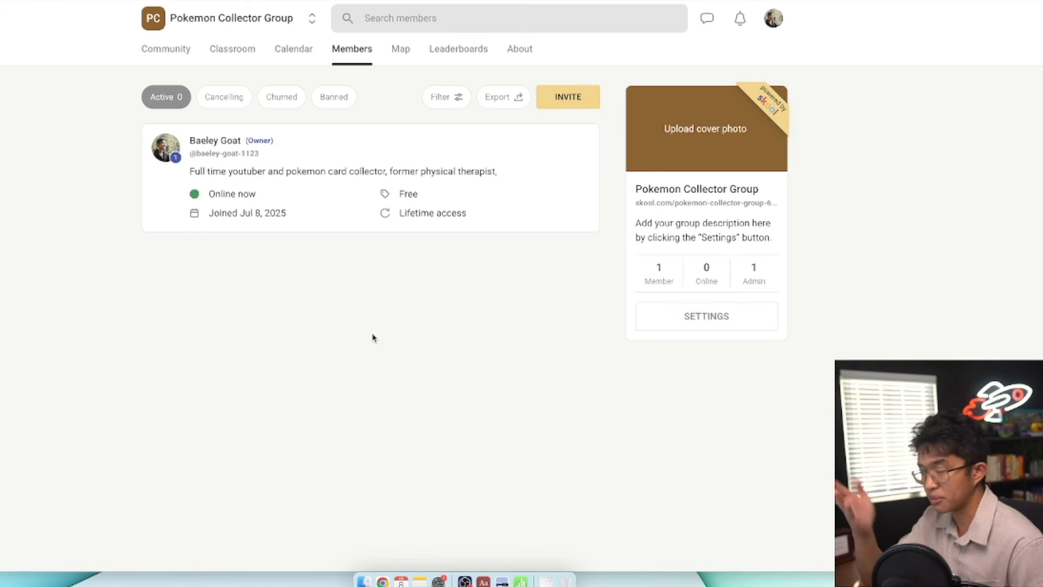
Open the Map tab, then switch to the Leaderboards page
{"action": "left_click", "coordinate": [400, 48]}
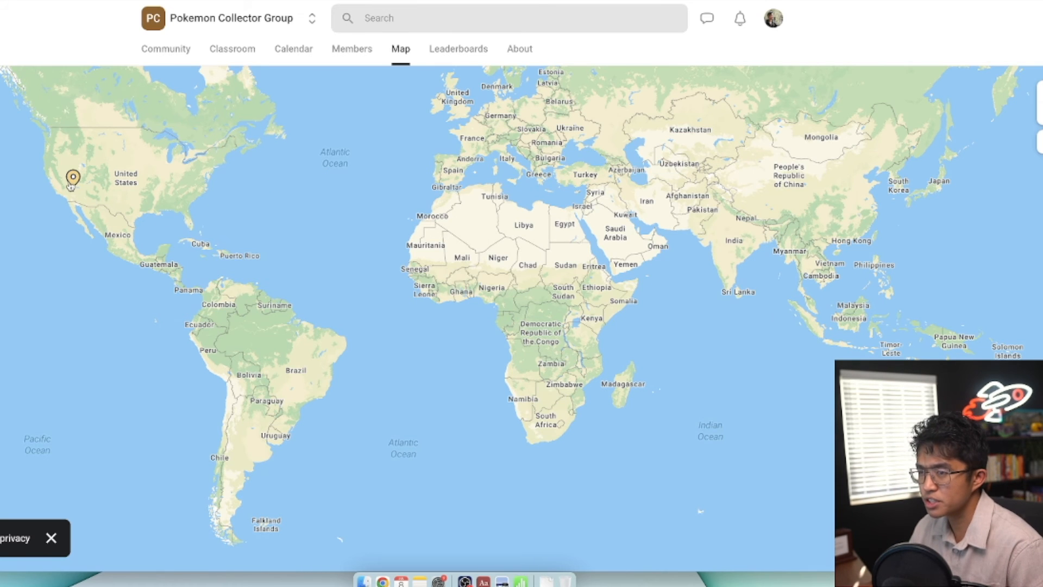
{"action": "mouse_move", "coordinate": [271, 234]}
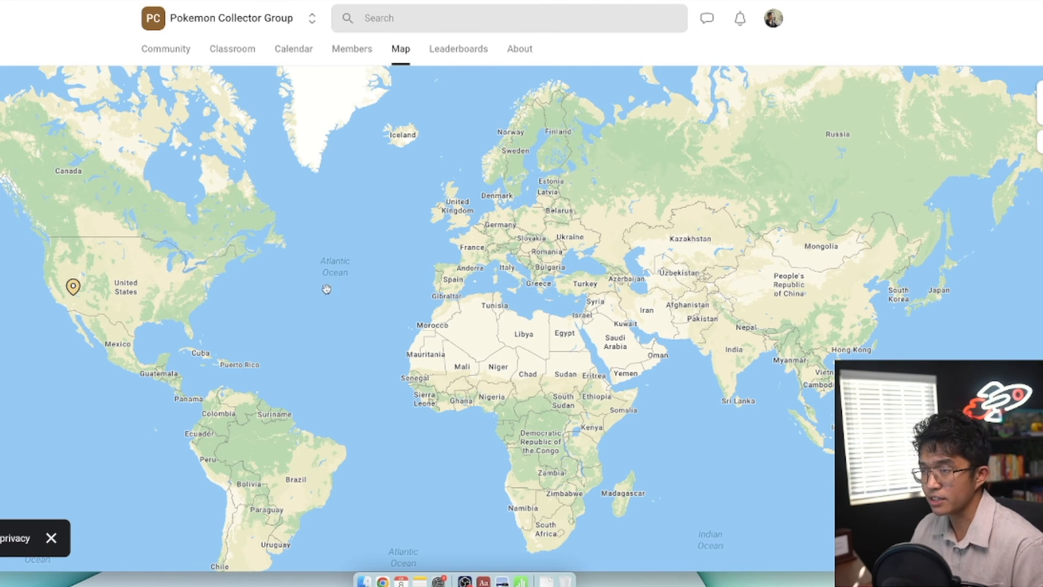
{"action": "mouse_move", "coordinate": [79, 298]}
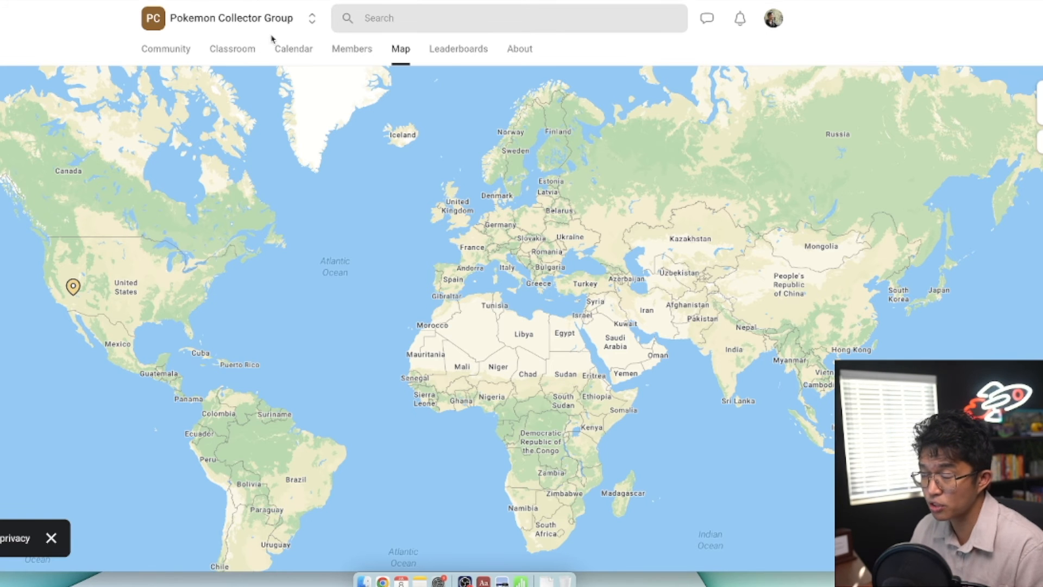
{"action": "left_click", "coordinate": [458, 49]}
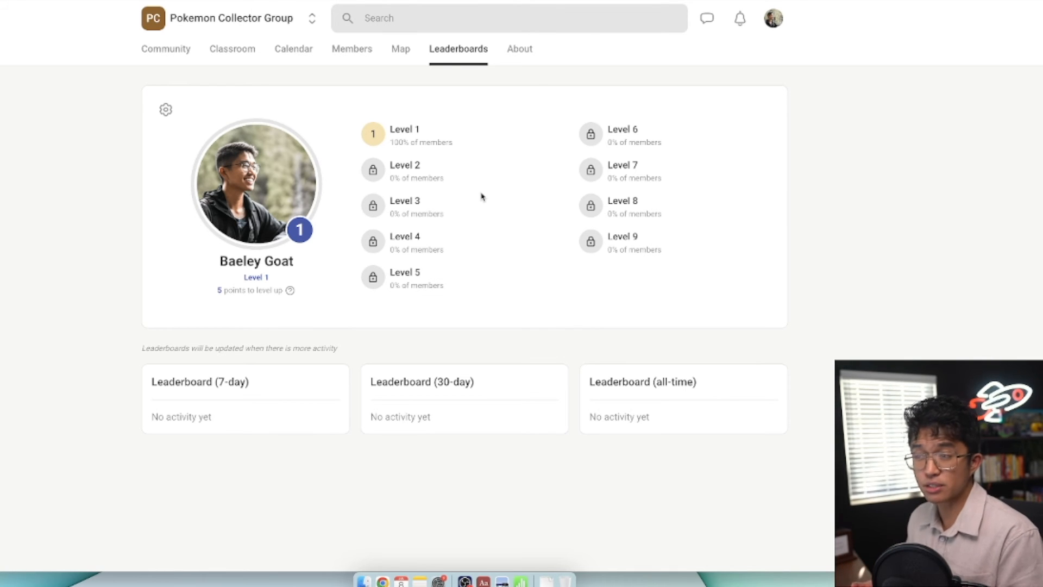
{"action": "mouse_move", "coordinate": [433, 201]}
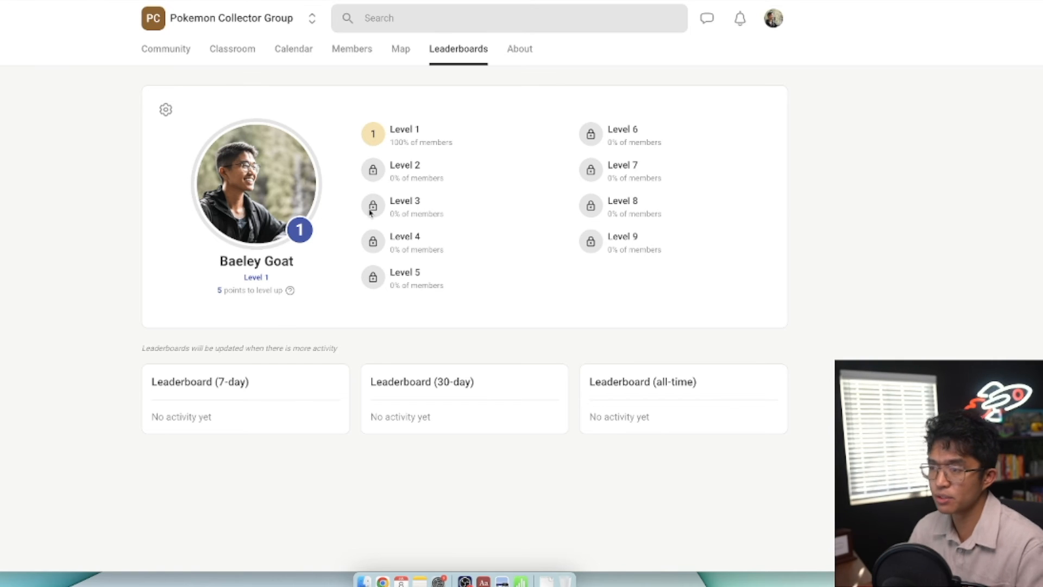
{"action": "mouse_move", "coordinate": [398, 199]}
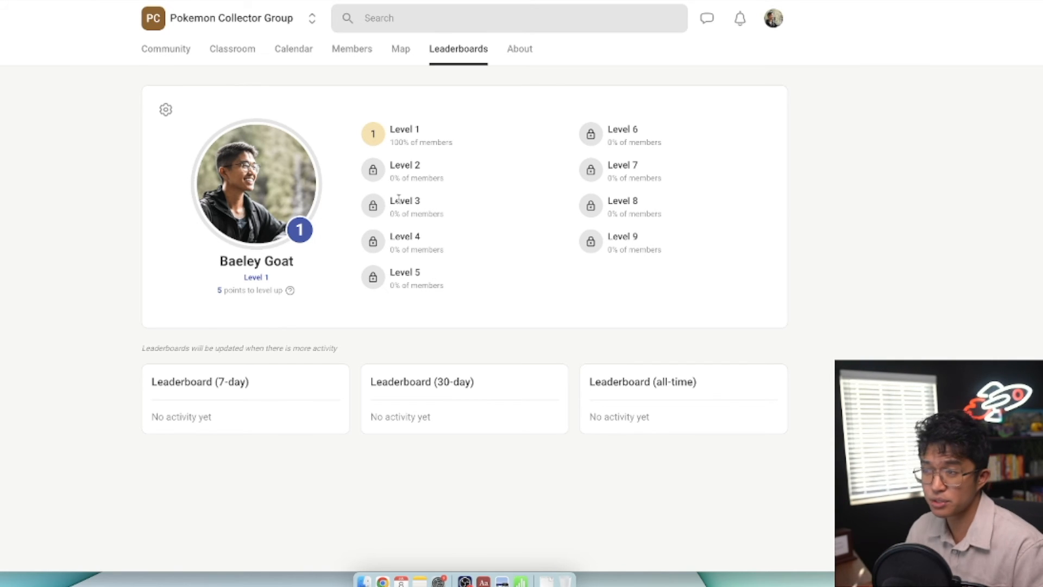
{"action": "mouse_move", "coordinate": [389, 186]}
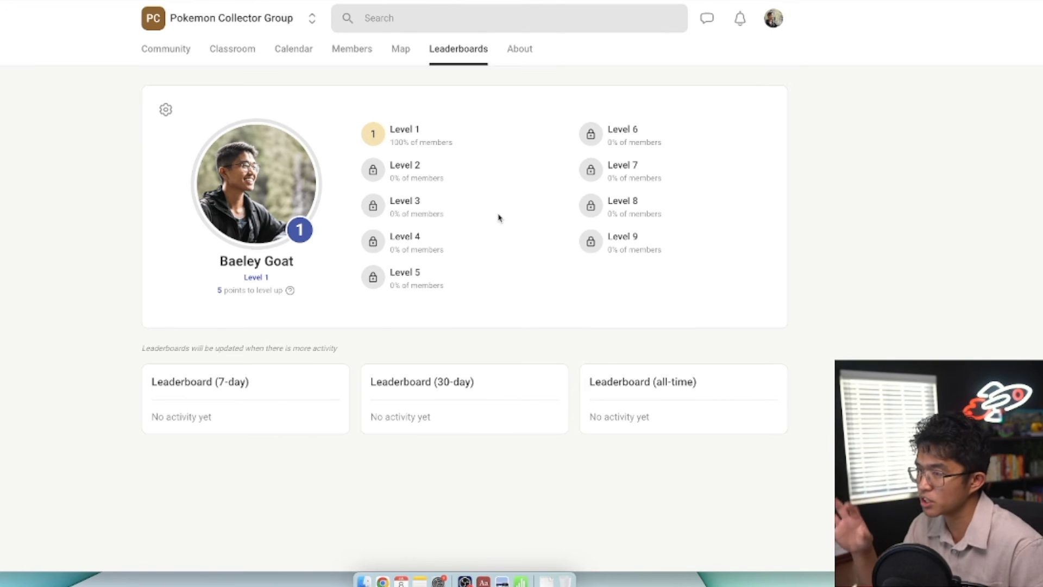
{"action": "mouse_move", "coordinate": [264, 91]}
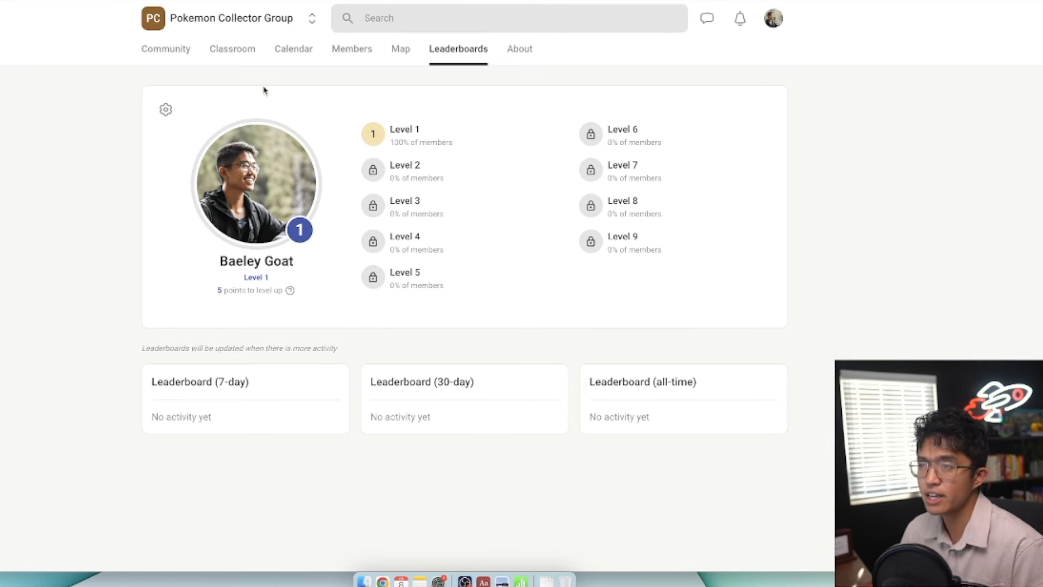
Glance at the Classroom course list, then return to Leaderboards
{"action": "left_click", "coordinate": [232, 48]}
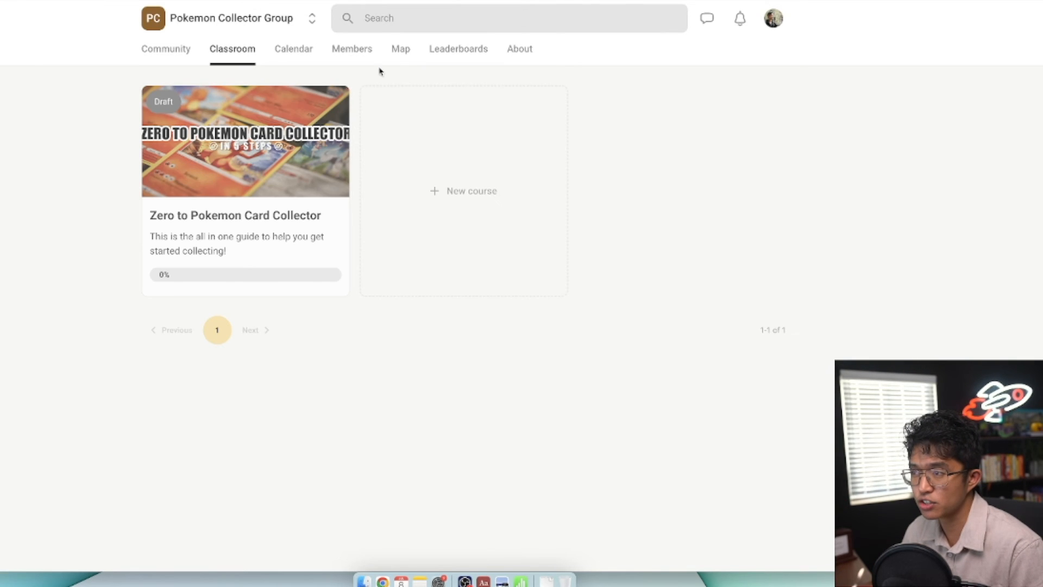
{"action": "left_click", "coordinate": [458, 48]}
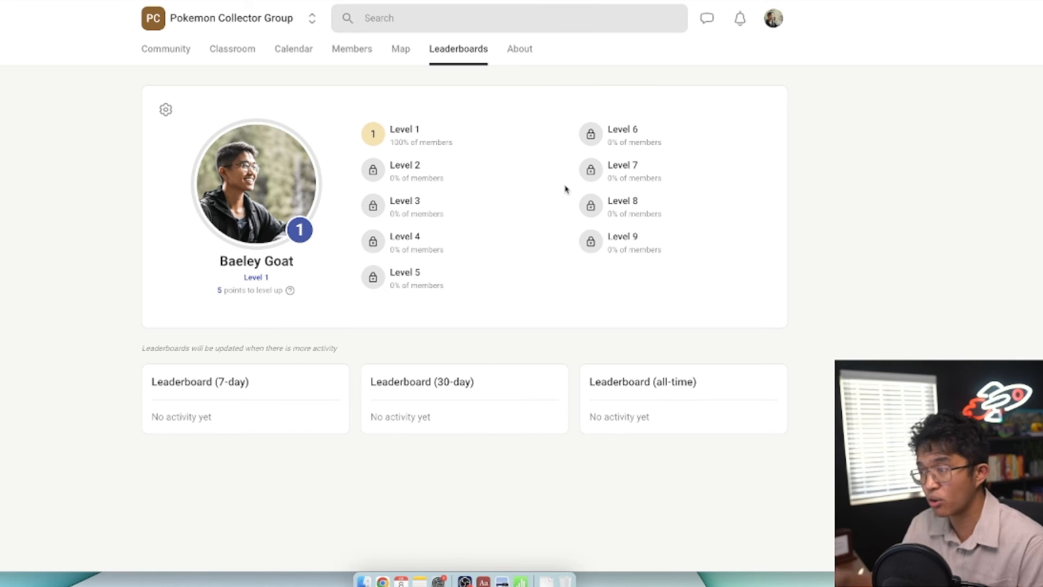
{"action": "mouse_move", "coordinate": [572, 238]}
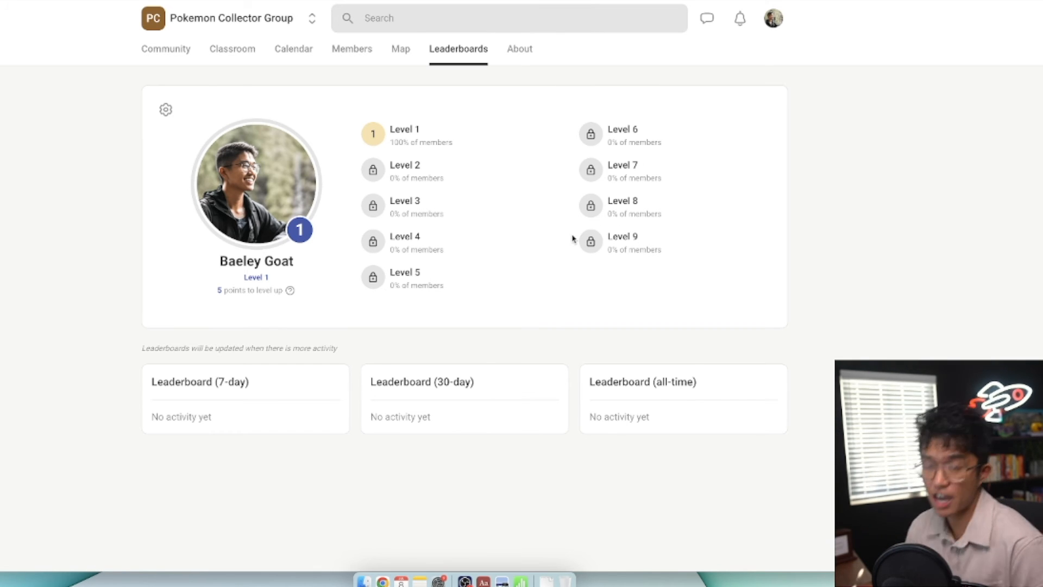
{"action": "mouse_move", "coordinate": [375, 431]}
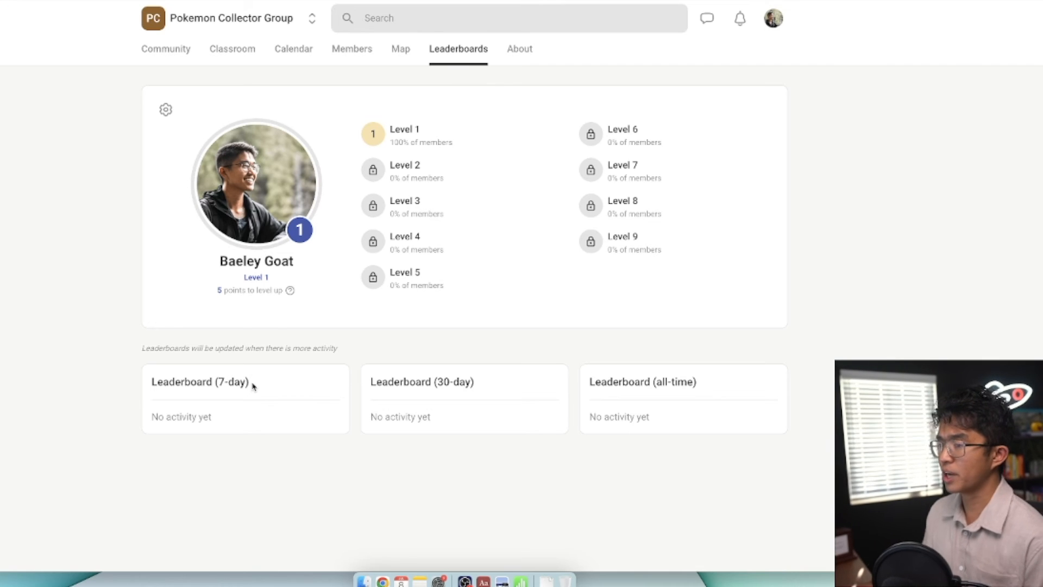
{"action": "mouse_move", "coordinate": [605, 382]}
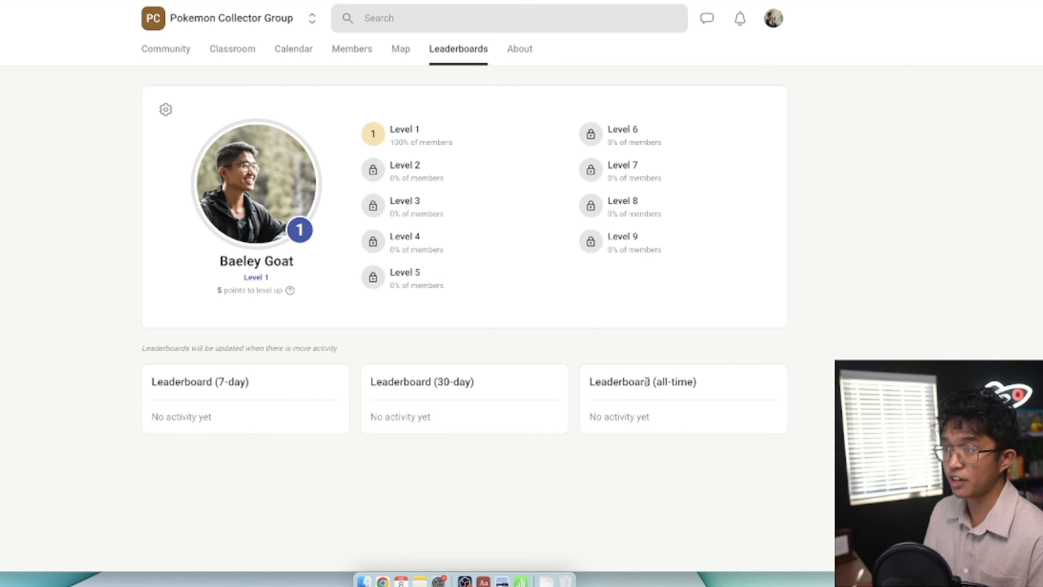
Upload a Pokemon card banner image to the About page
{"action": "left_click", "coordinate": [520, 48]}
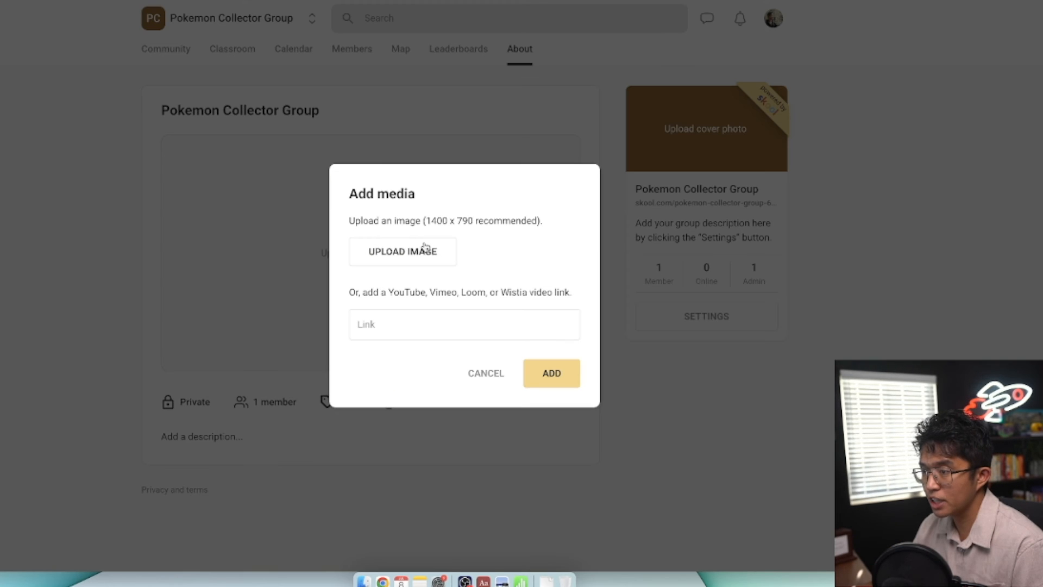
{"action": "left_click", "coordinate": [402, 251]}
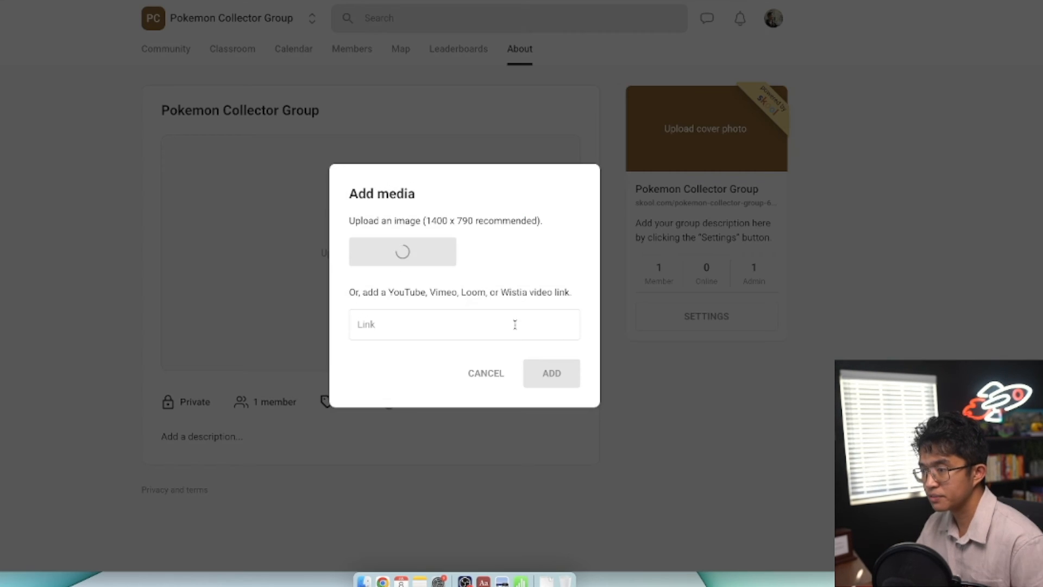
{"action": "left_click", "coordinate": [551, 372]}
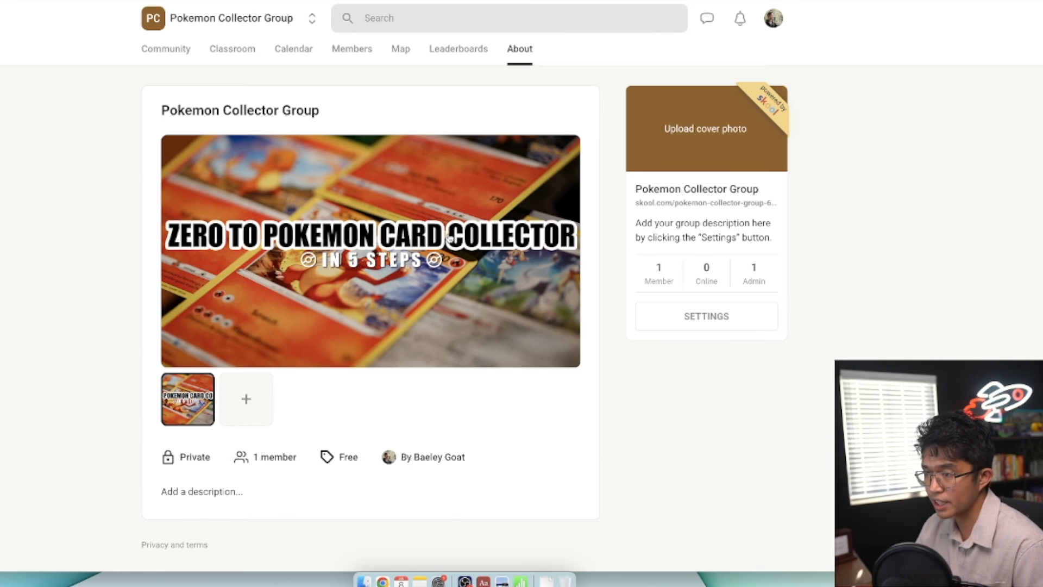
{"action": "mouse_move", "coordinate": [613, 334]}
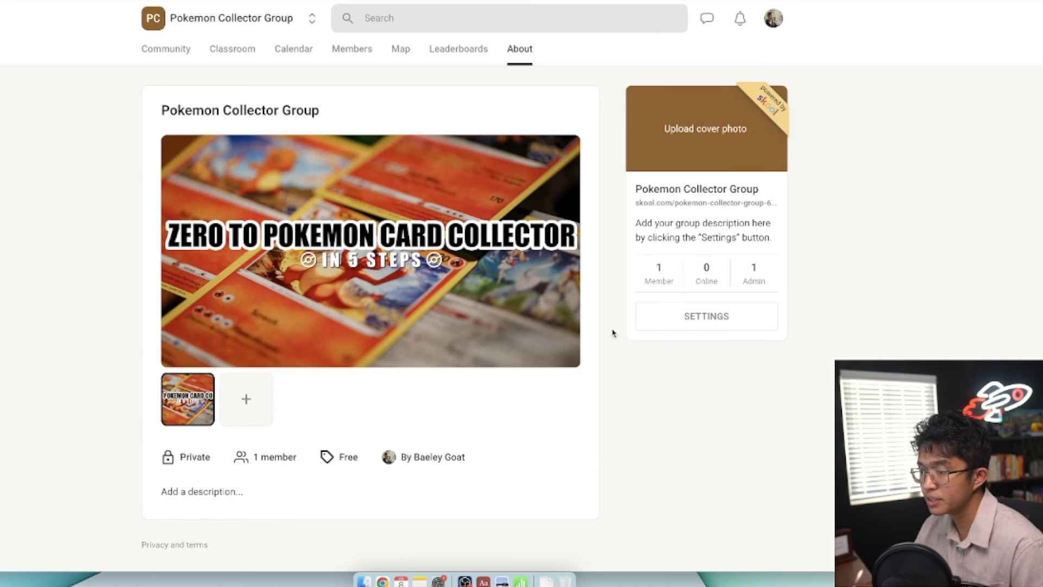
Add and save the description 'This group is dedicated to pokemon card collectors.'
{"action": "left_click", "coordinate": [234, 491]}
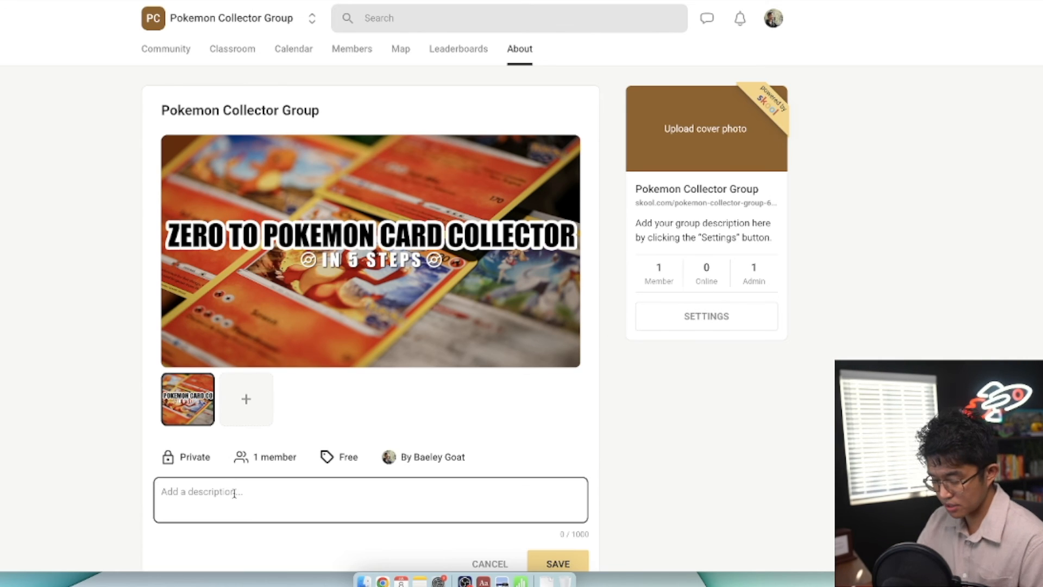
{"action": "type", "text": "This group is dedicated to pokemon card collectors"}
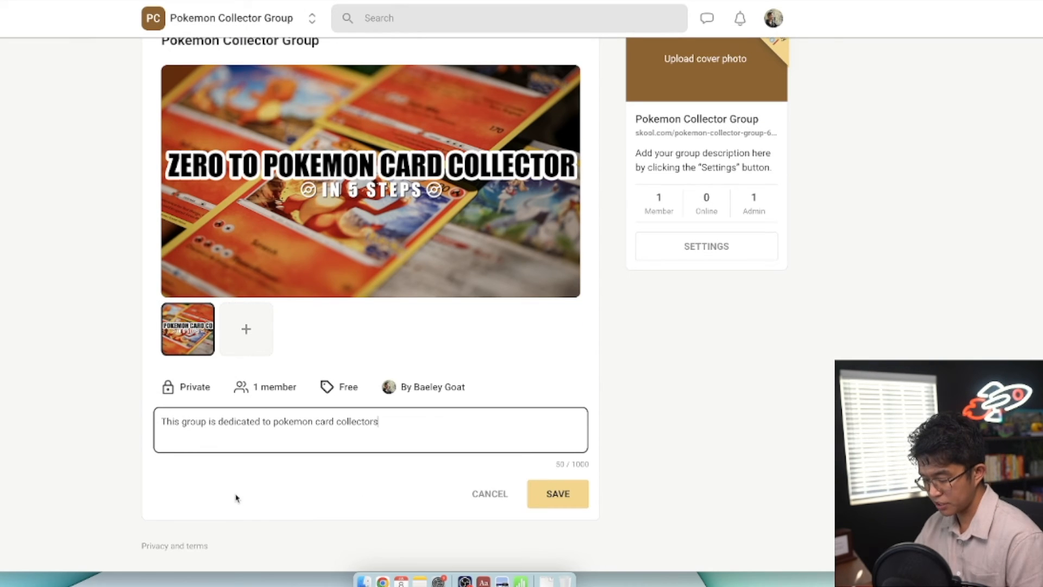
{"action": "left_click", "coordinate": [557, 494]}
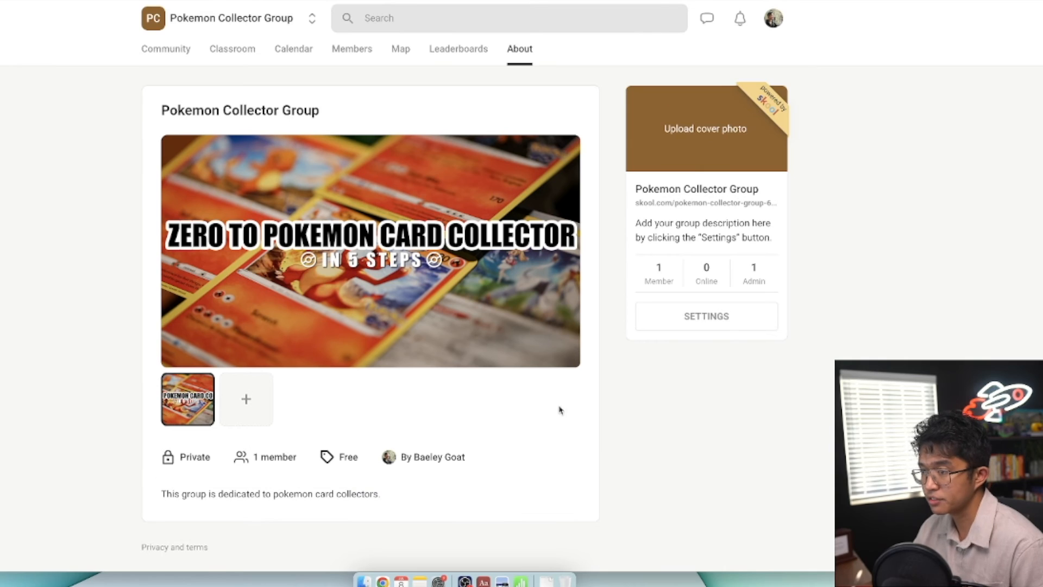
Open group settings and browse Dashboard, Invite, General and Payouts to reach Pricing
{"action": "left_click", "coordinate": [705, 316]}
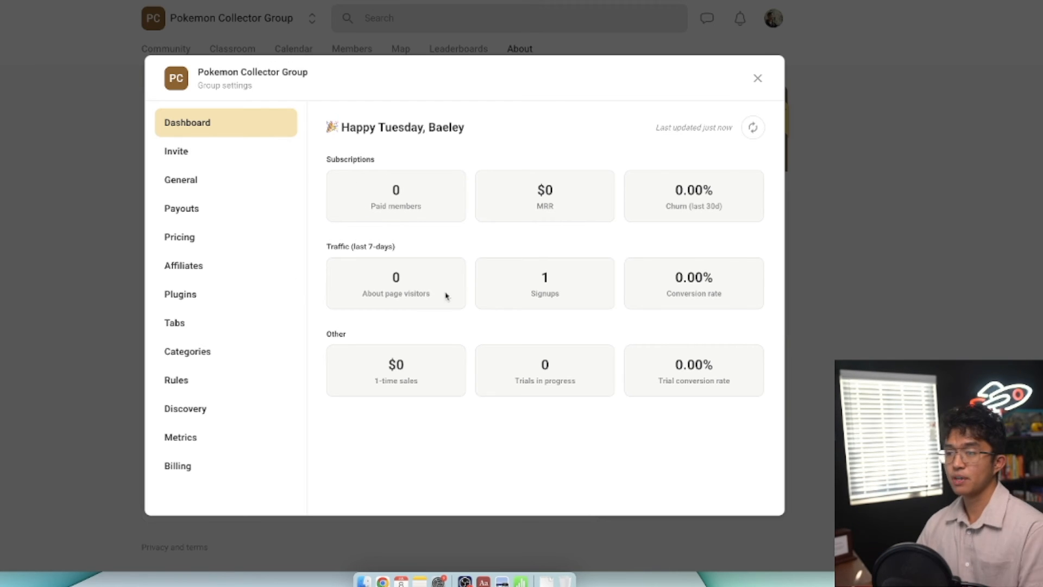
{"action": "mouse_move", "coordinate": [552, 282]}
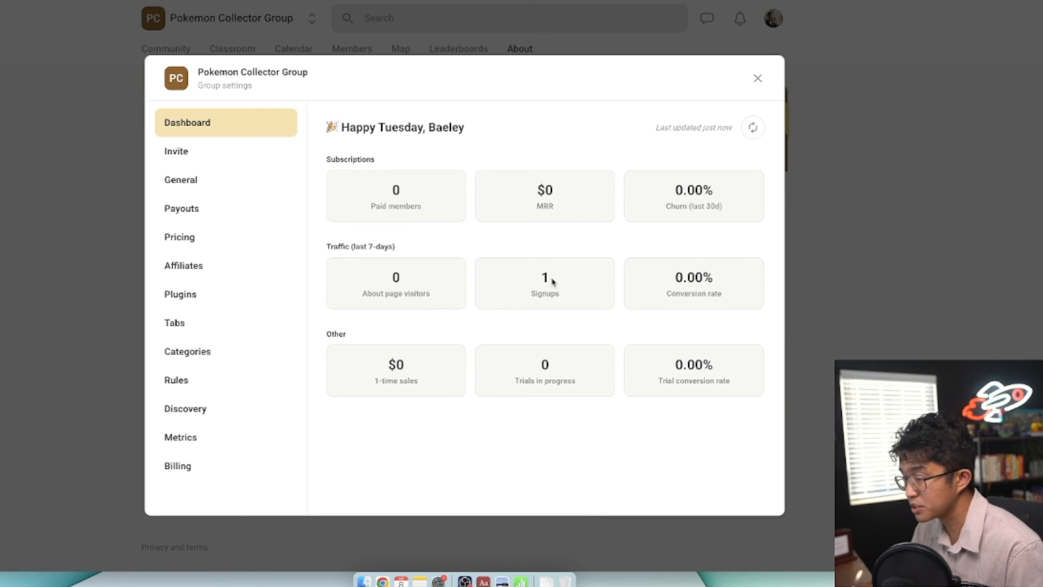
{"action": "left_click", "coordinate": [176, 151]}
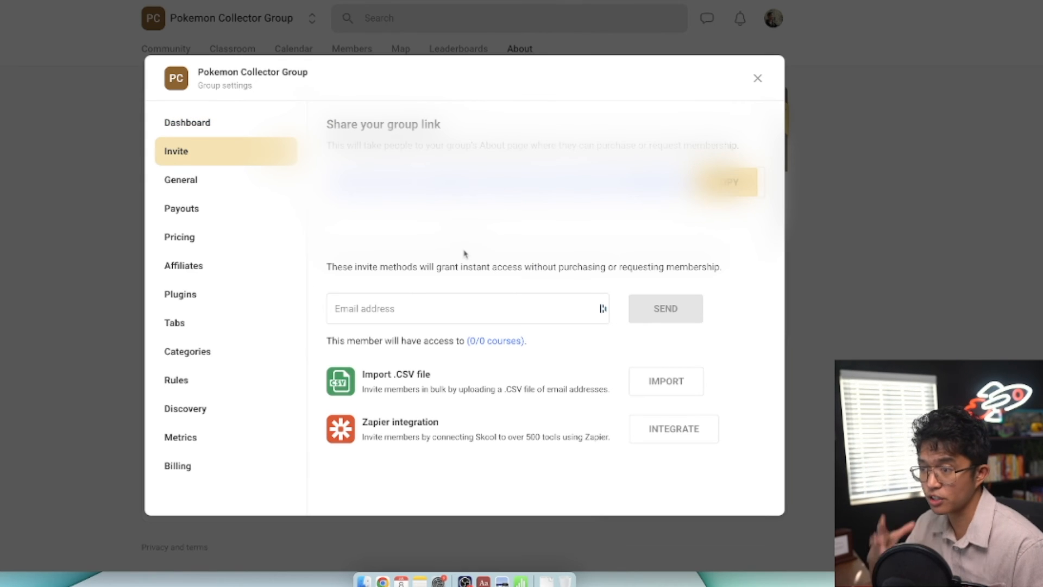
{"action": "left_click", "coordinate": [180, 180]}
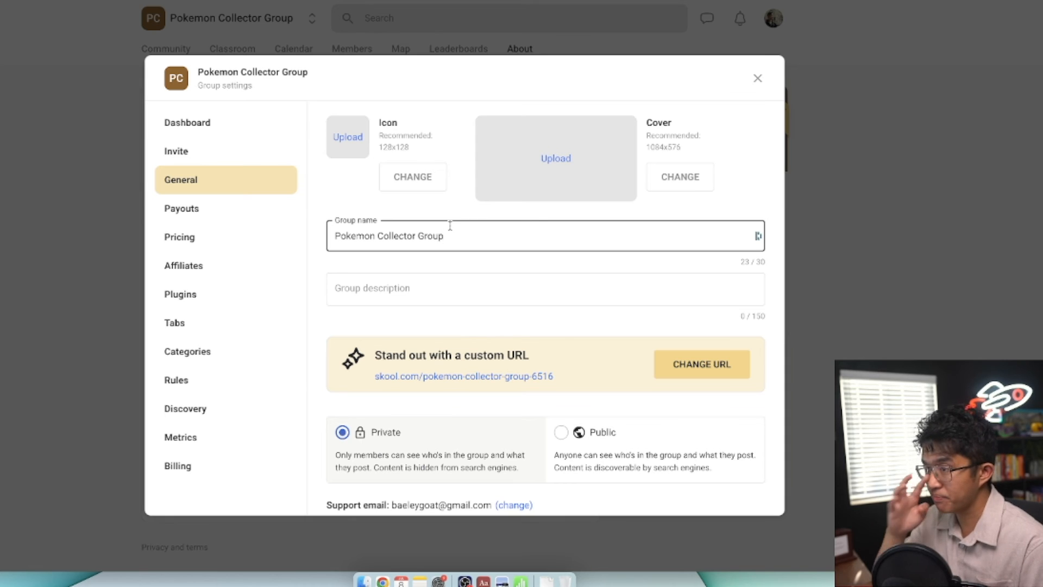
{"action": "mouse_move", "coordinate": [512, 181]}
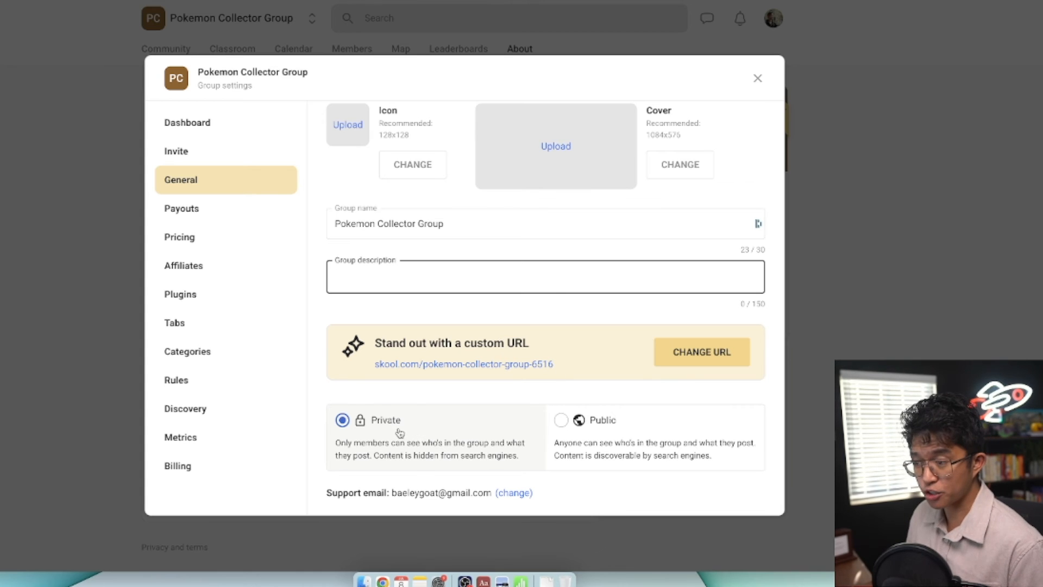
{"action": "left_click", "coordinate": [181, 208]}
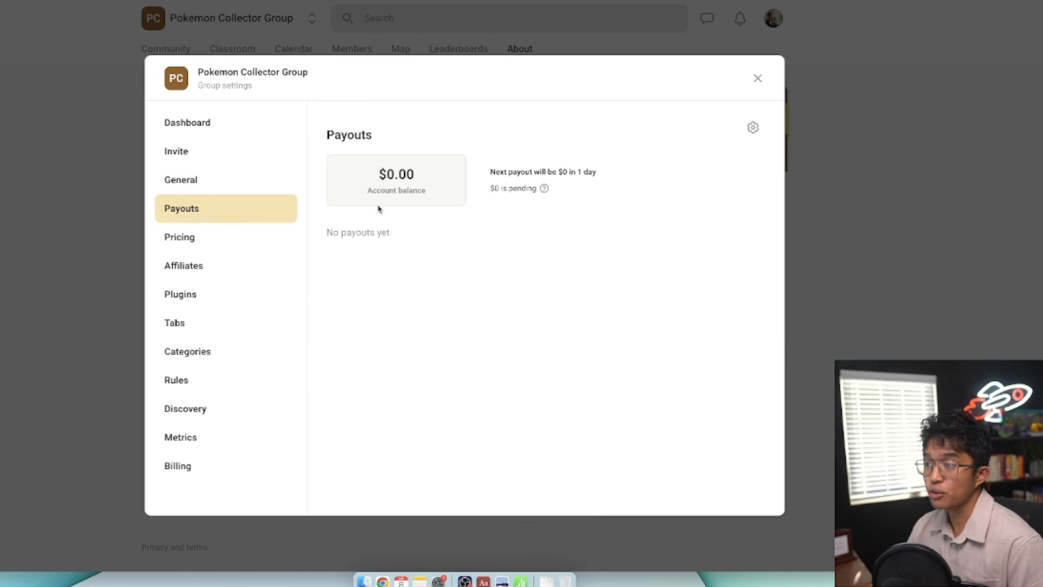
{"action": "mouse_move", "coordinate": [413, 207]}
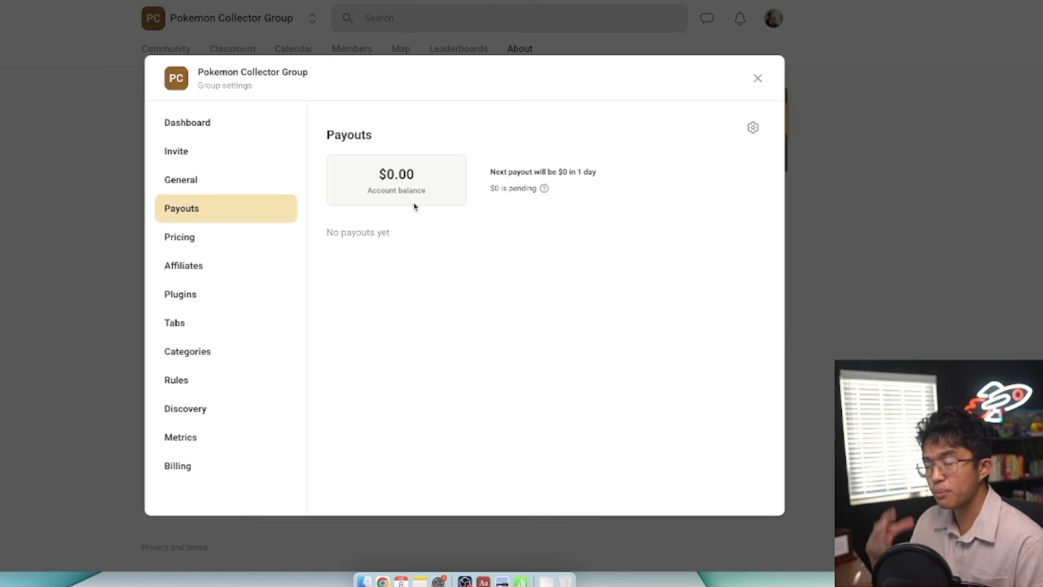
{"action": "mouse_move", "coordinate": [292, 206]}
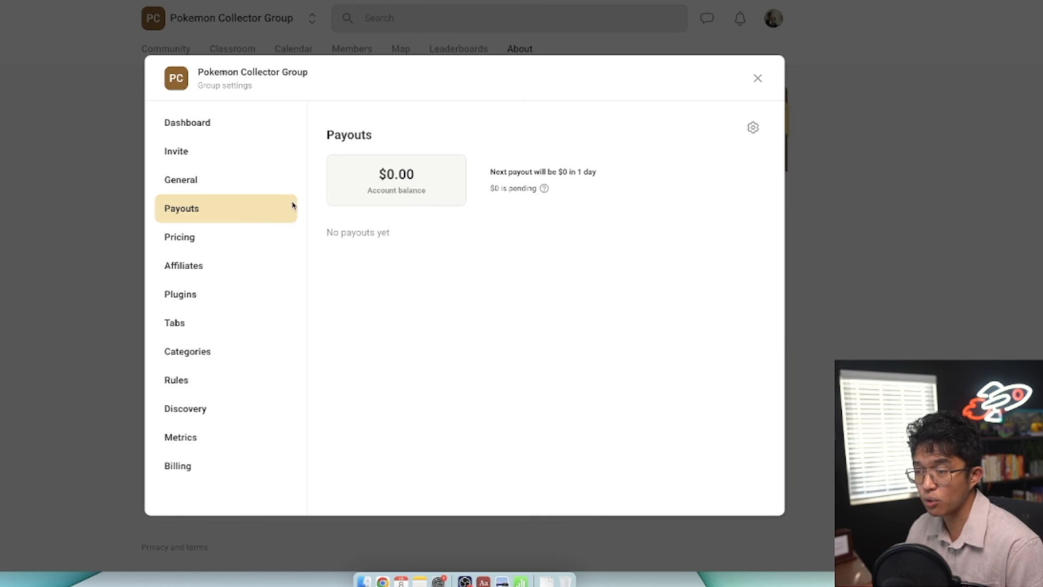
{"action": "left_click", "coordinate": [179, 237]}
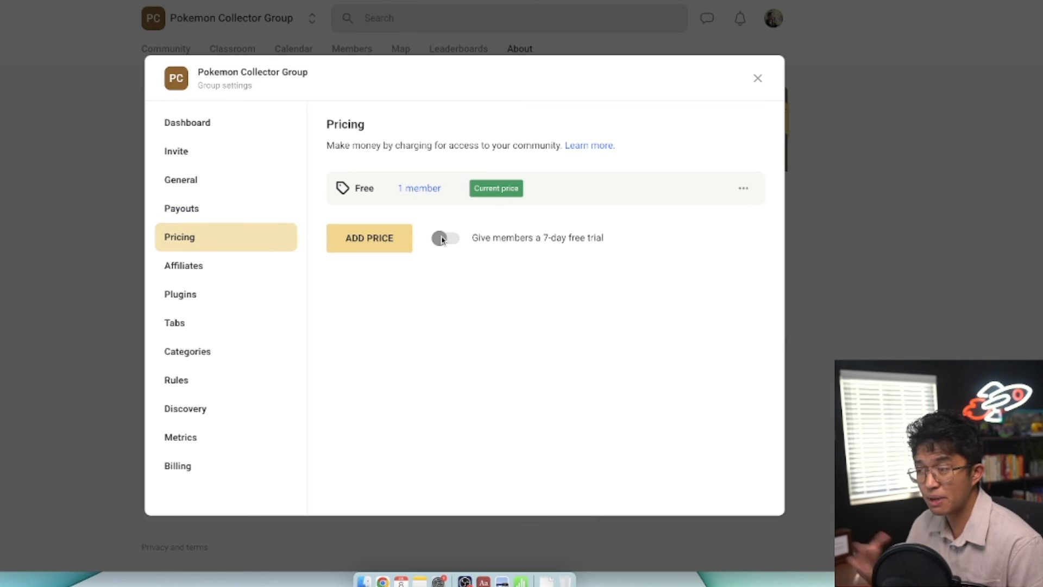
Cancel adding a price, try a 30% affiliate commission that requires Pro, then view Plugins
{"action": "left_click", "coordinate": [369, 238]}
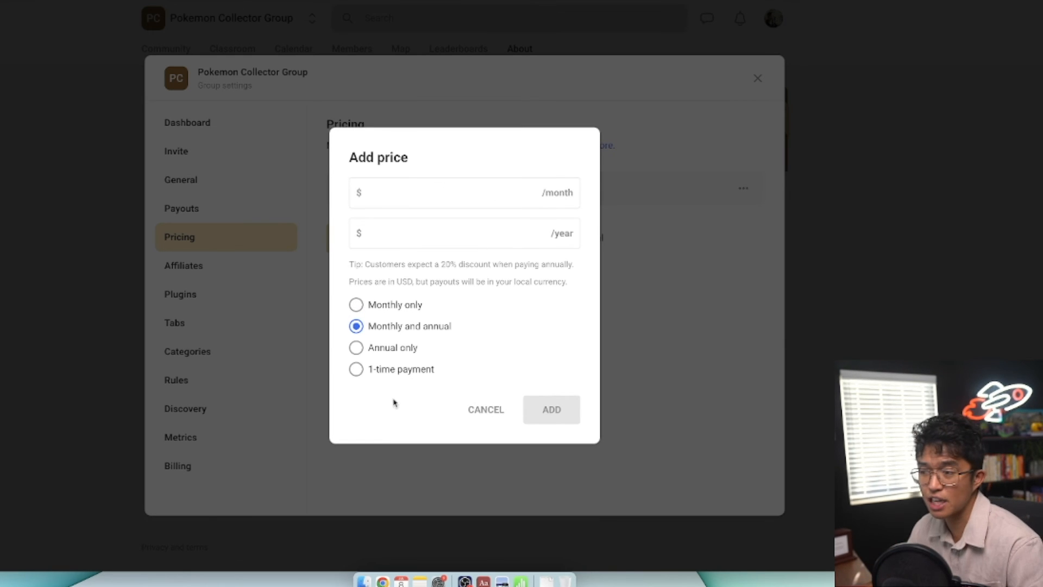
{"action": "left_click", "coordinate": [356, 369]}
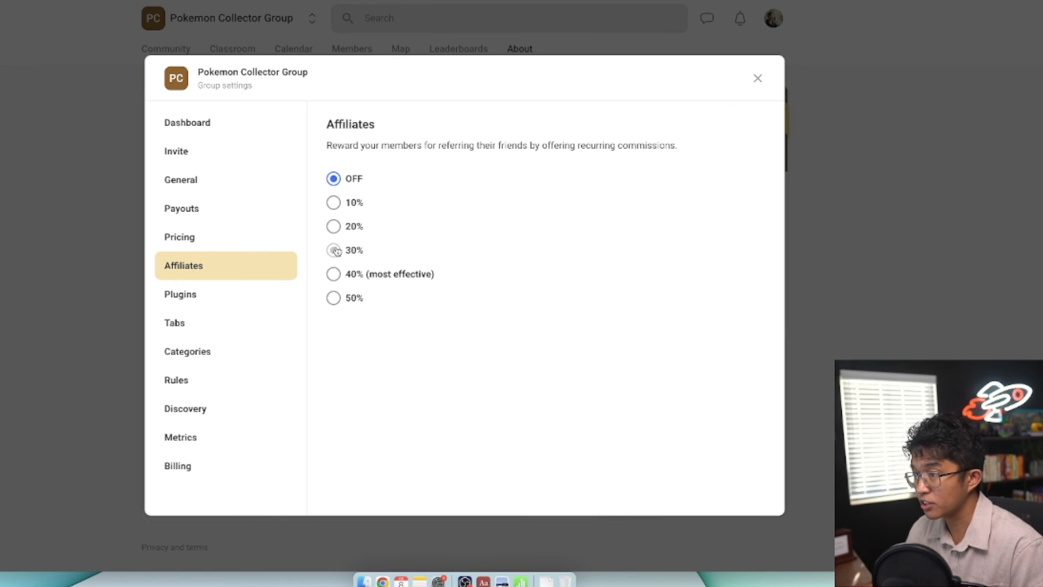
{"action": "left_click", "coordinate": [333, 249]}
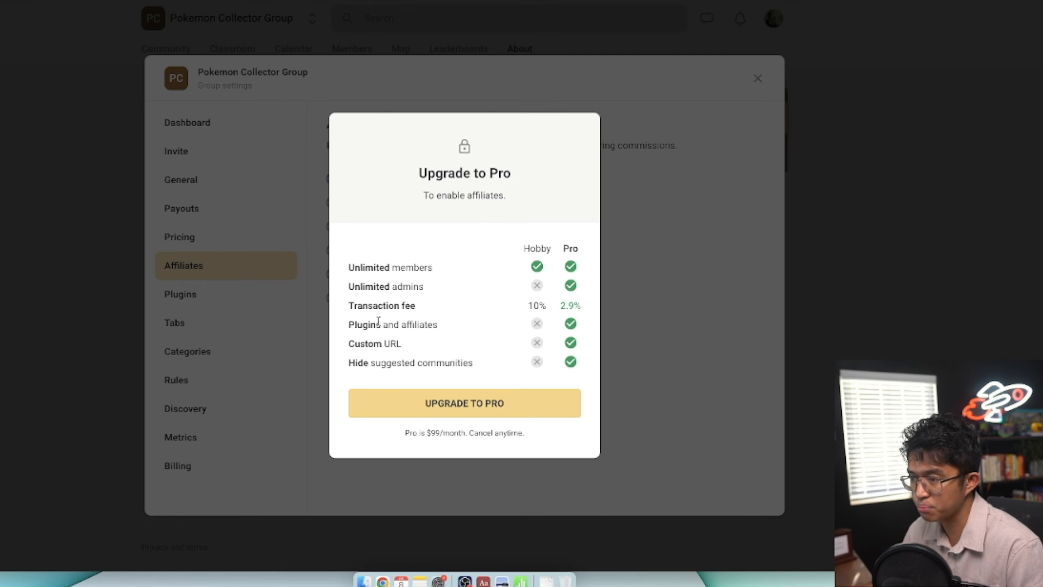
{"action": "left_click", "coordinate": [180, 294]}
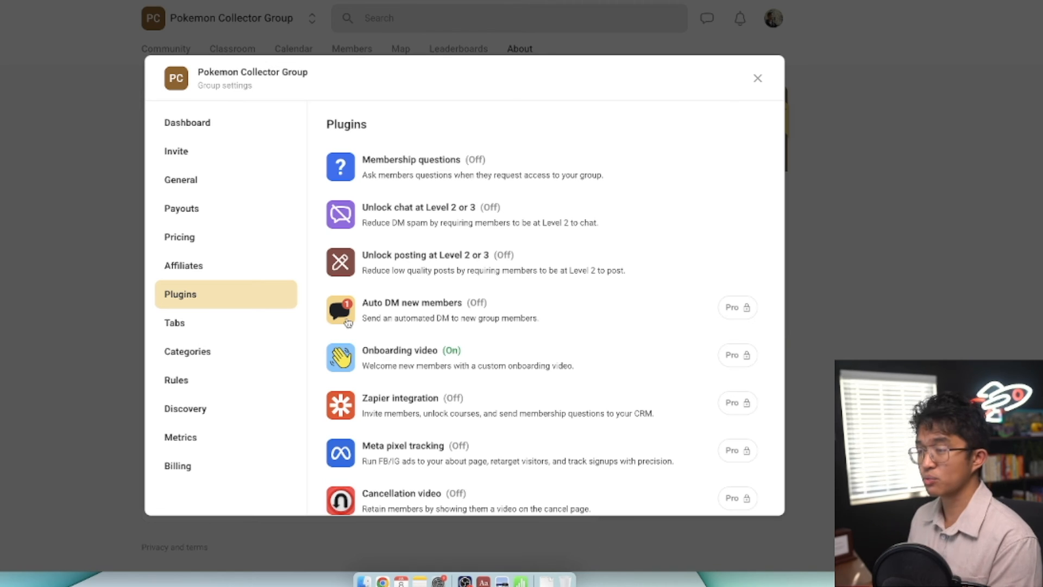
Switch on the Membership questions plugin, then view the community Tabs settings
{"action": "scroll", "scroll_direction": "down", "scroll_amount": 3}
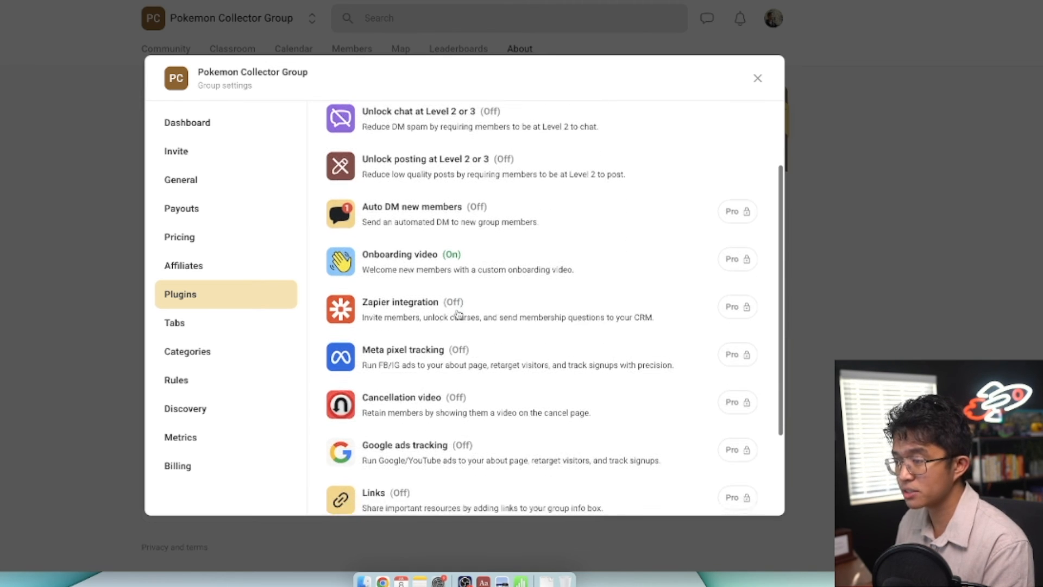
{"action": "scroll", "scroll_direction": "down", "scroll_amount": 3}
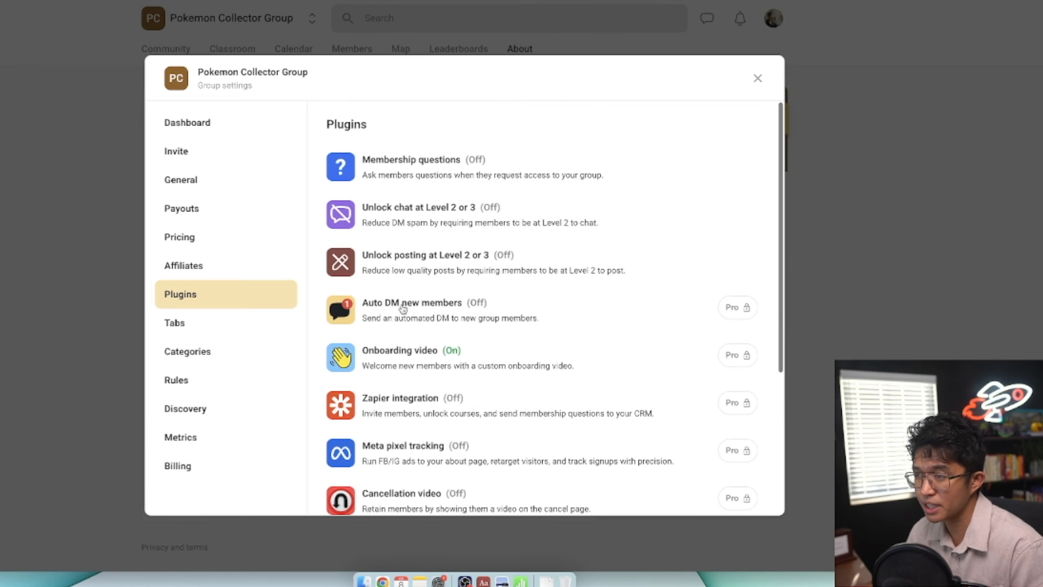
{"action": "left_click", "coordinate": [411, 160]}
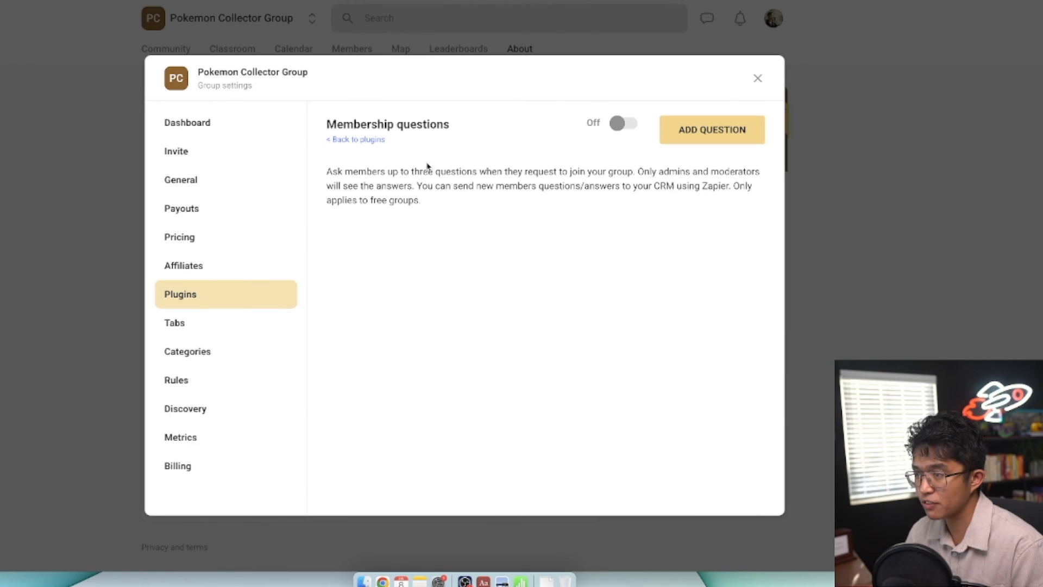
{"action": "left_click", "coordinate": [623, 123]}
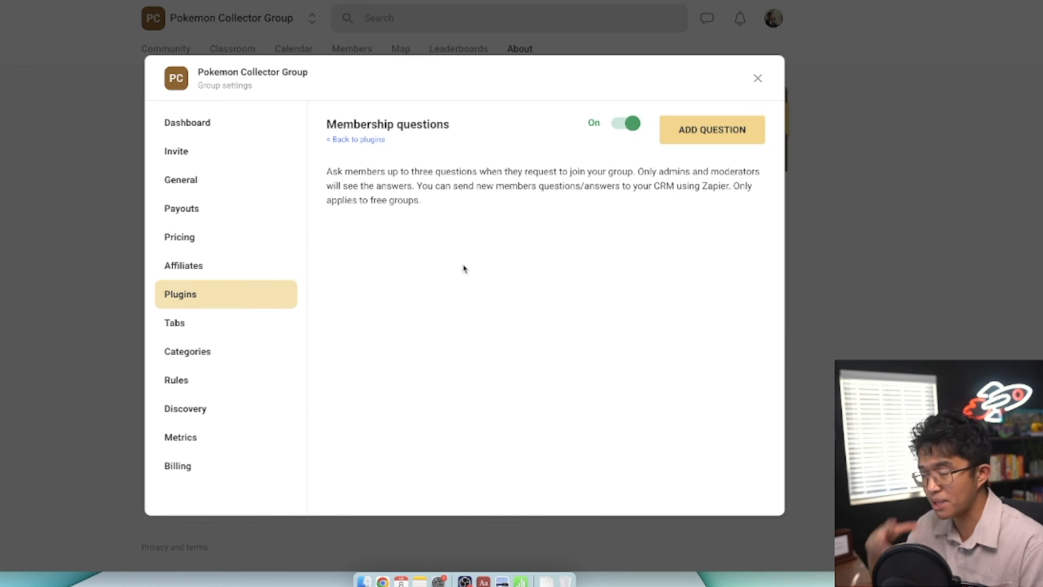
{"action": "mouse_move", "coordinate": [175, 323]}
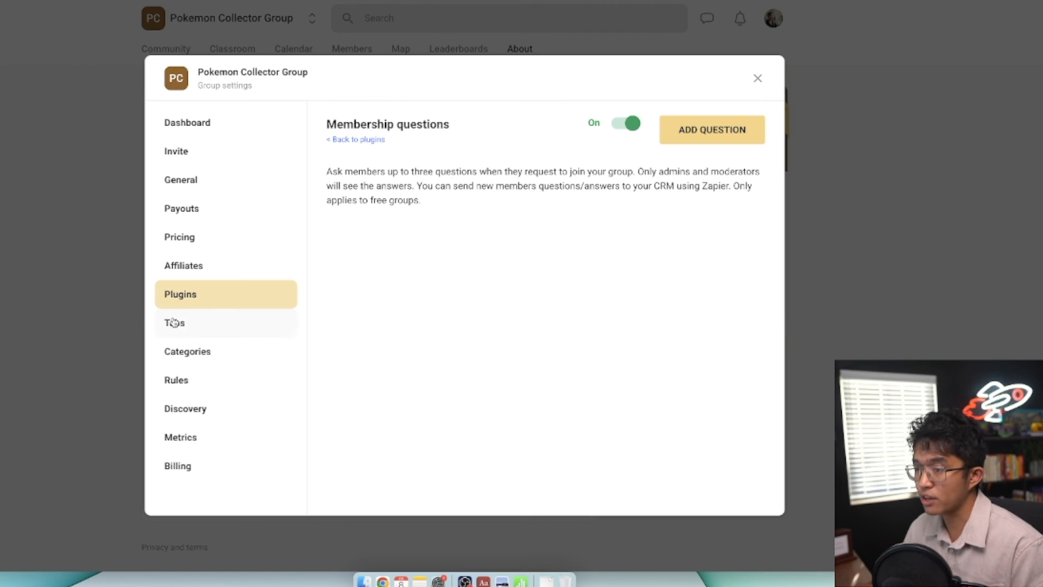
{"action": "left_click", "coordinate": [174, 322]}
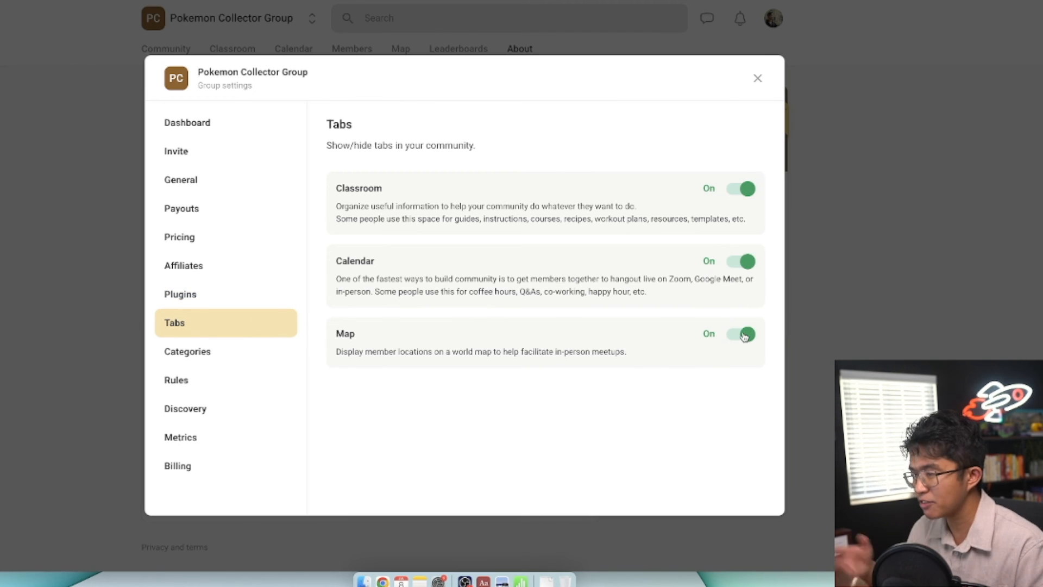
Hide the Map tab, add an Investing category, start another category, and close settings
{"action": "left_click", "coordinate": [740, 334]}
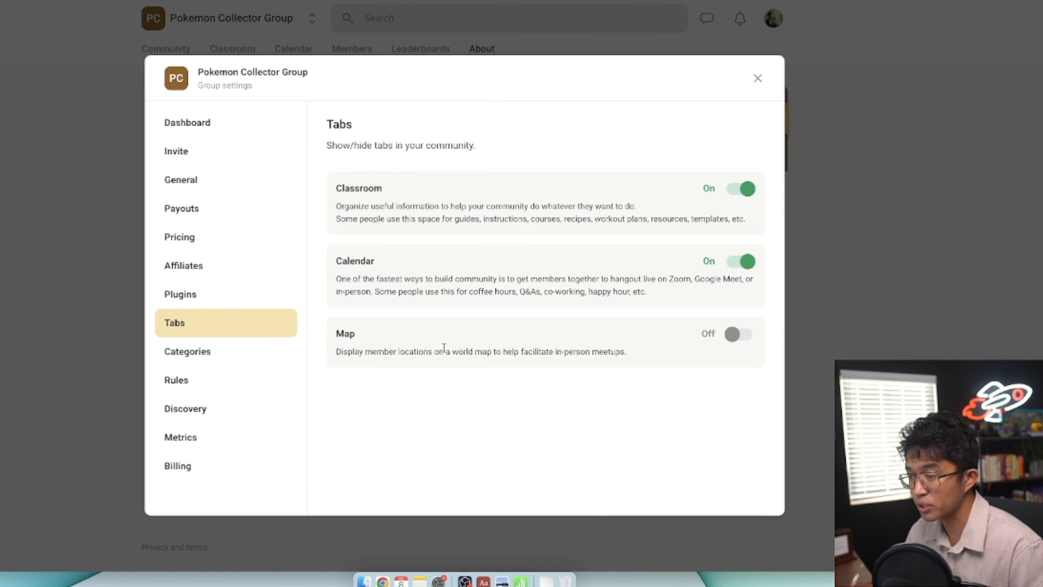
{"action": "left_click", "coordinate": [187, 351]}
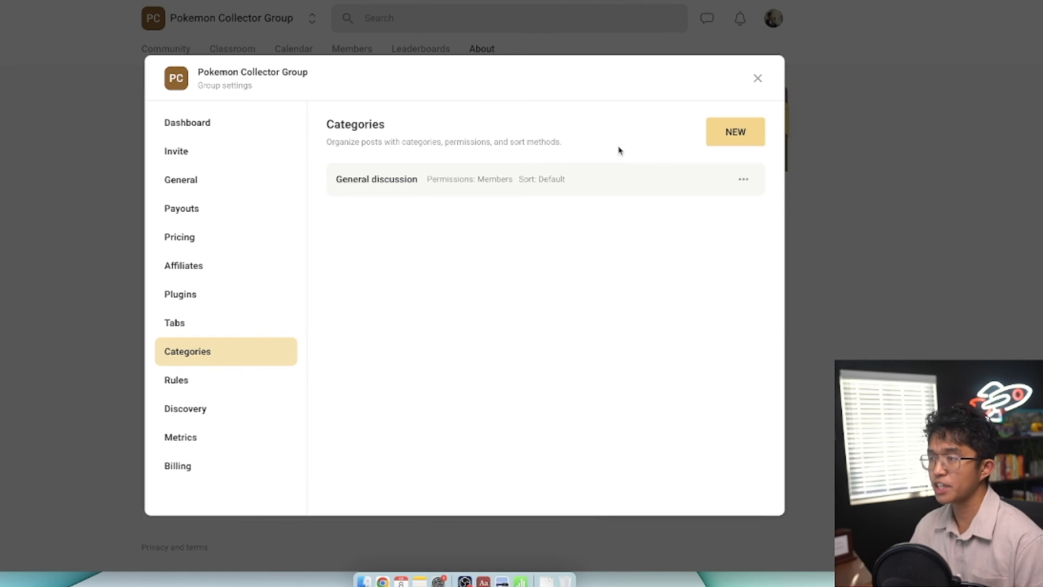
{"action": "mouse_move", "coordinate": [694, 149]}
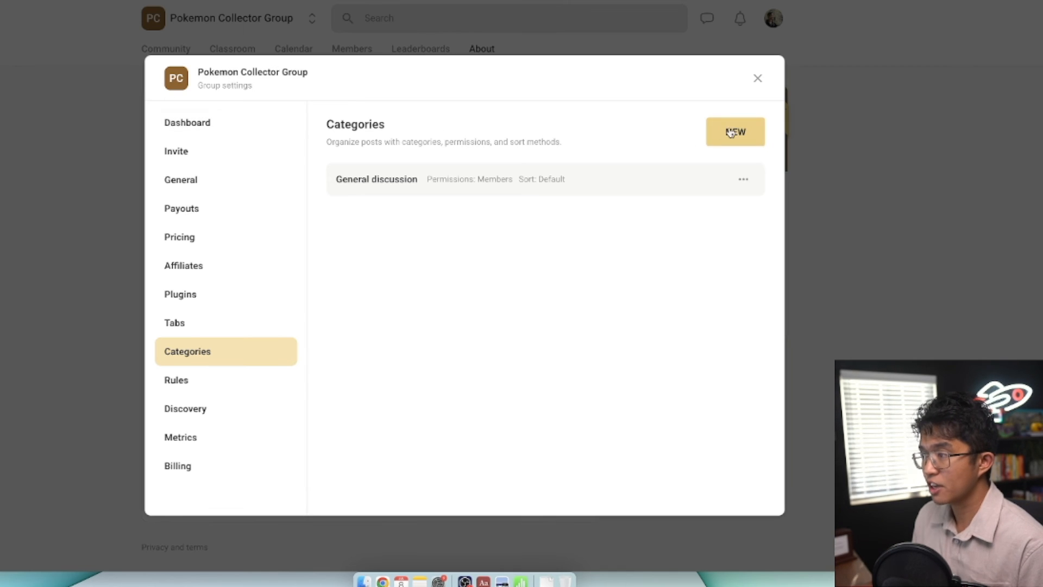
{"action": "left_click", "coordinate": [735, 132]}
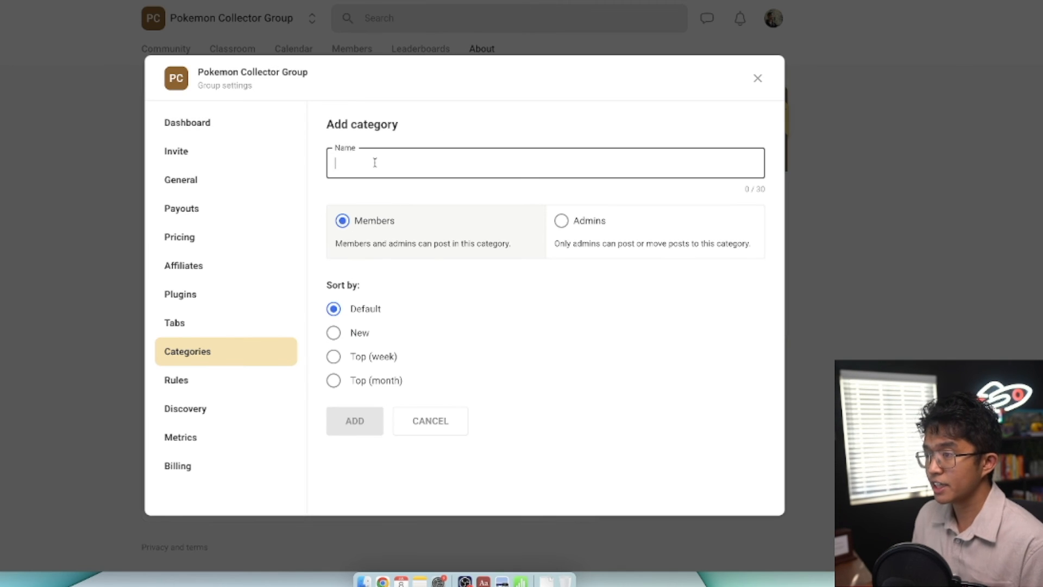
{"action": "type", "text": "OIN"}
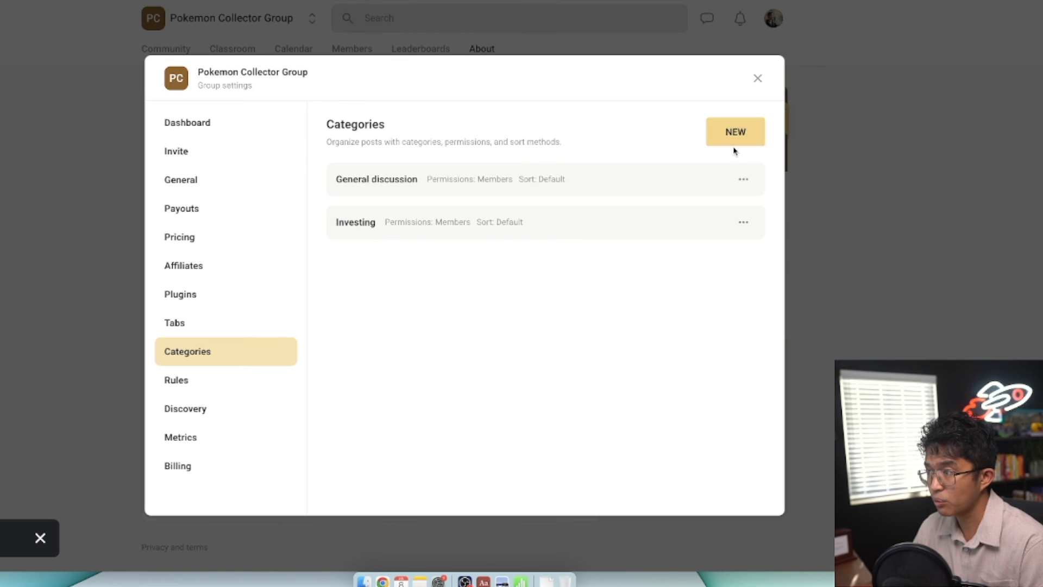
{"action": "left_click", "coordinate": [735, 131]}
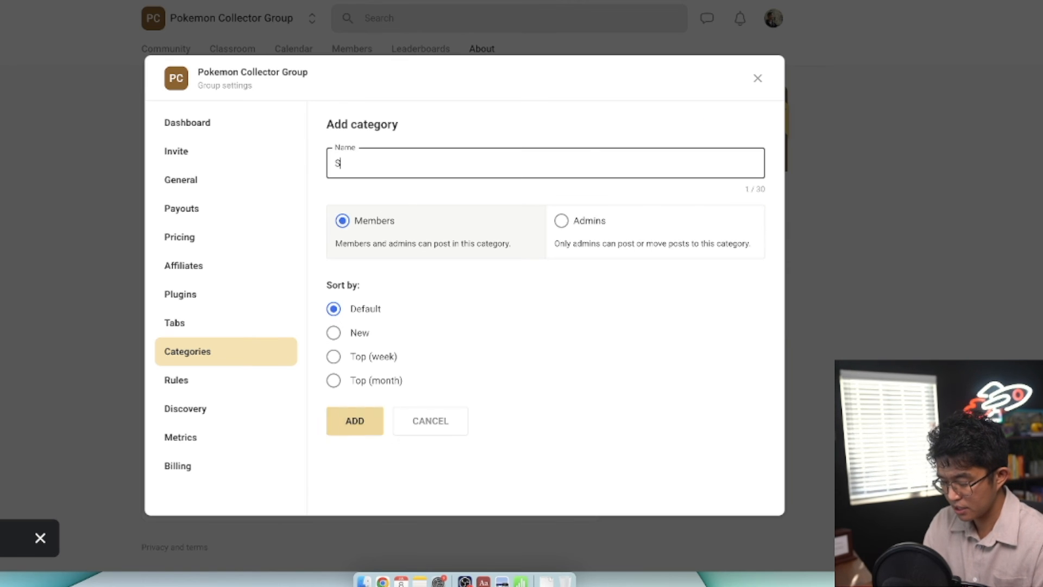
{"action": "type", "text": "ealed Product Co"}
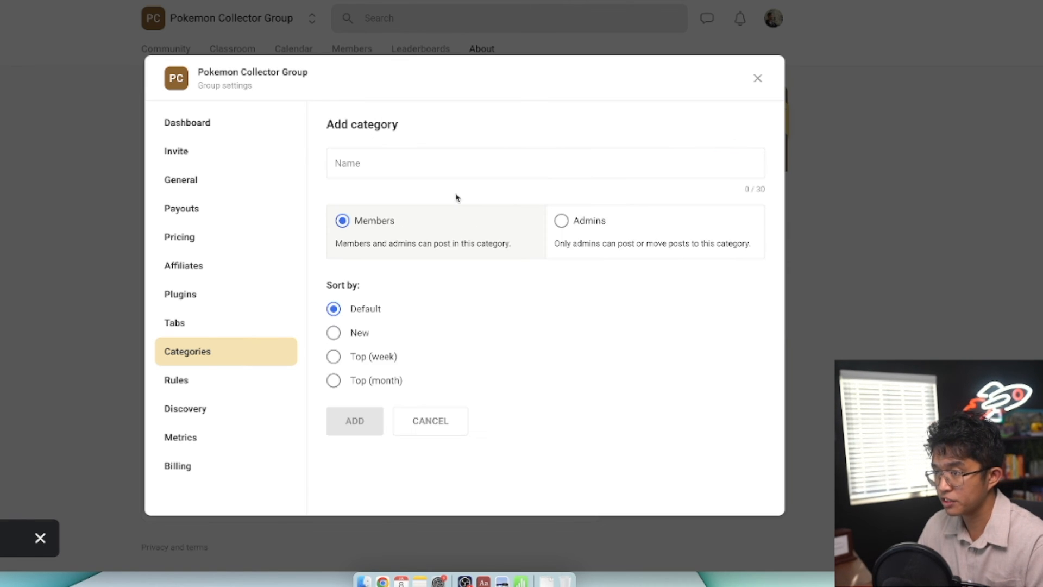
{"action": "left_click", "coordinate": [430, 420]}
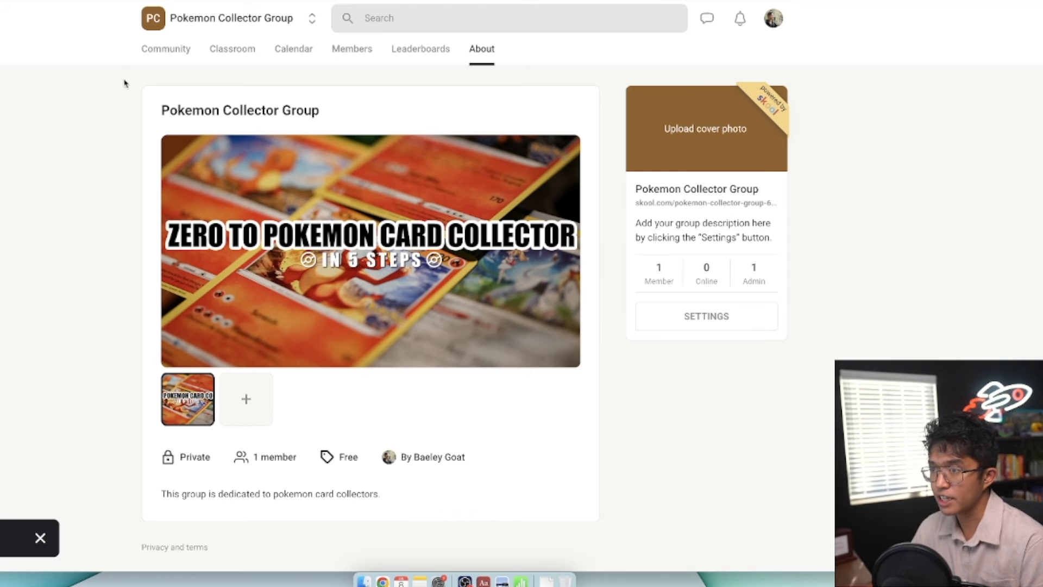
Check the category filters in the community feed, then reopen settings to view Rules
{"action": "left_click", "coordinate": [166, 48]}
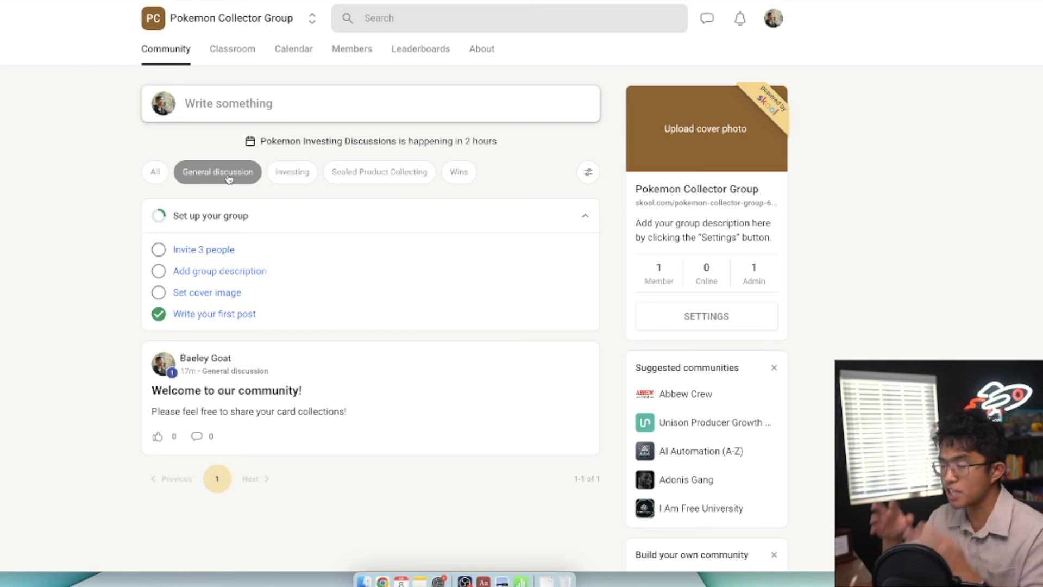
{"action": "mouse_move", "coordinate": [481, 48]}
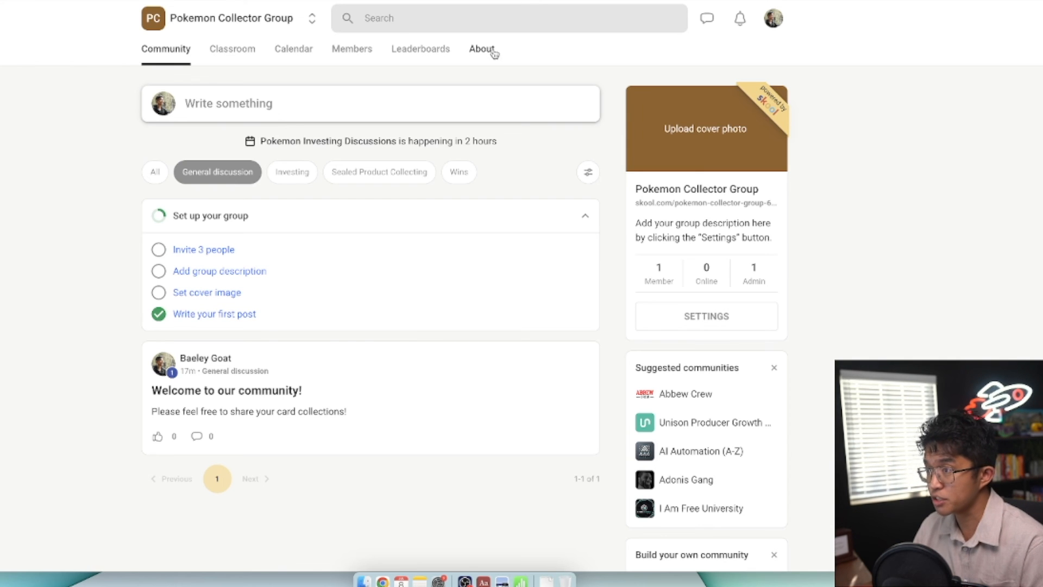
{"action": "left_click", "coordinate": [706, 316]}
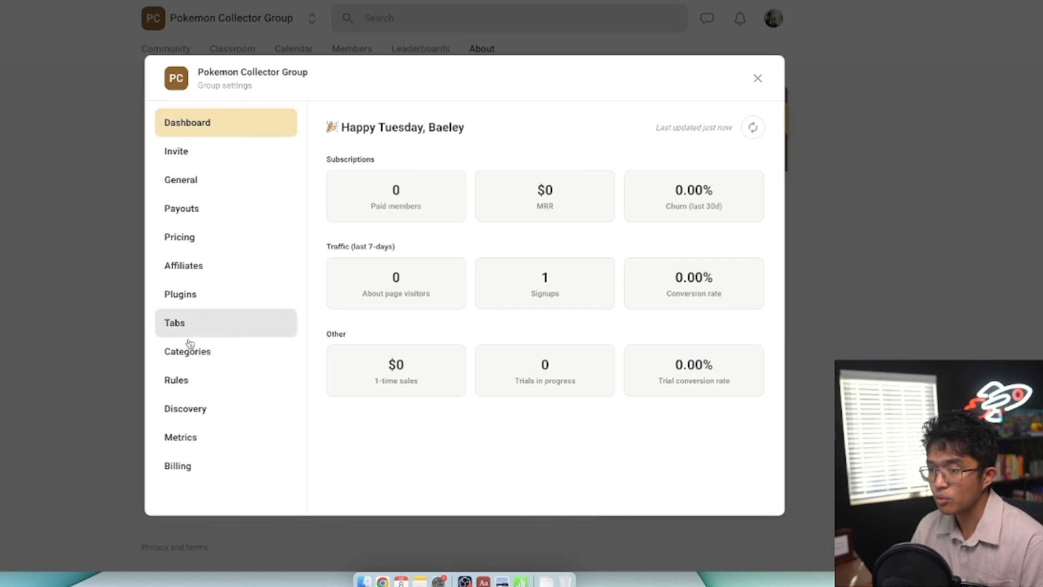
{"action": "left_click", "coordinate": [176, 379]}
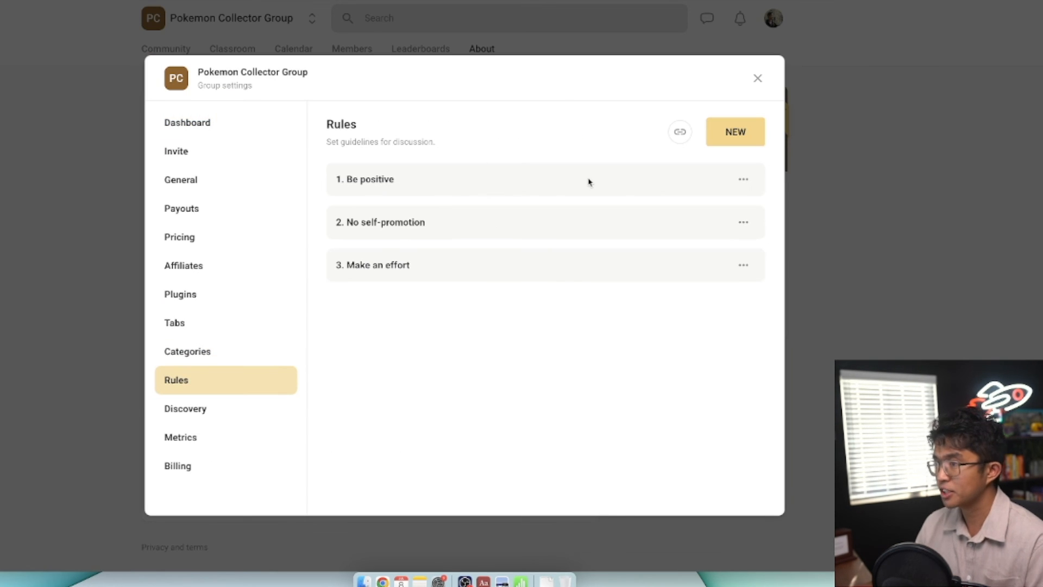
{"action": "mouse_move", "coordinate": [642, 231]}
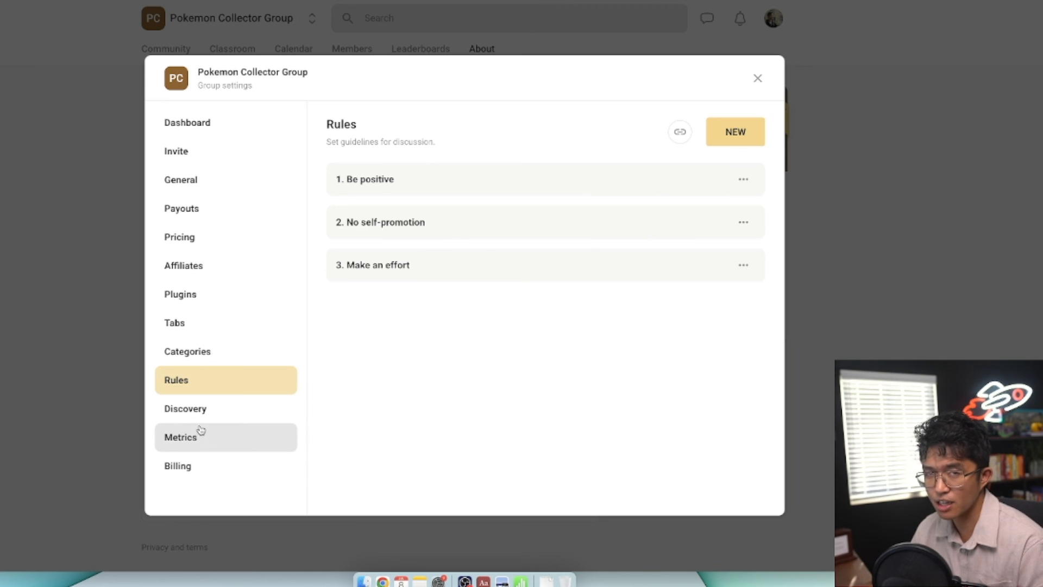
Review the Discovery, Metrics and Billing sections without changing anything
{"action": "left_click", "coordinate": [186, 409]}
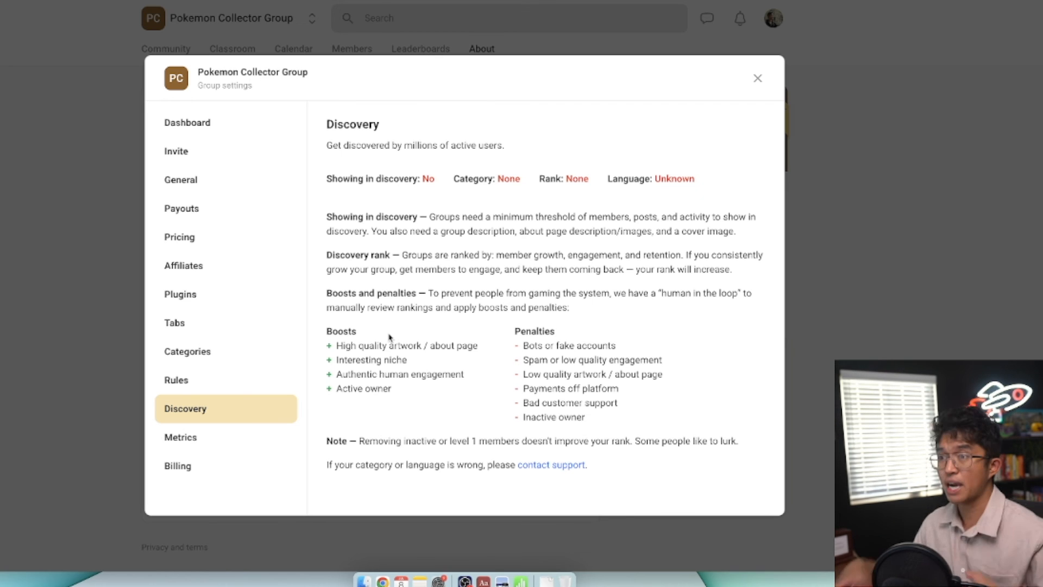
{"action": "left_click", "coordinate": [180, 437]}
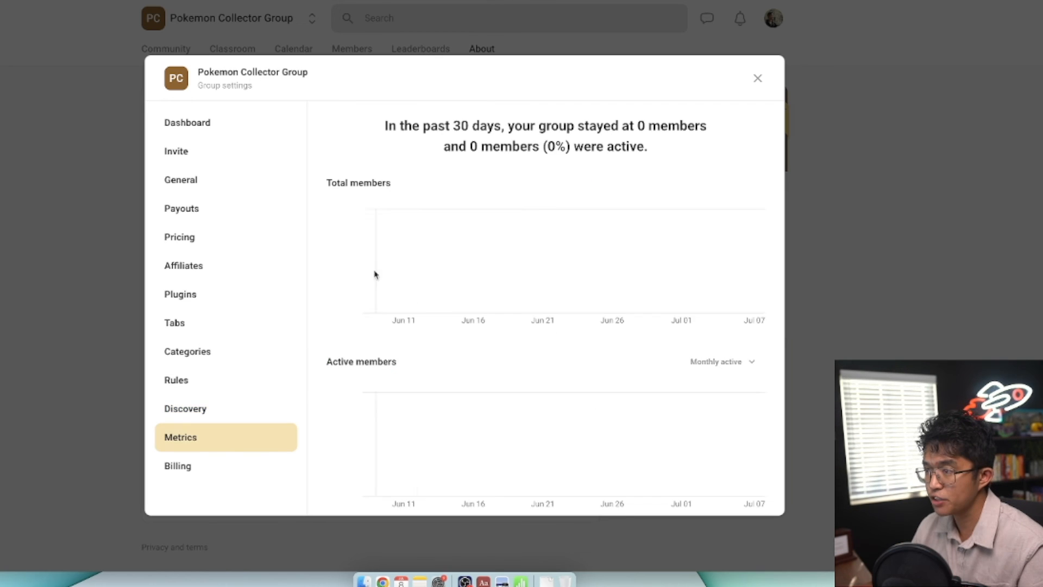
{"action": "scroll", "scroll_direction": "down", "scroll_amount": 3}
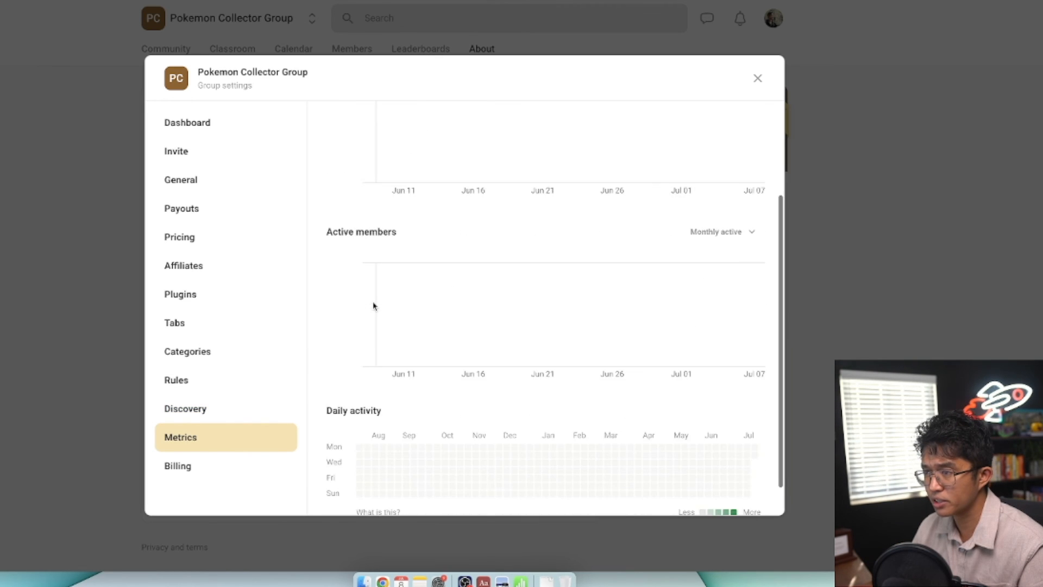
{"action": "scroll", "scroll_direction": "down", "scroll_amount": 3}
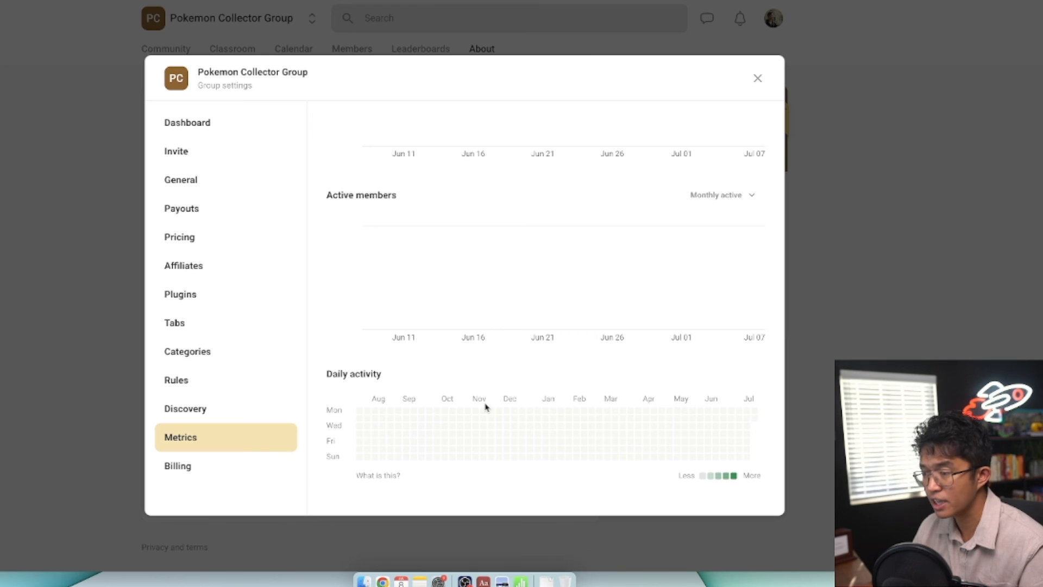
{"action": "left_click", "coordinate": [177, 465]}
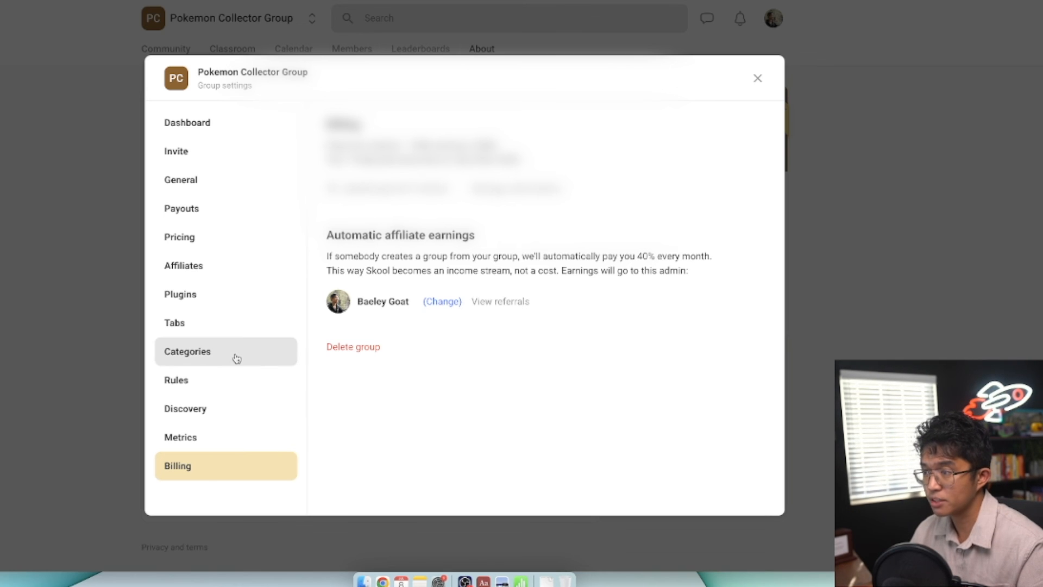
{"action": "mouse_move", "coordinate": [253, 388]}
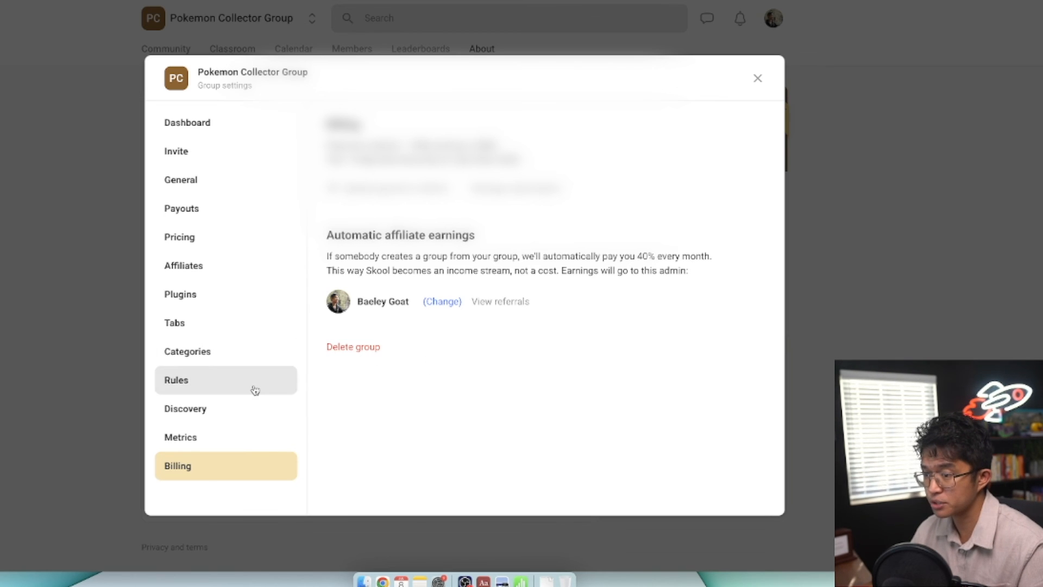
Open the How to Collect lesson and write 'So this video is about how to collect'
{"action": "left_click", "coordinate": [757, 78]}
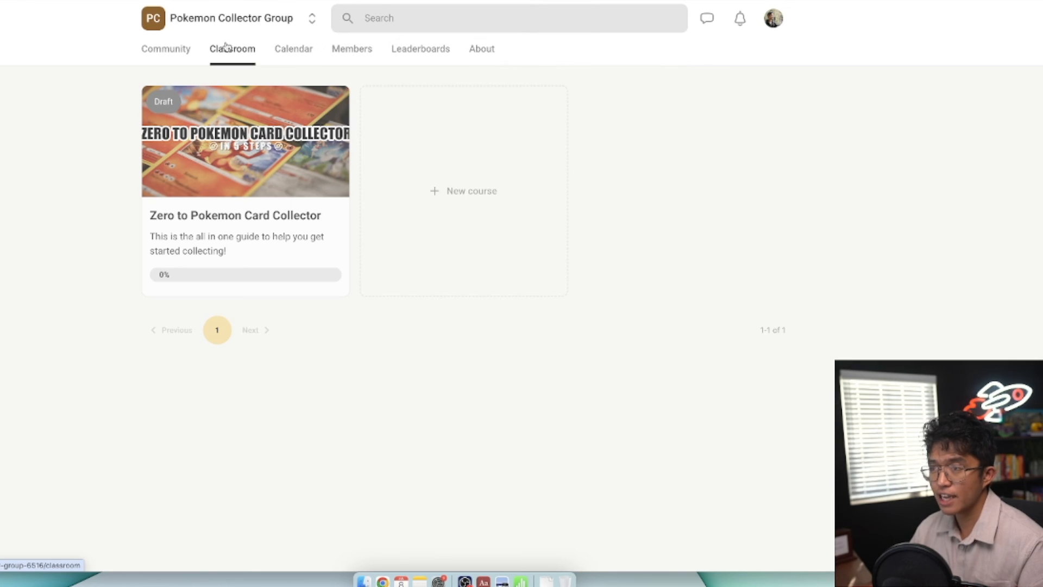
{"action": "left_click", "coordinate": [245, 142]}
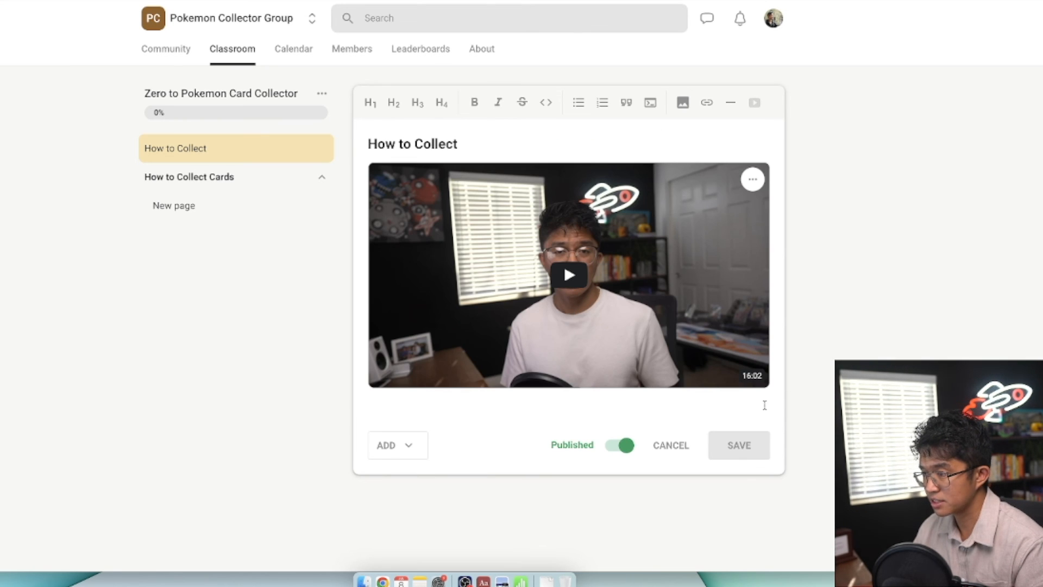
{"action": "type", "text": "s"}
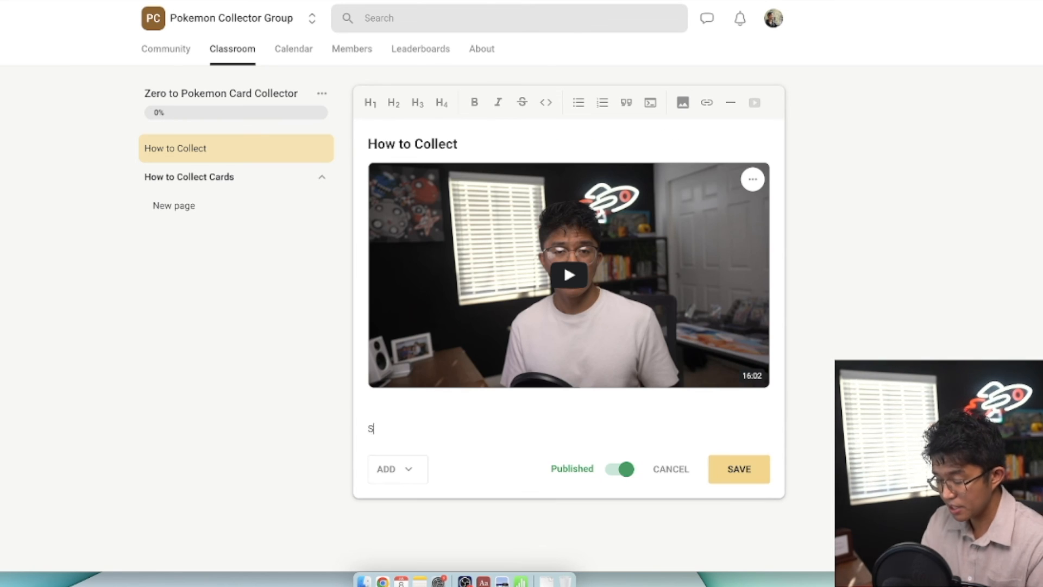
{"action": "type", "text": "o this video is"}
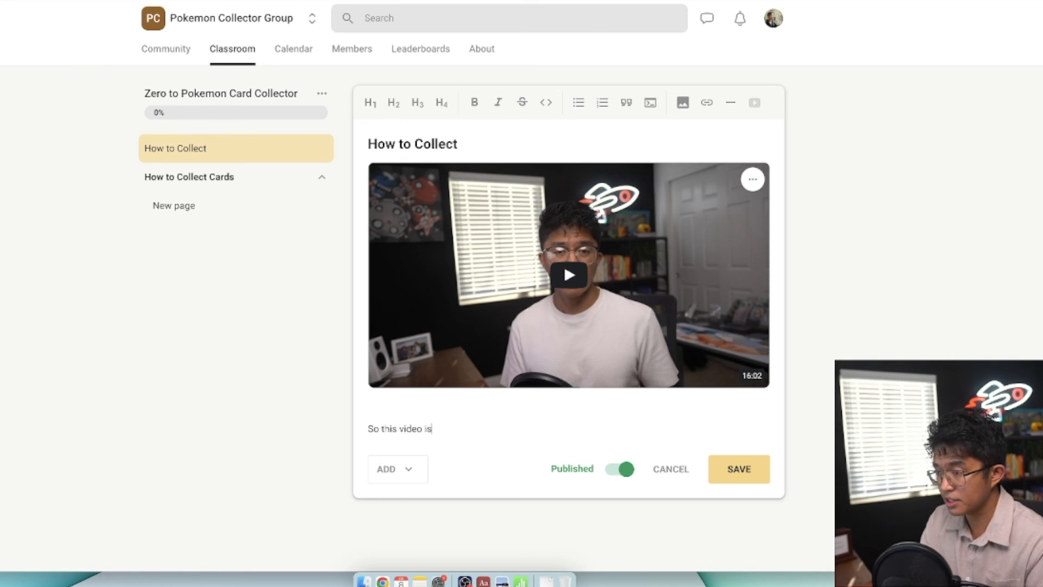
{"action": "type", "text": "about how to collect"}
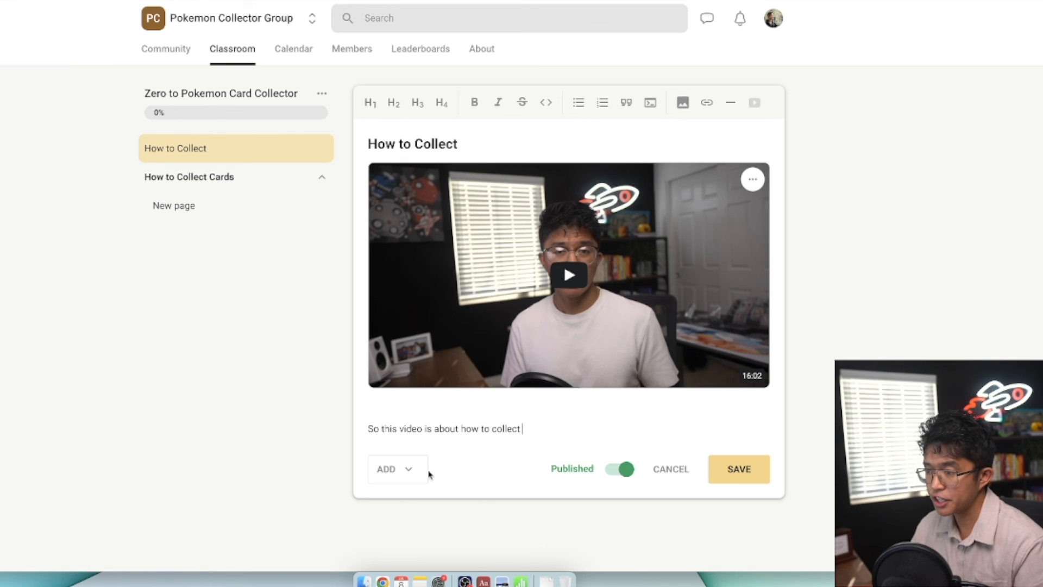
Attach a resource file labelled 'PDF Guide' and save the lesson
{"action": "left_click", "coordinate": [397, 469]}
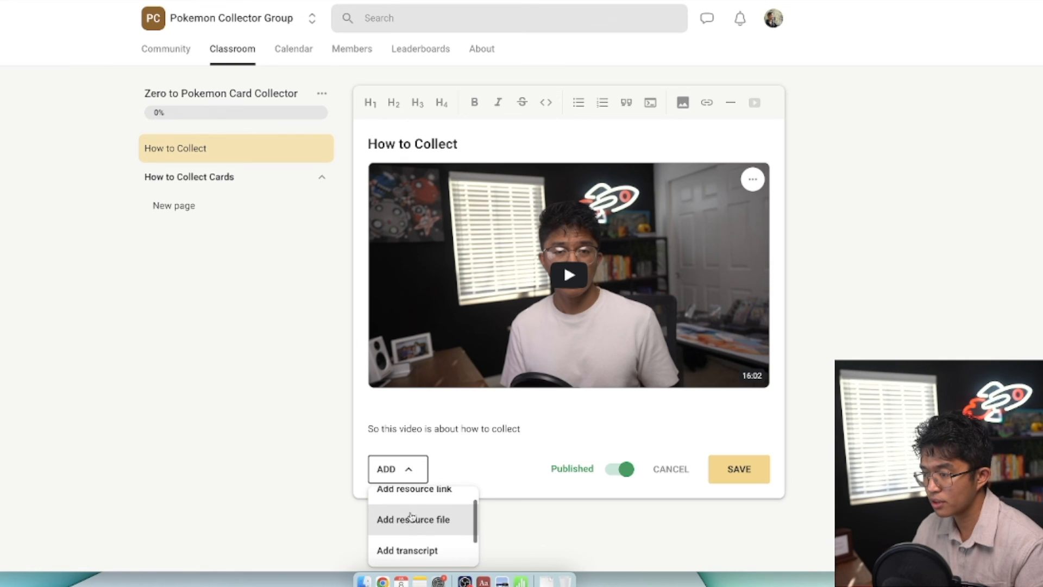
{"action": "left_click", "coordinate": [413, 520]}
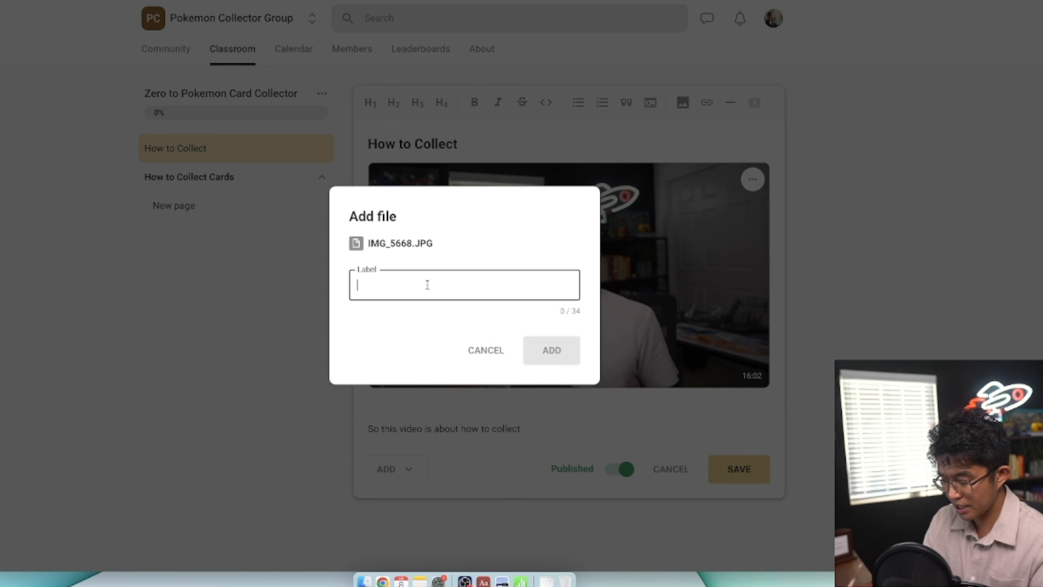
{"action": "left_click", "coordinate": [551, 350]}
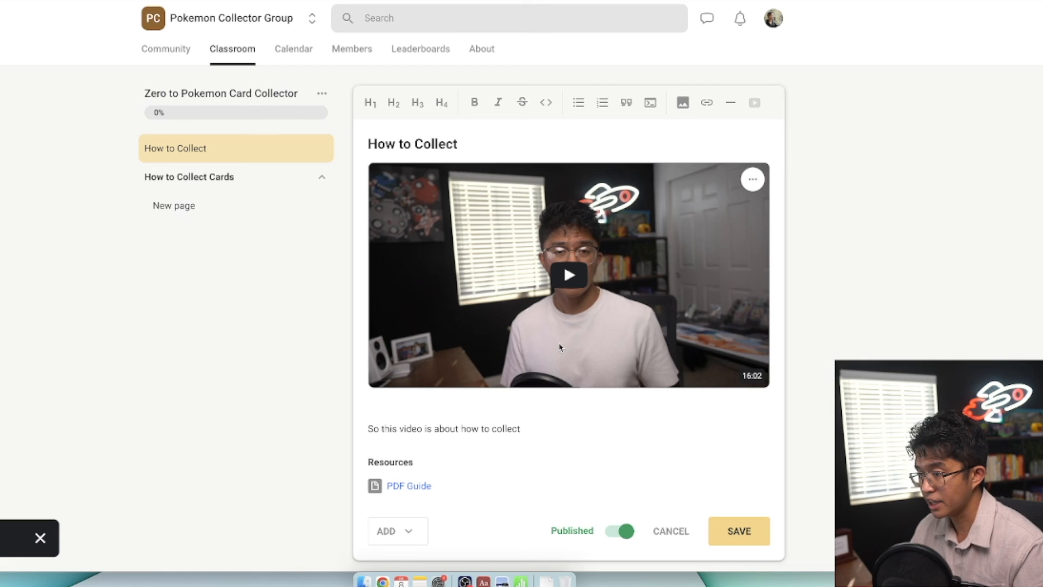
{"action": "left_click", "coordinate": [738, 531]}
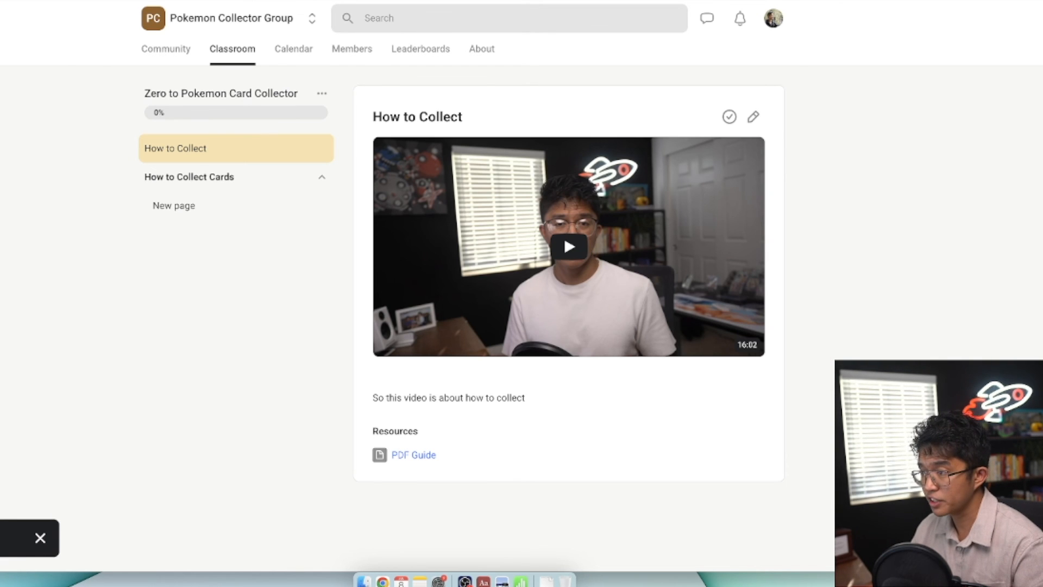
Preview the lesson video, toggle its completion mark, and return to the Classroom course list
{"action": "left_click", "coordinate": [569, 246]}
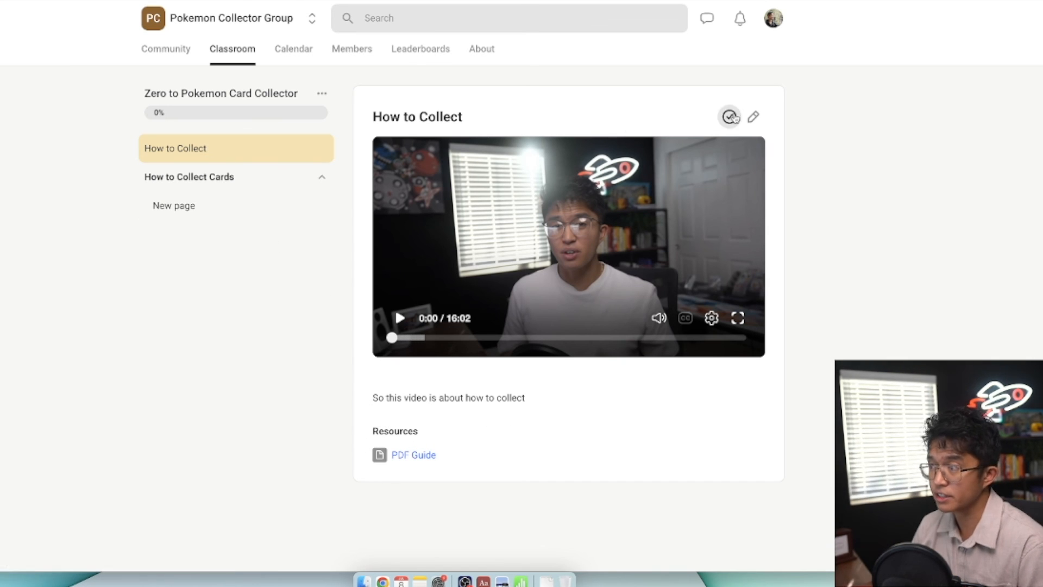
{"action": "left_click", "coordinate": [730, 117]}
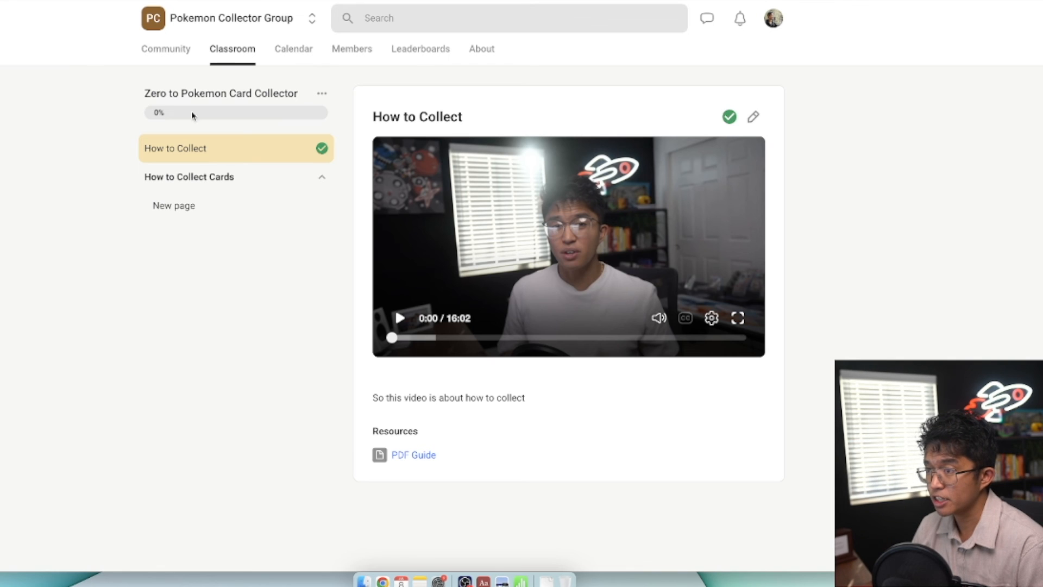
{"action": "left_click", "coordinate": [231, 49]}
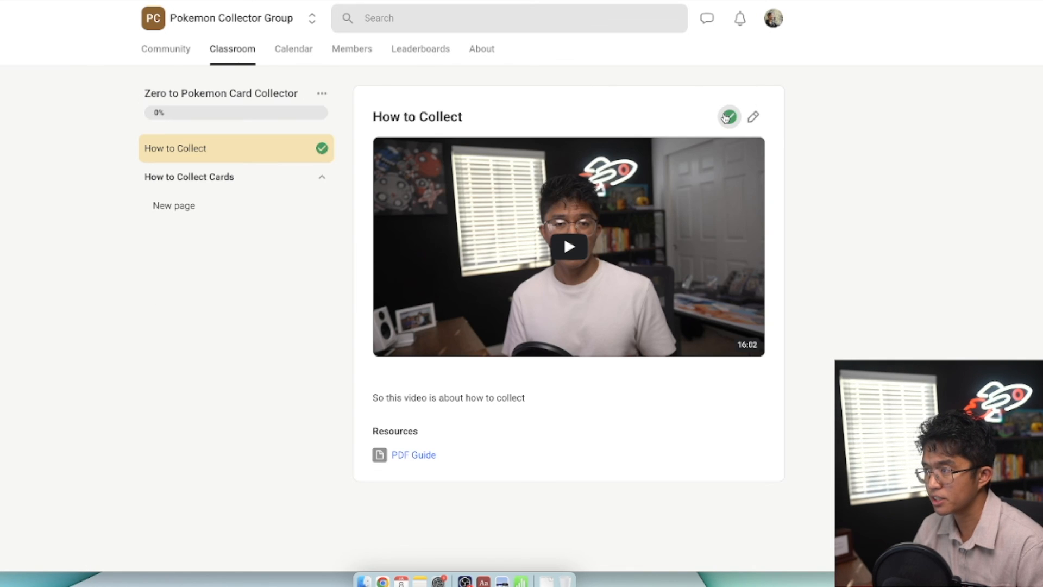
{"action": "left_click", "coordinate": [321, 93]}
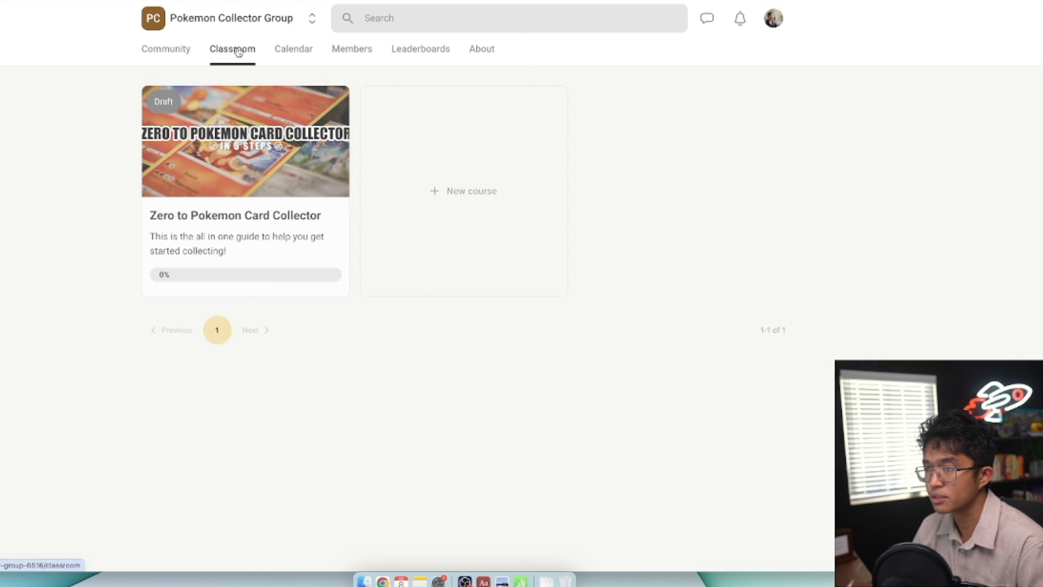
Switch the Zero to Pokemon Card Collector course off Draft, then go to the About page
{"action": "left_click", "coordinate": [244, 141]}
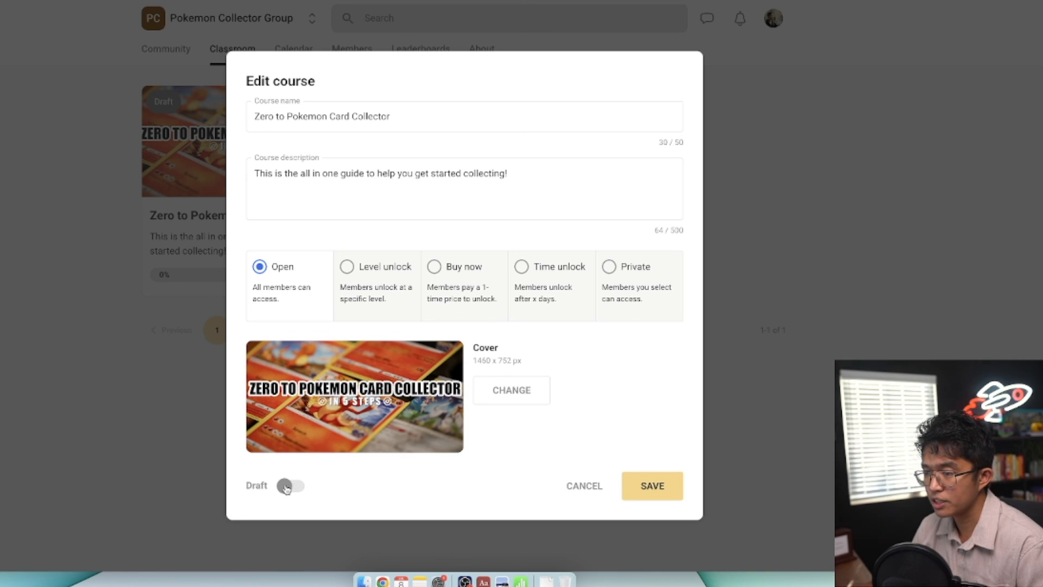
{"action": "left_click", "coordinate": [651, 486]}
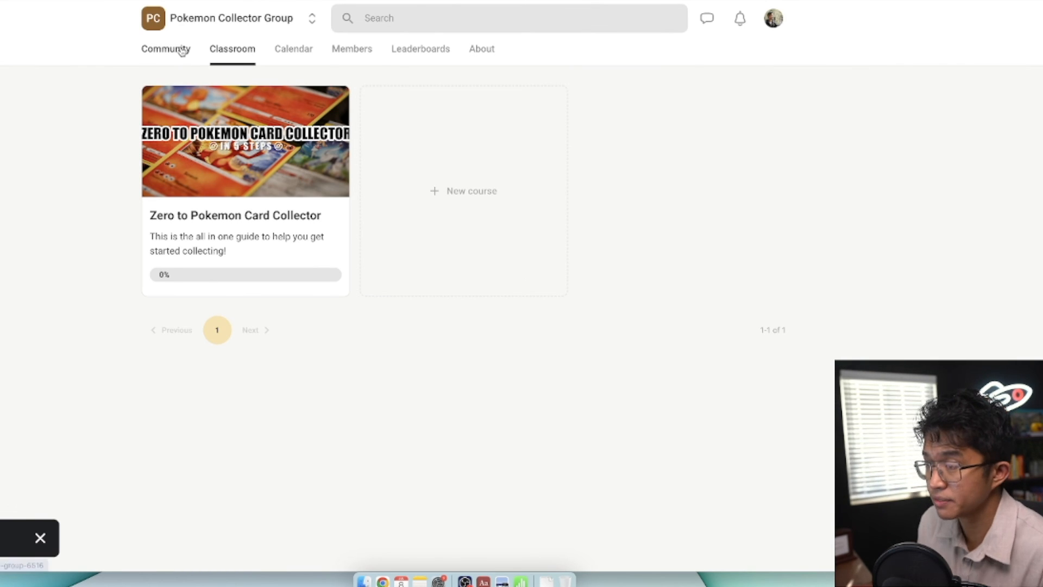
{"action": "left_click", "coordinate": [771, 18]}
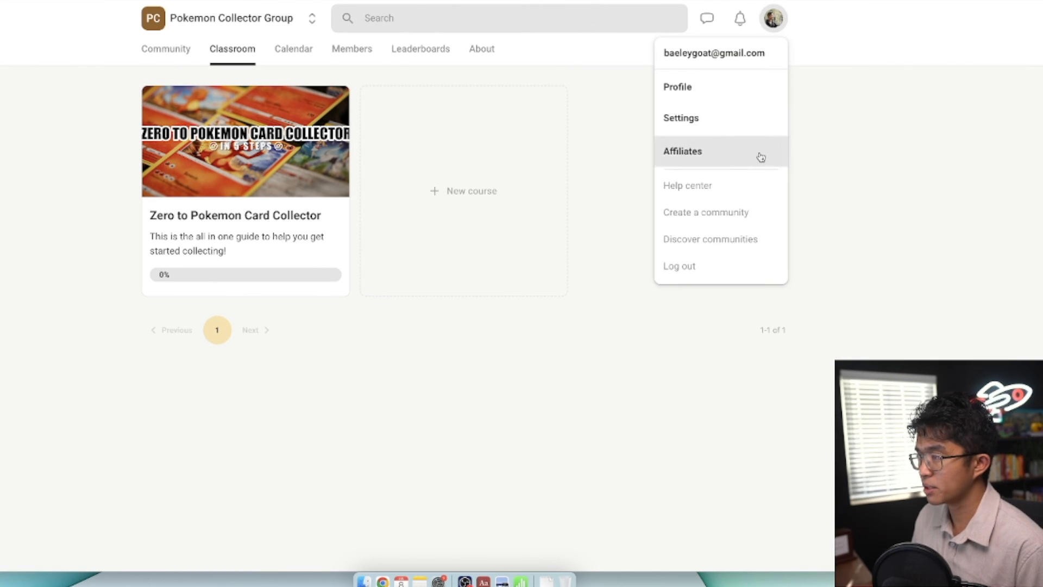
{"action": "left_click", "coordinate": [481, 49]}
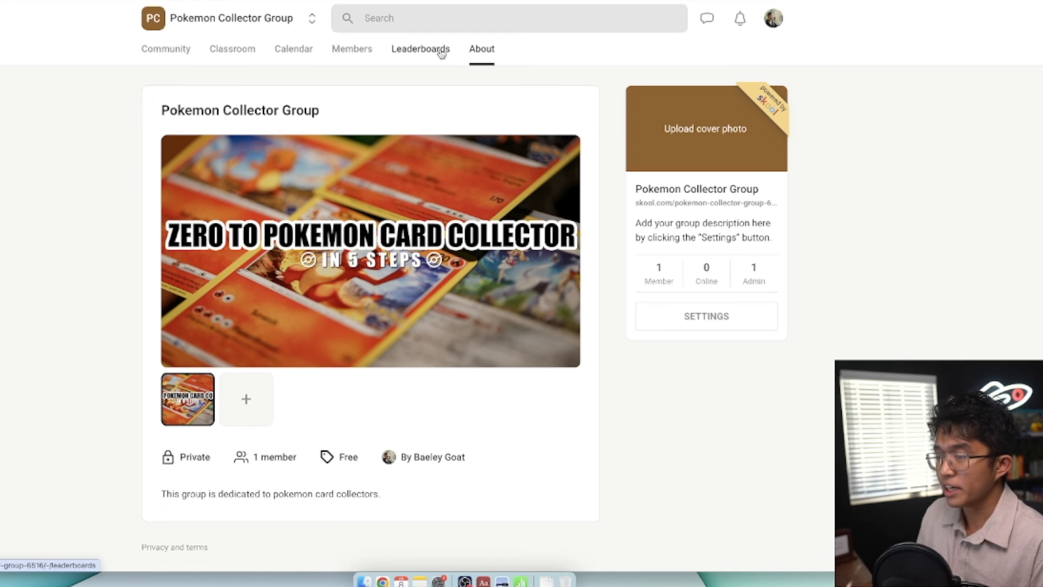
{"action": "mouse_move", "coordinate": [659, 315]}
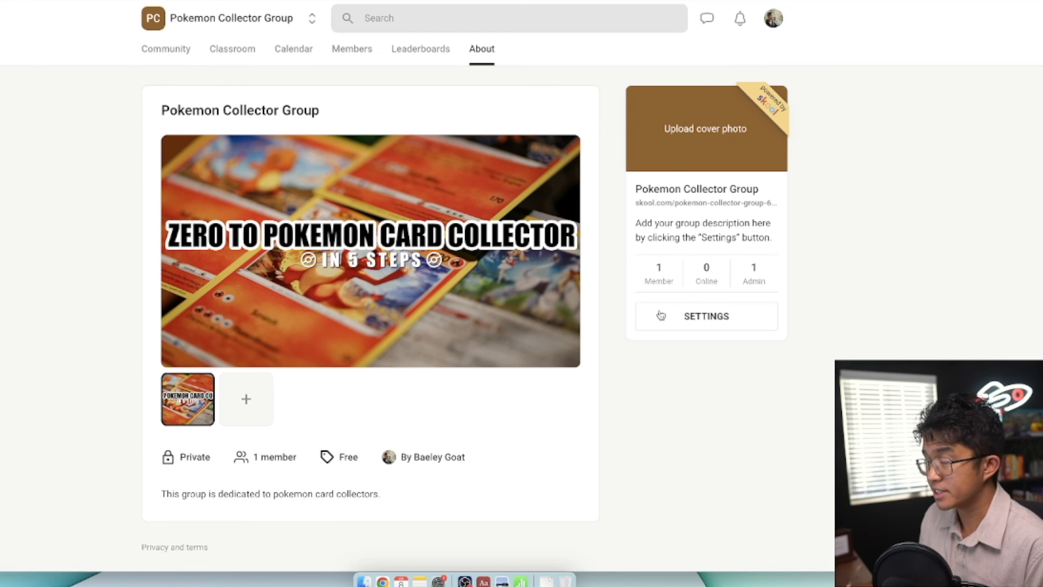
Upload and crop IMG_5668.JPG as the group icon, then close settings
{"action": "left_click", "coordinate": [706, 316]}
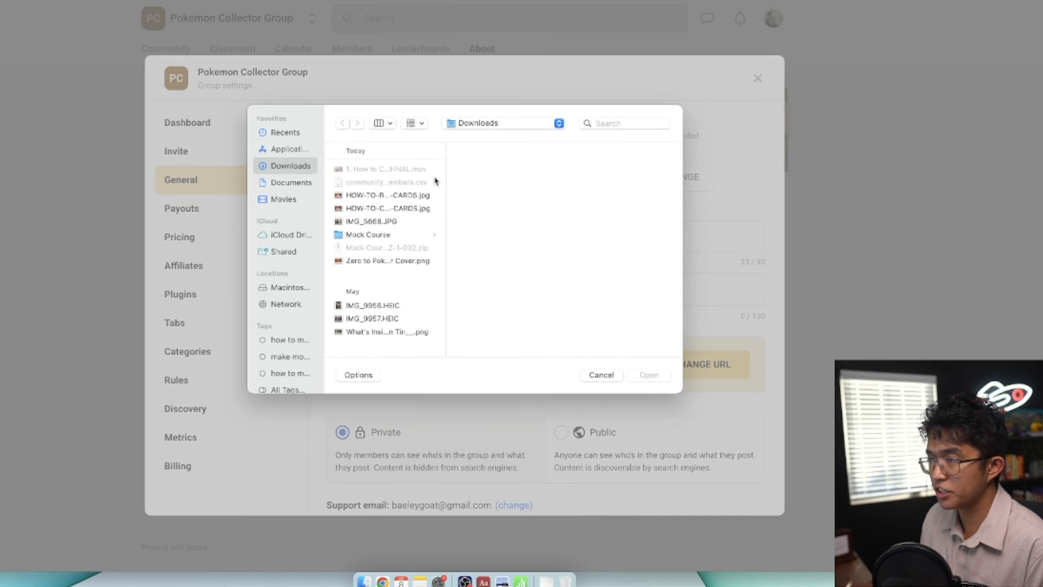
{"action": "left_click", "coordinate": [372, 222]}
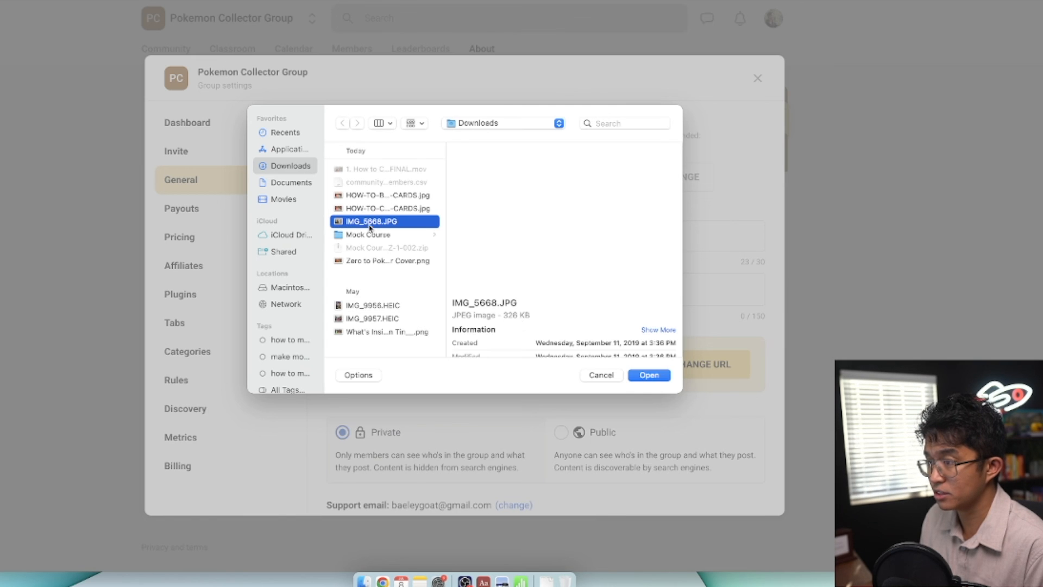
{"action": "left_click", "coordinate": [648, 375]}
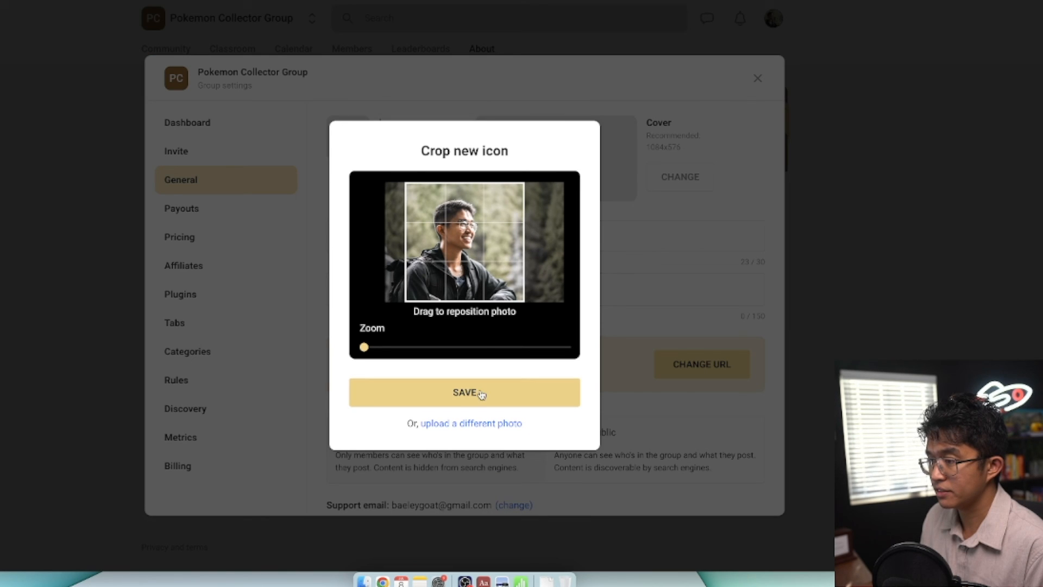
{"action": "left_click", "coordinate": [464, 392]}
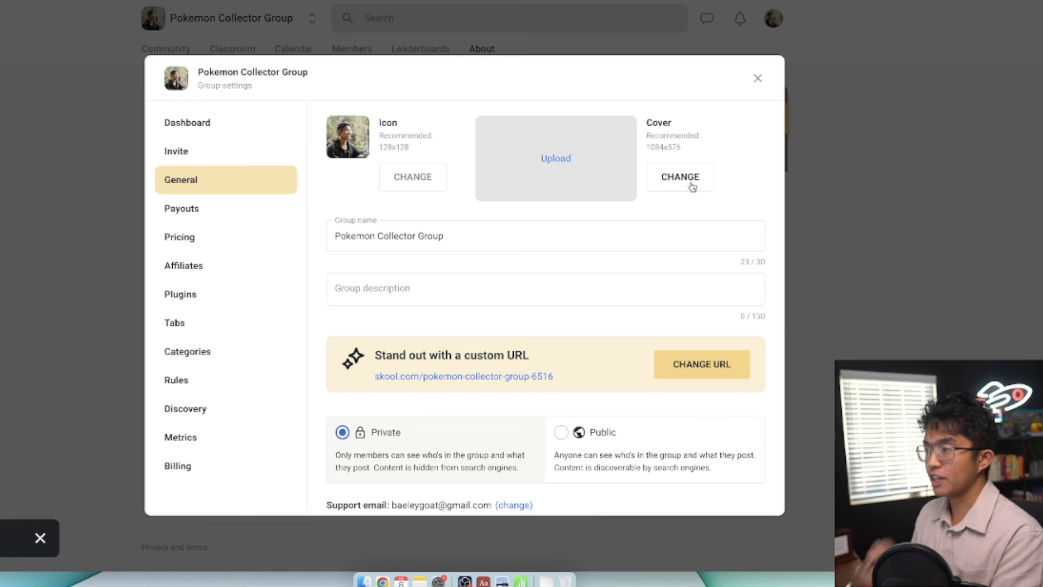
{"action": "left_click", "coordinate": [757, 78]}
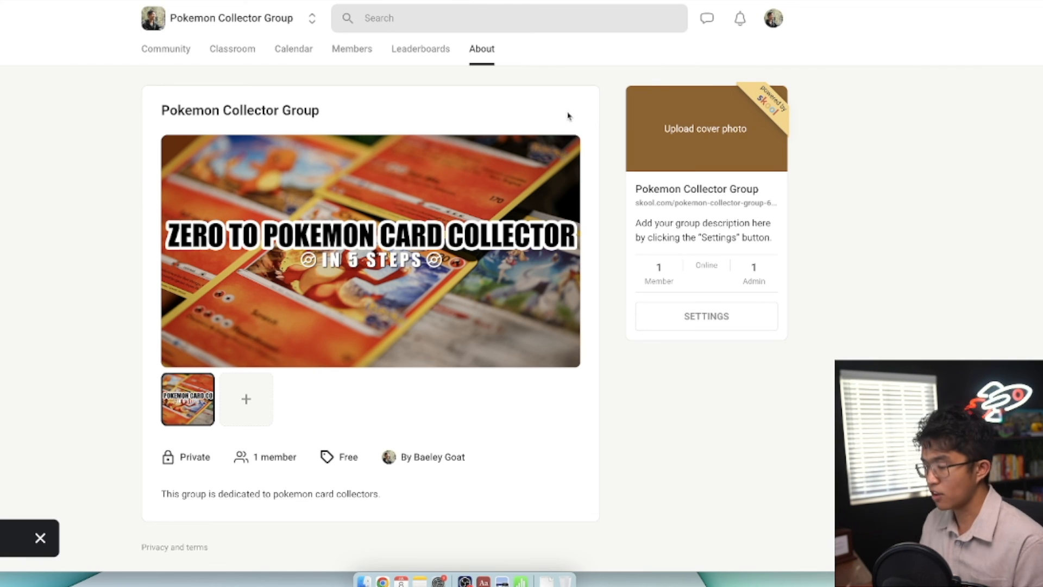